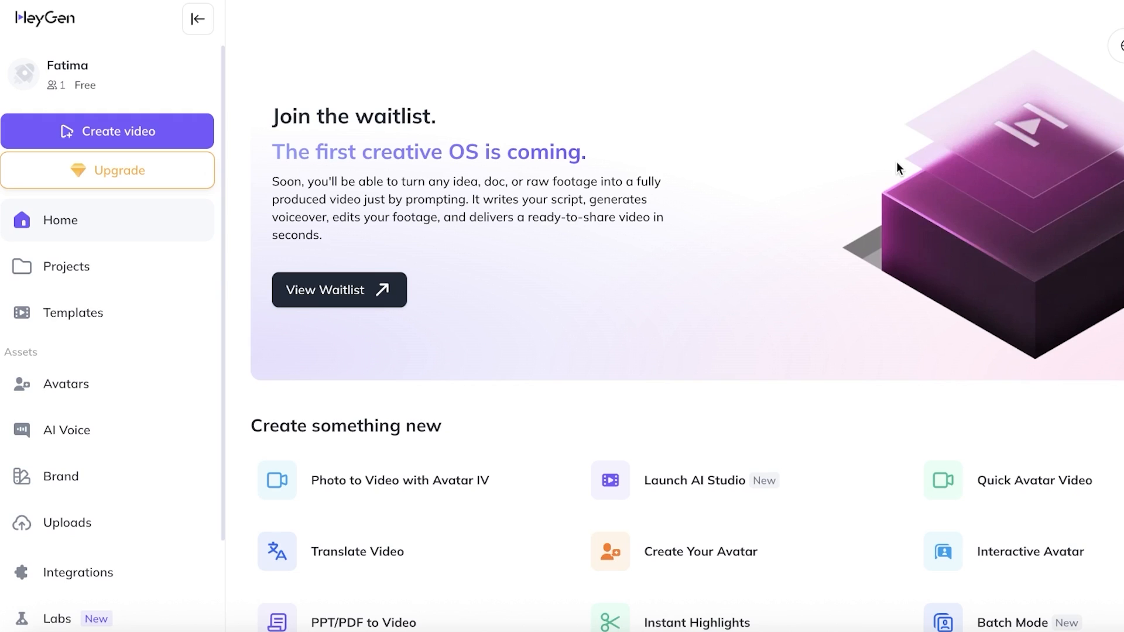
- Browse the Templates library, then view the Demo HeyGen Brand Kit's logos, colours and fonts
{"action": "scroll", "scroll_direction": "down", "scroll_amount": 3}
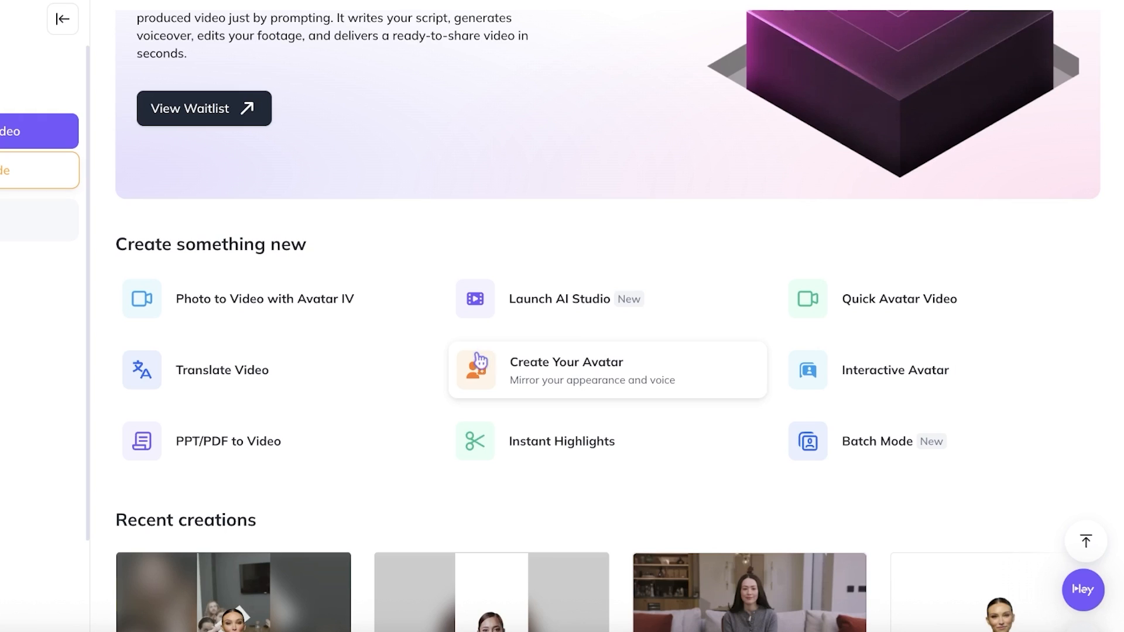
{"action": "mouse_move", "coordinate": [1075, 339]}
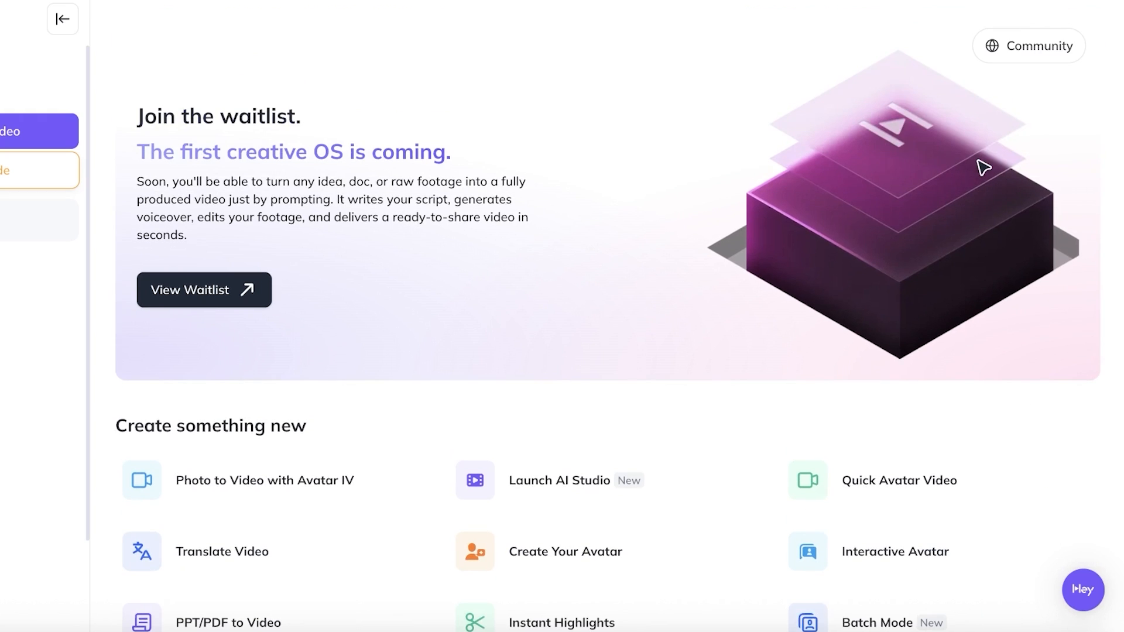
{"action": "mouse_move", "coordinate": [643, 332]}
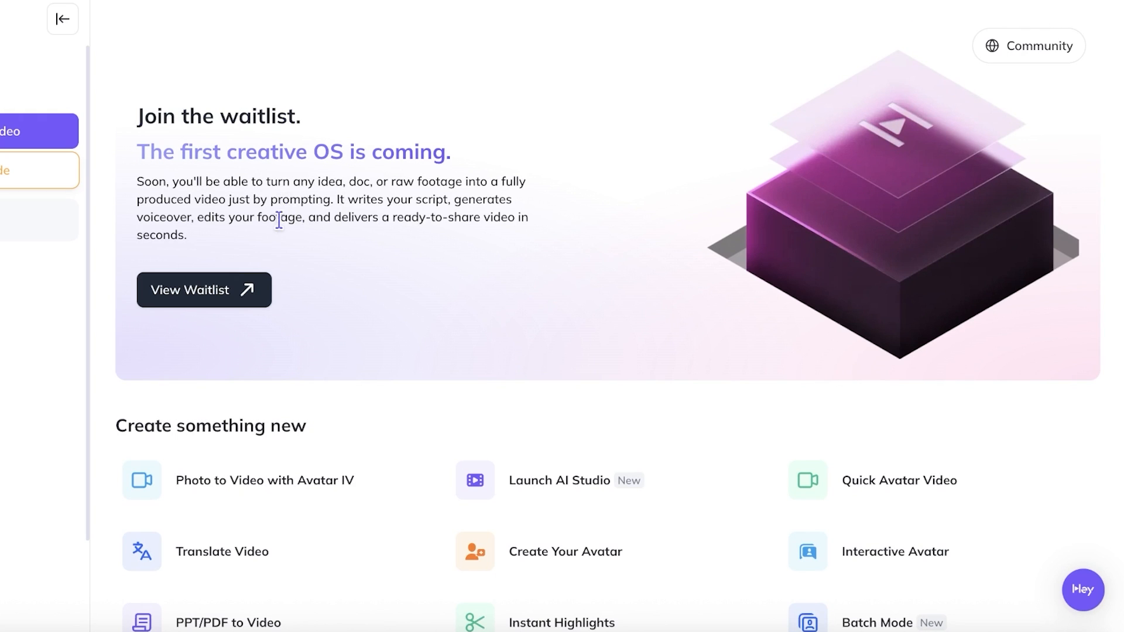
{"action": "left_click", "coordinate": [61, 18]}
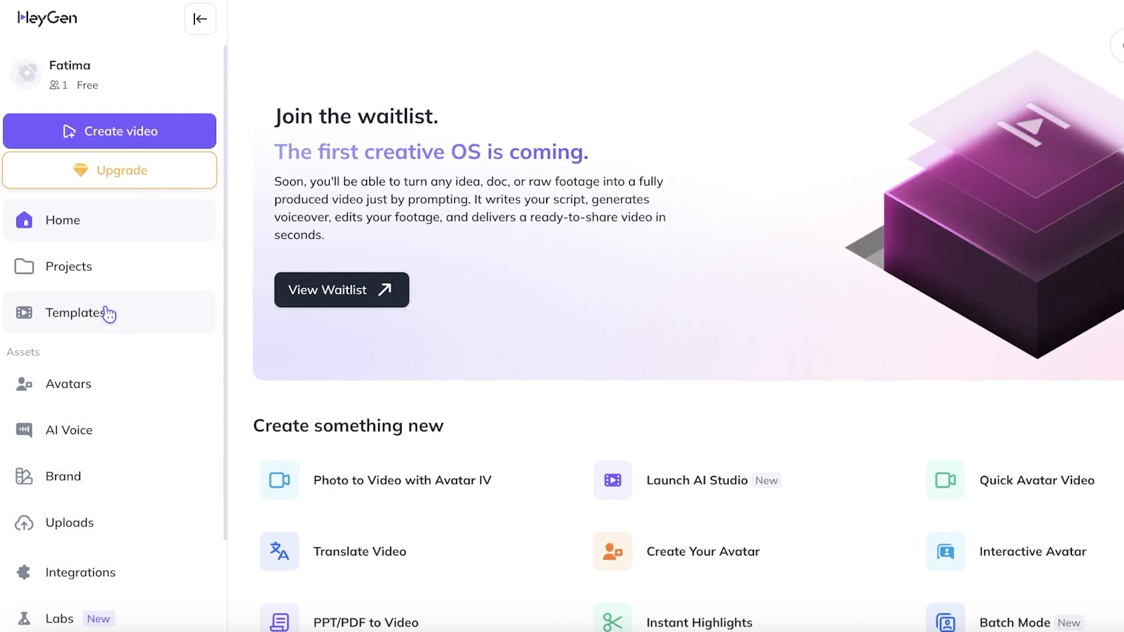
{"action": "left_click", "coordinate": [77, 312]}
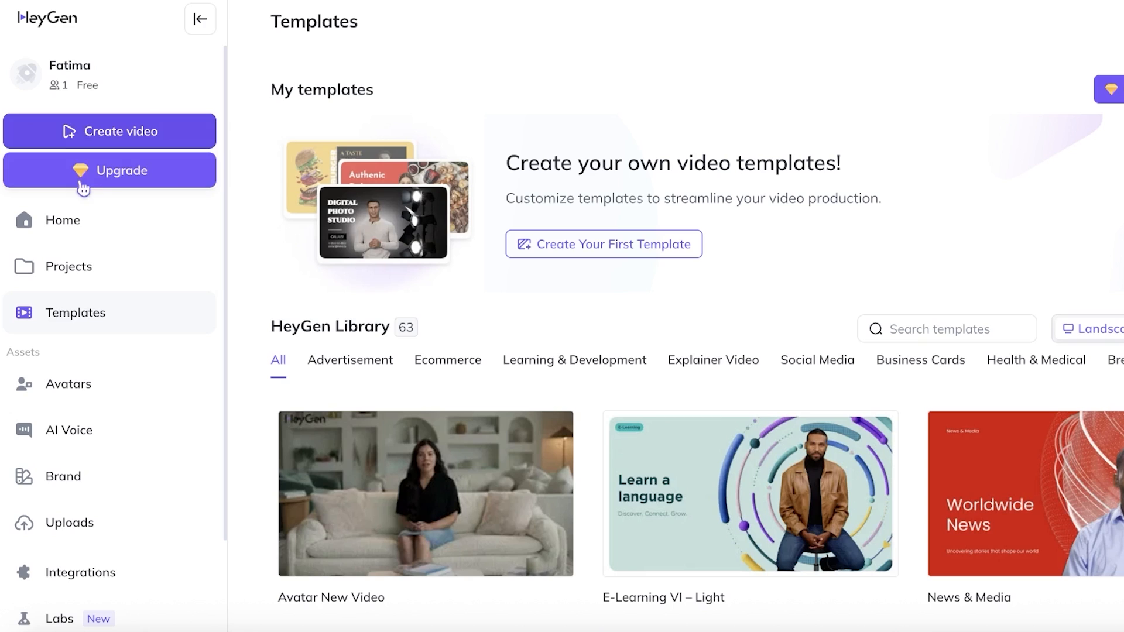
{"action": "left_click", "coordinate": [64, 476]}
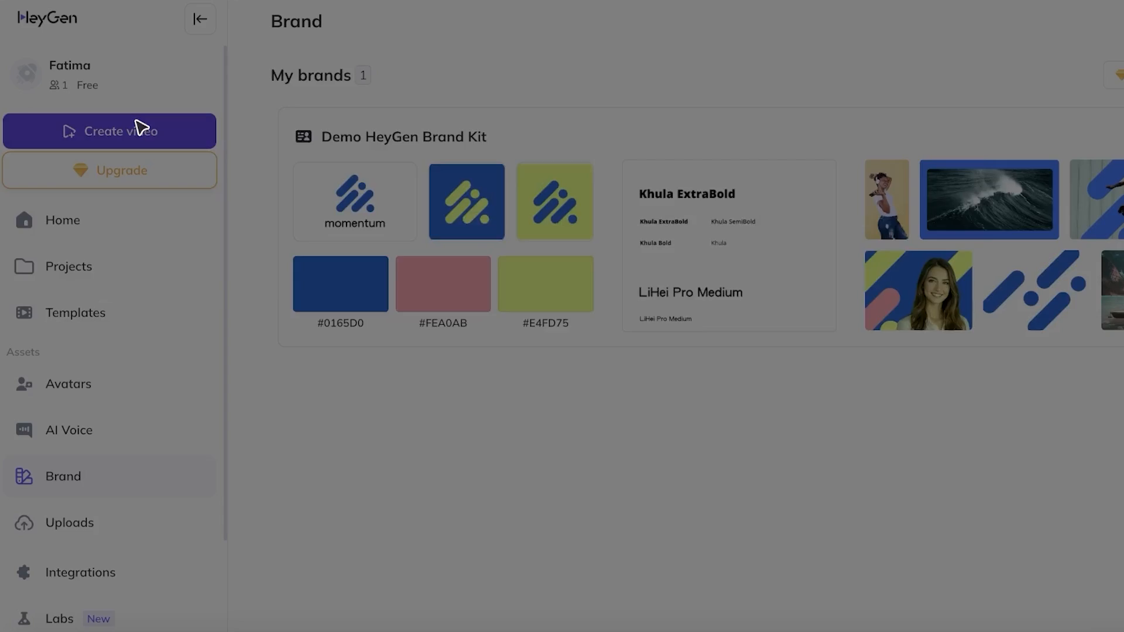
- Start a new video from scratch in portrait orientation
{"action": "left_click", "coordinate": [109, 131]}
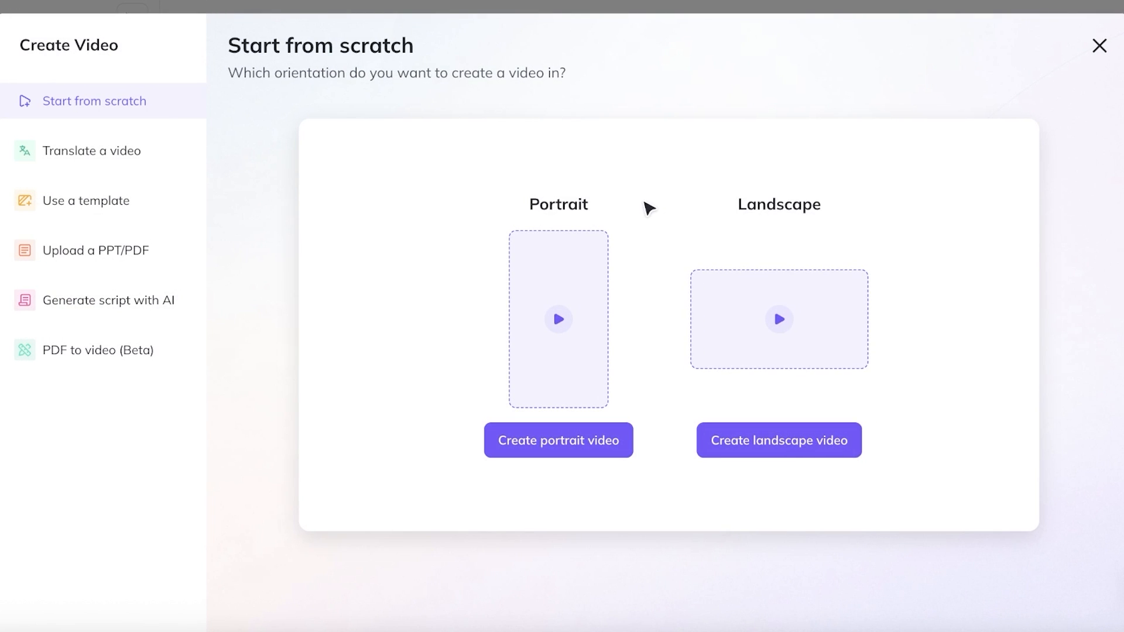
{"action": "mouse_move", "coordinate": [588, 287]}
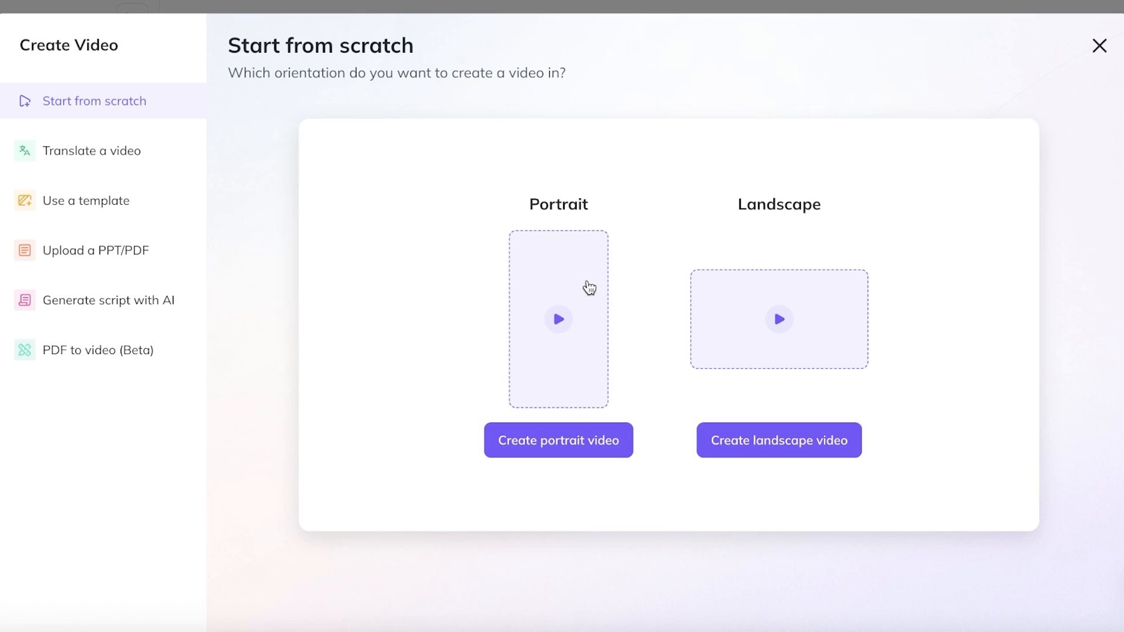
{"action": "left_click", "coordinate": [558, 440]}
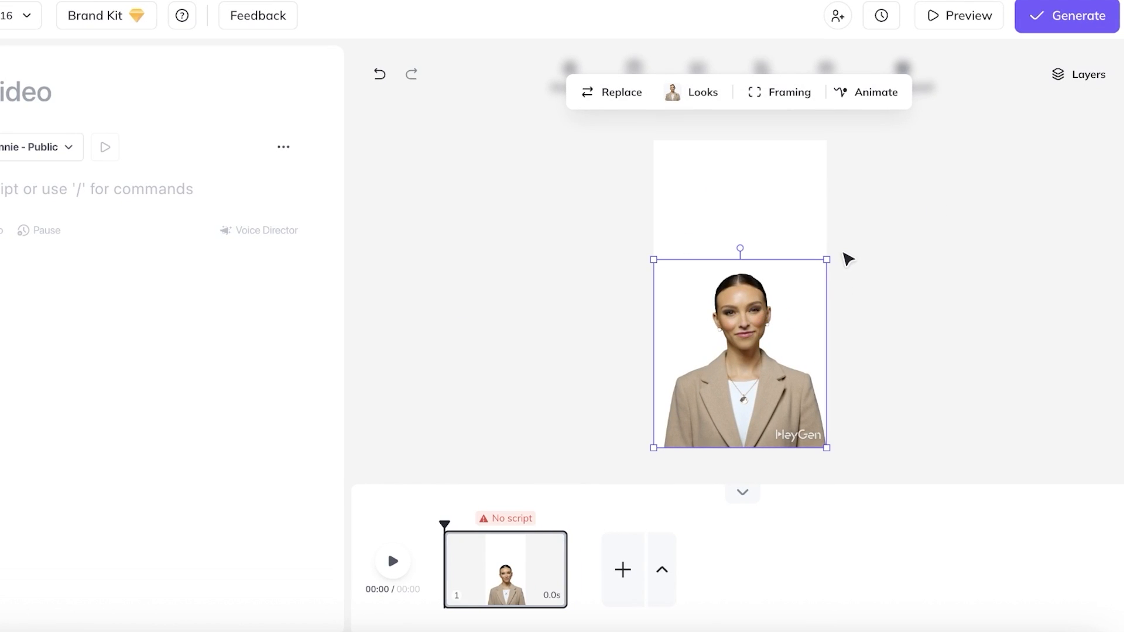
- Open the Replace library for the scene's avatar and scroll through the UGC avatars
{"action": "left_click", "coordinate": [619, 92]}
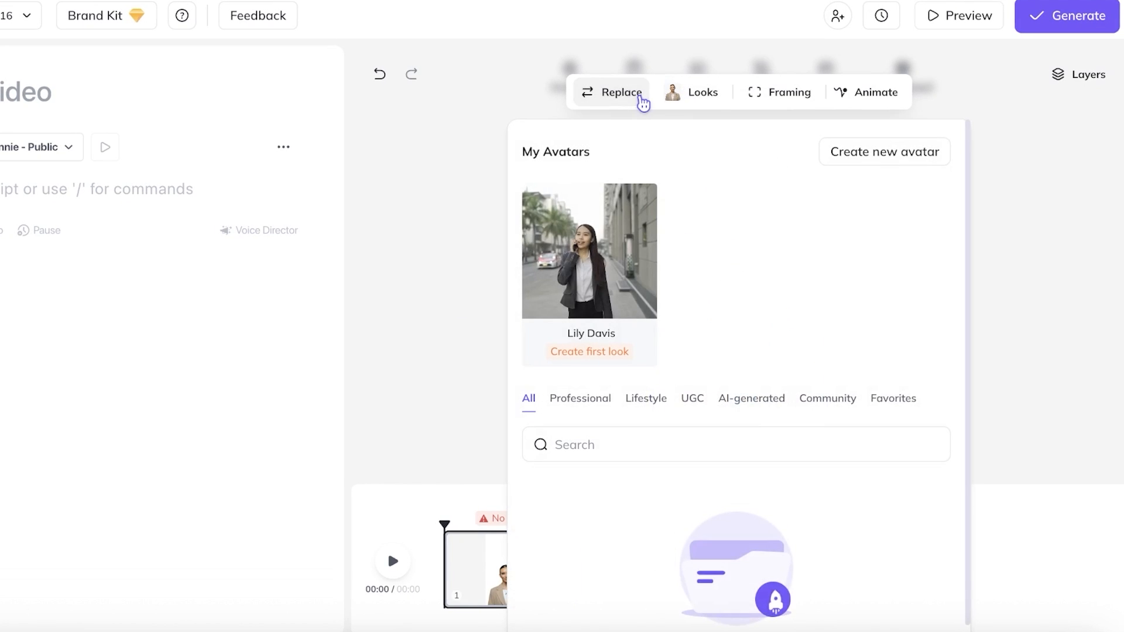
{"action": "left_click", "coordinate": [691, 398]}
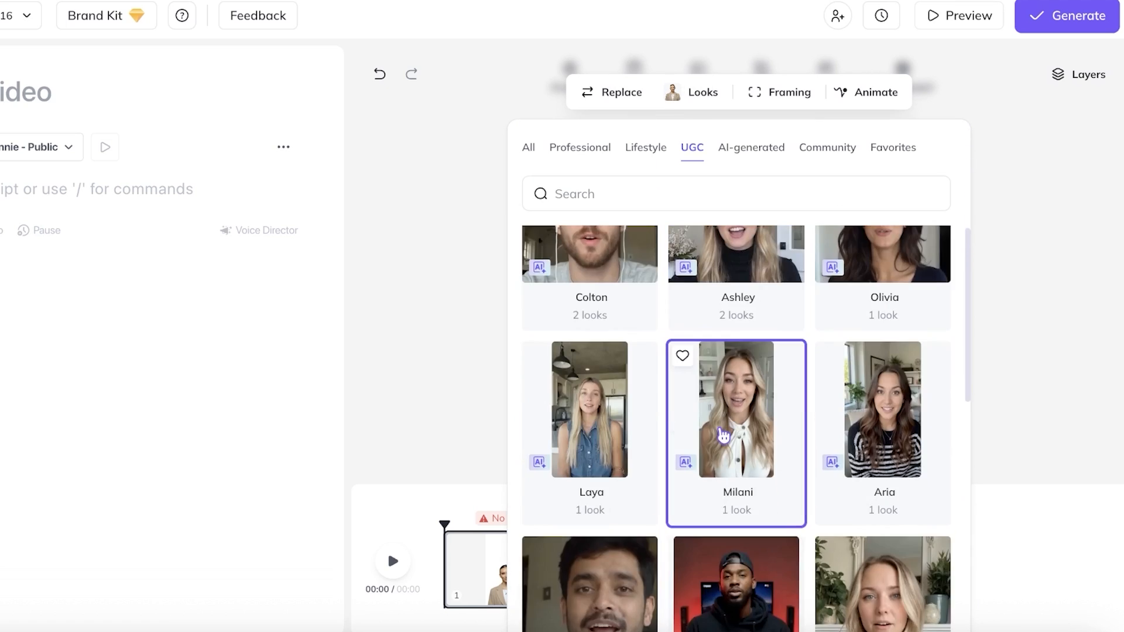
{"action": "scroll", "scroll_direction": "down", "scroll_amount": 3}
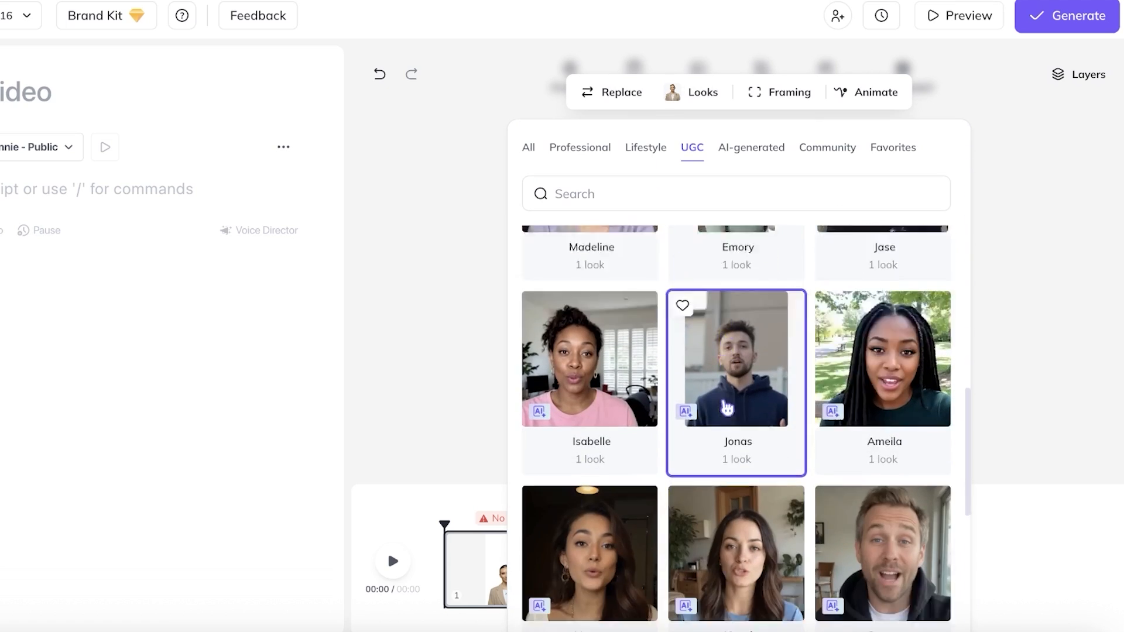
{"action": "scroll", "scroll_direction": "down", "scroll_amount": 3}
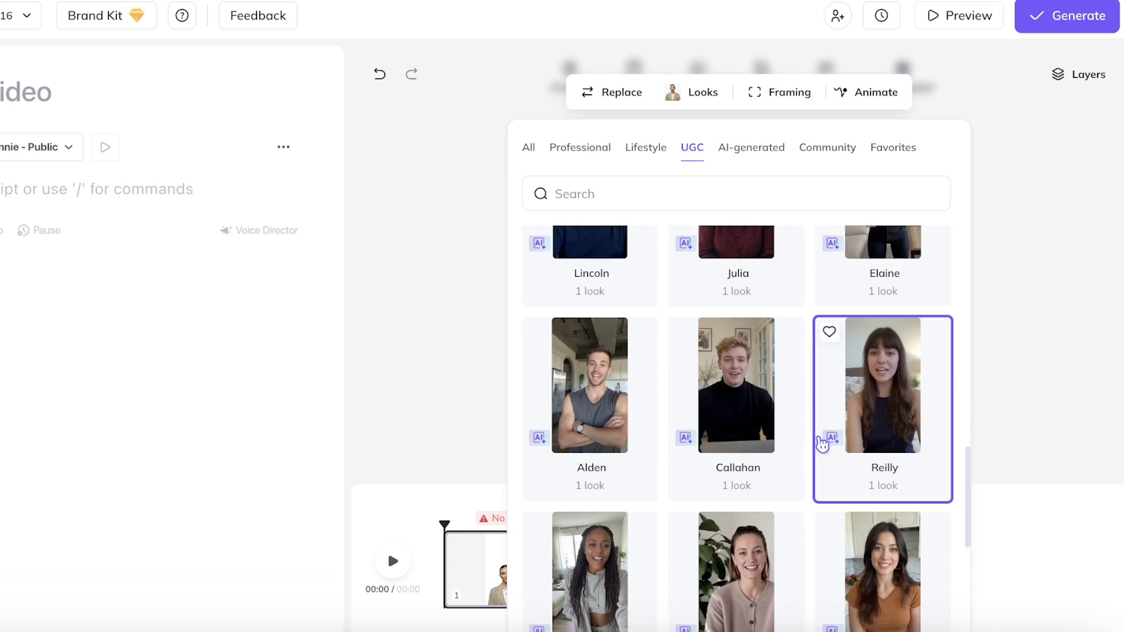
{"action": "scroll", "scroll_direction": "down", "scroll_amount": 3}
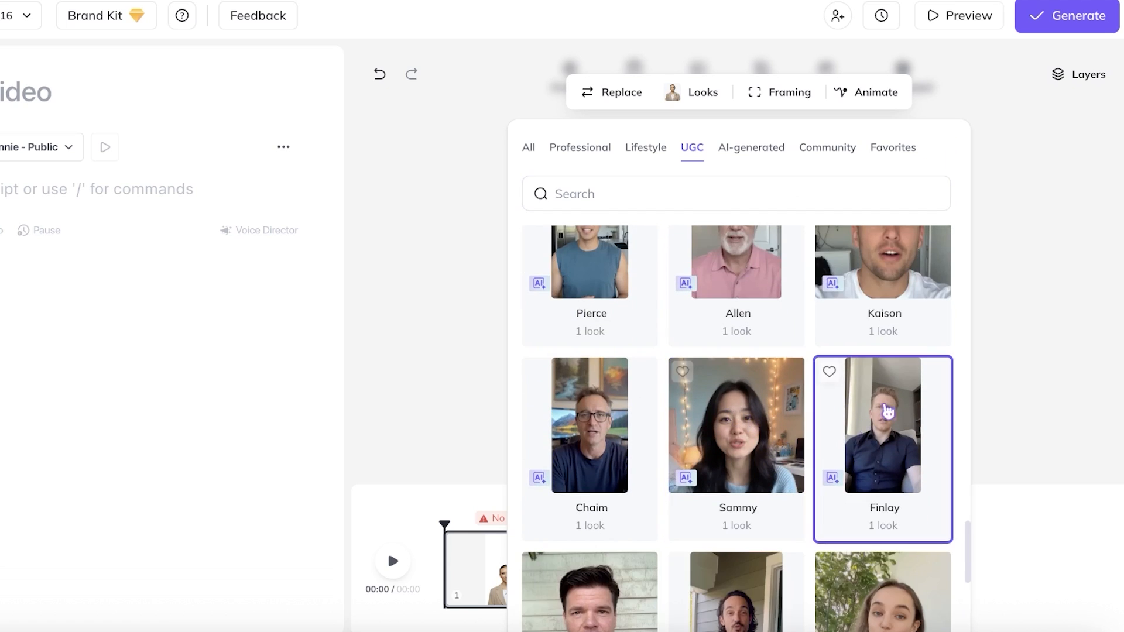
{"action": "scroll", "scroll_direction": "down", "scroll_amount": 3}
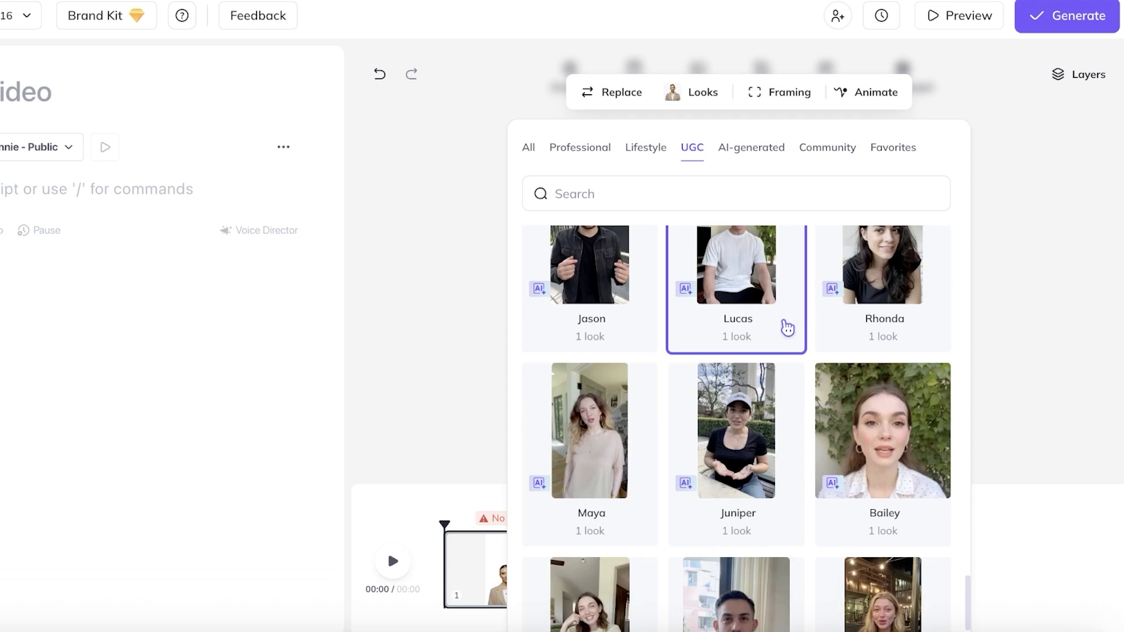
{"action": "scroll", "scroll_direction": "down", "scroll_amount": 3}
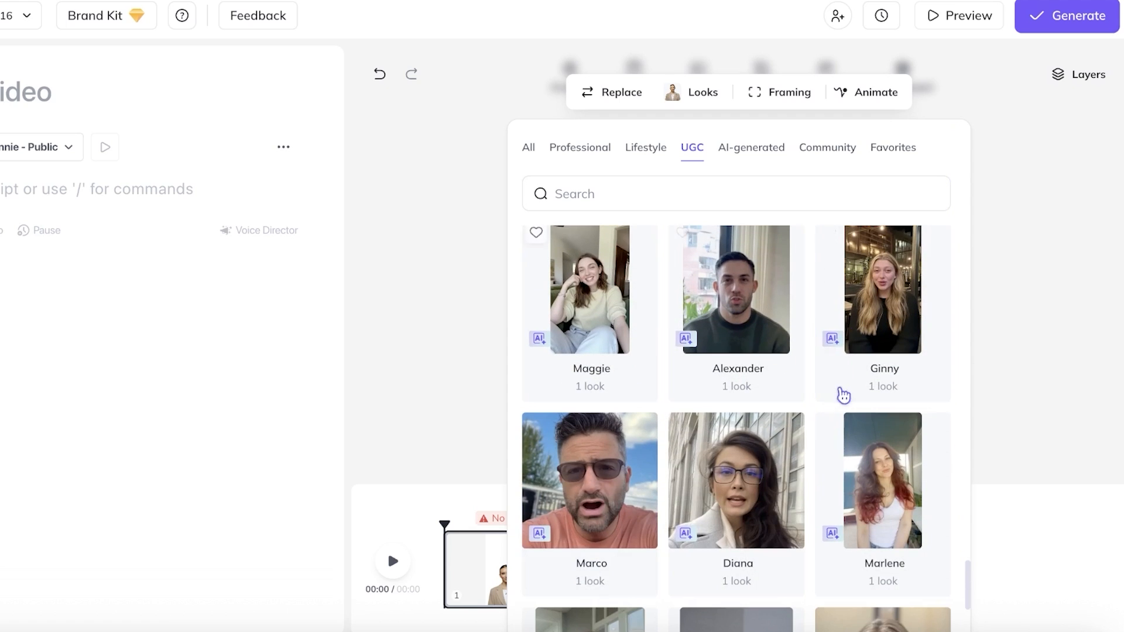
{"action": "scroll", "scroll_direction": "down", "scroll_amount": 3}
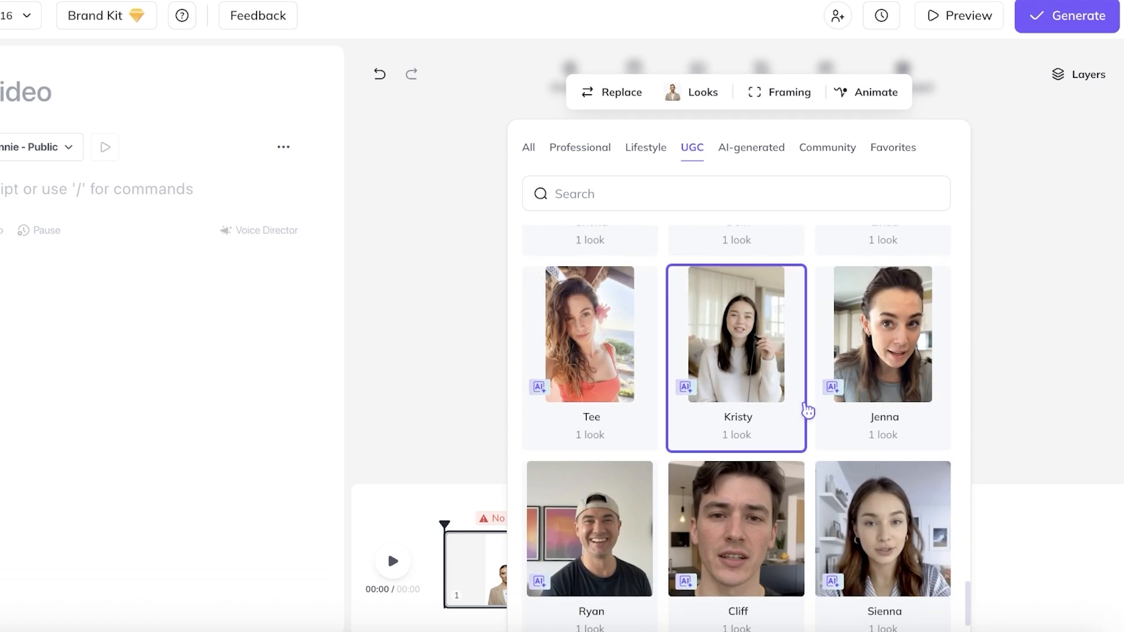
{"action": "scroll", "scroll_direction": "down", "scroll_amount": 3}
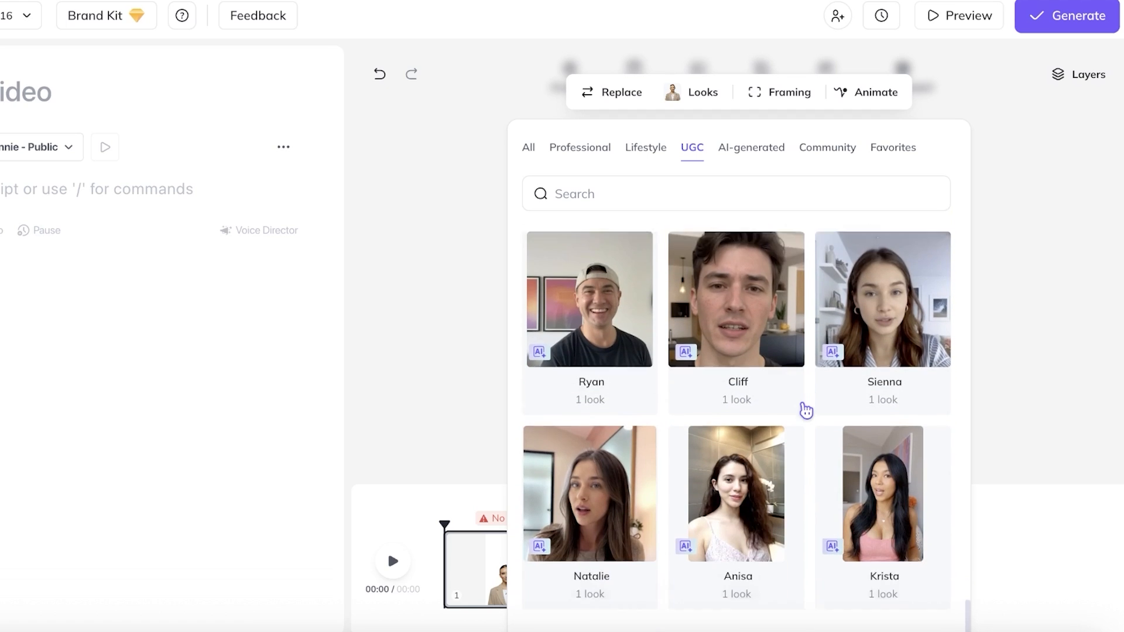
{"action": "scroll", "scroll_direction": "down", "scroll_amount": 3}
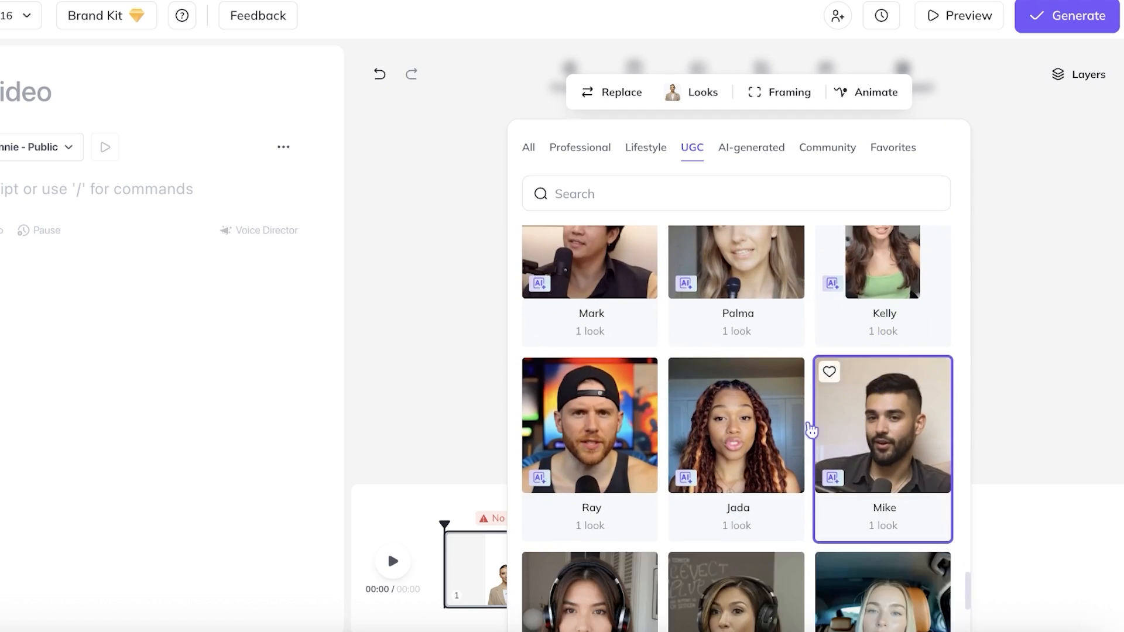
{"action": "scroll", "scroll_direction": "down", "scroll_amount": 3}
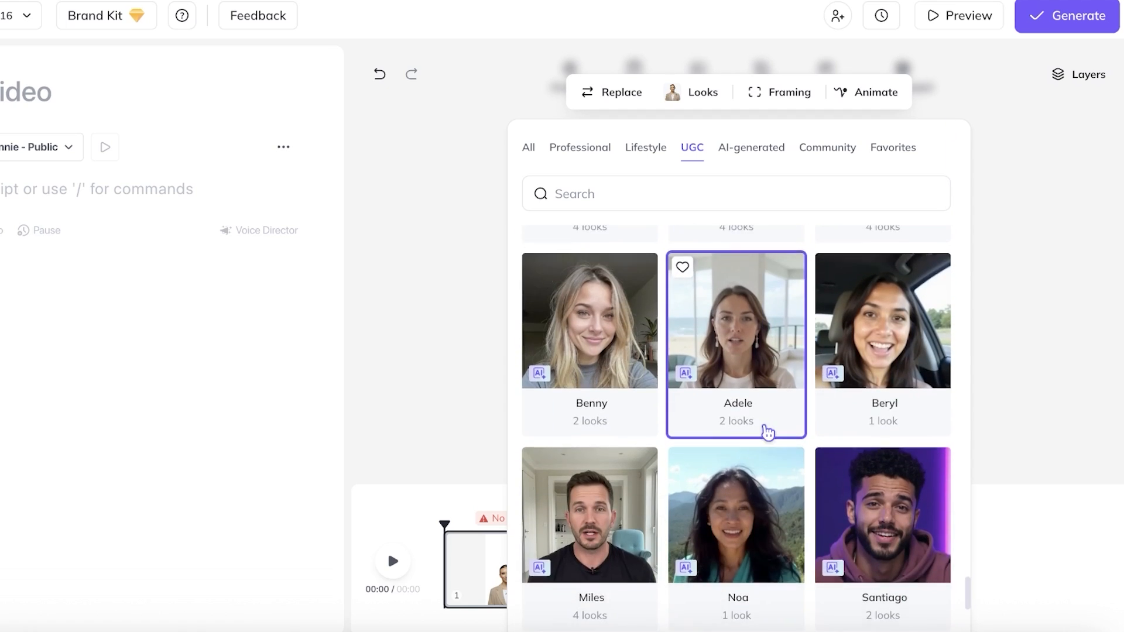
{"action": "scroll", "scroll_direction": "down", "scroll_amount": 3}
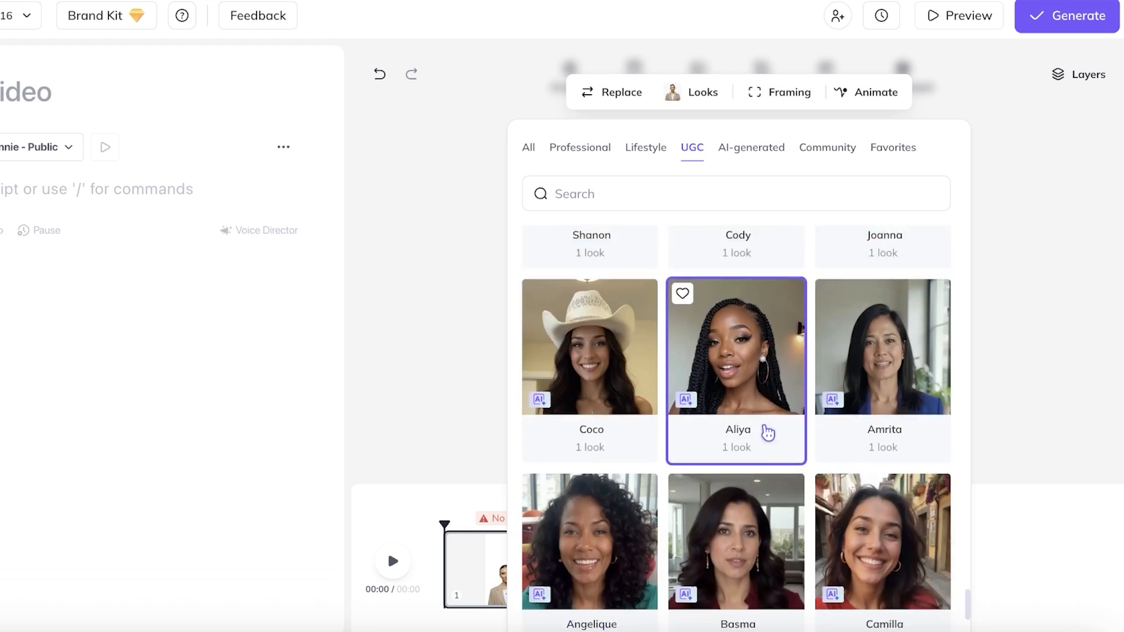
{"action": "scroll", "scroll_direction": "down", "scroll_amount": 3}
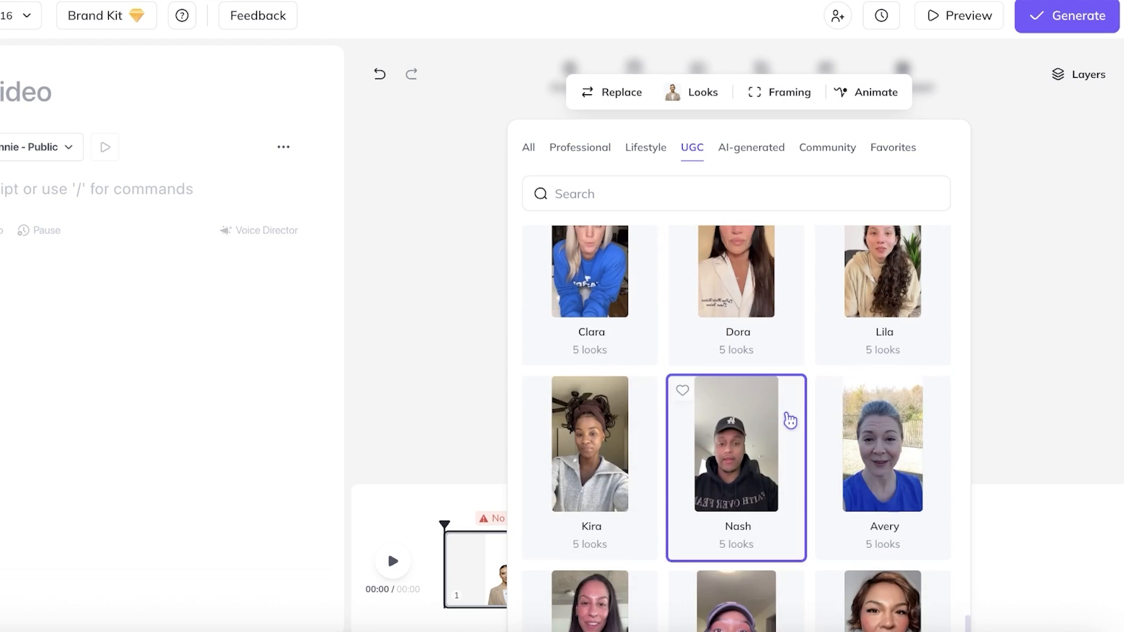
- Search avatars for 'gym', browse Becca's looks, and pick the black zip-up athleisure look
{"action": "left_click", "coordinate": [734, 194]}
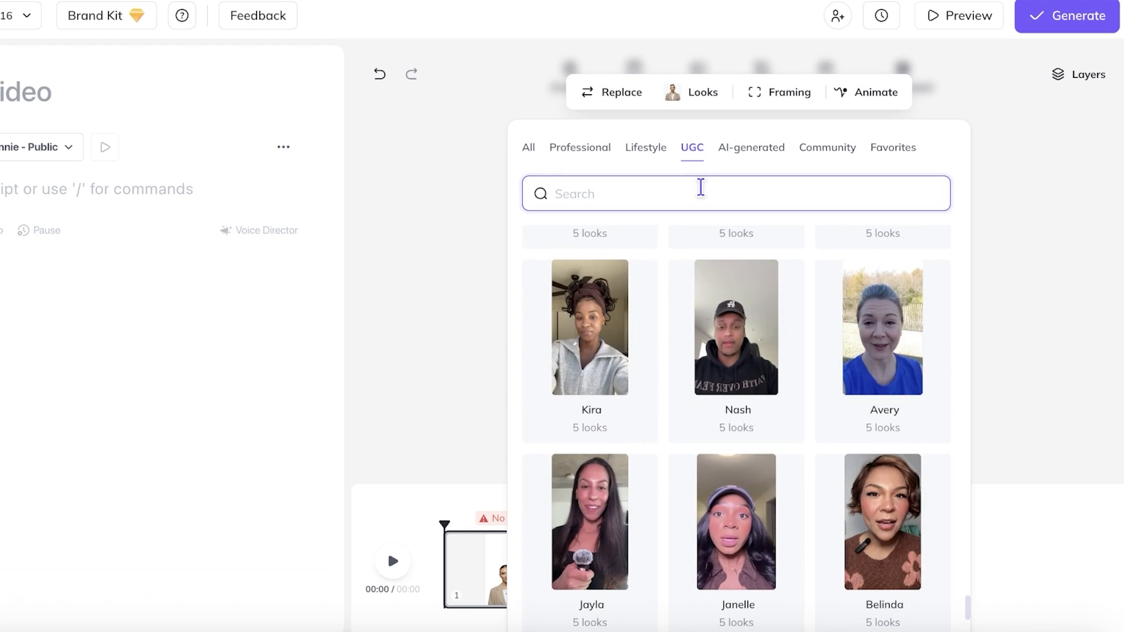
{"action": "type", "text": "gym"}
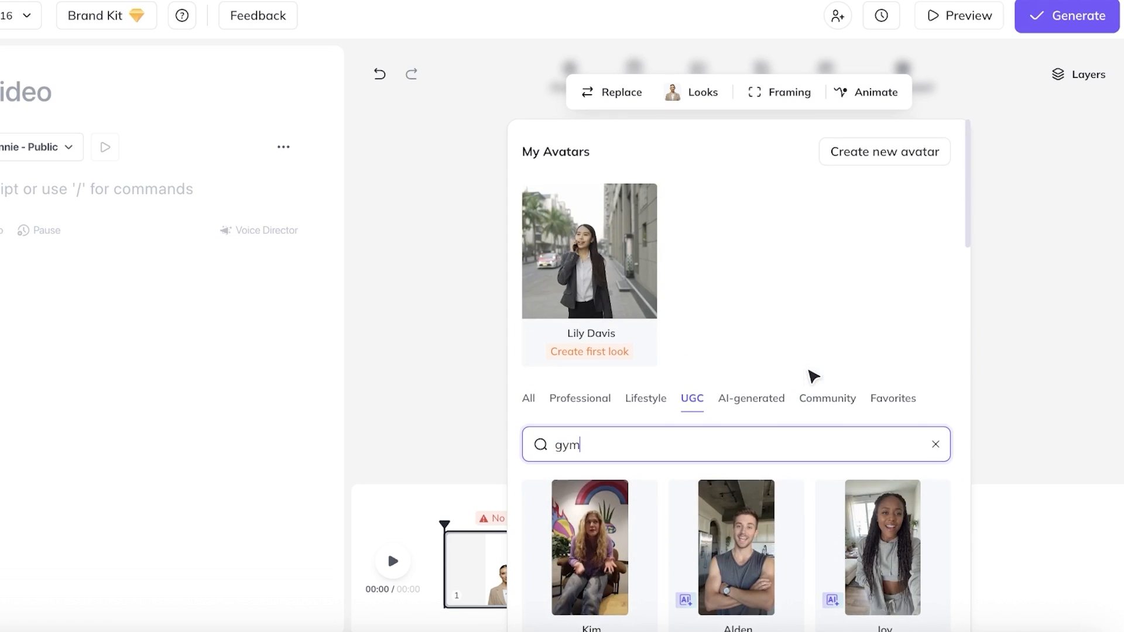
{"action": "scroll", "scroll_direction": "down", "scroll_amount": 3}
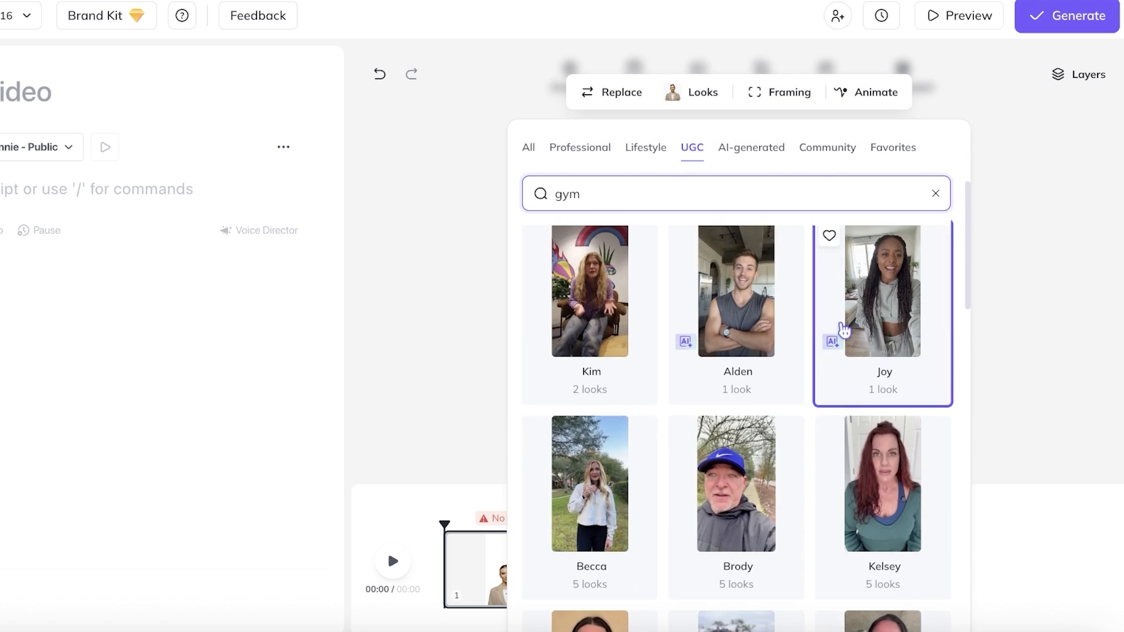
{"action": "scroll", "scroll_direction": "down", "scroll_amount": 3}
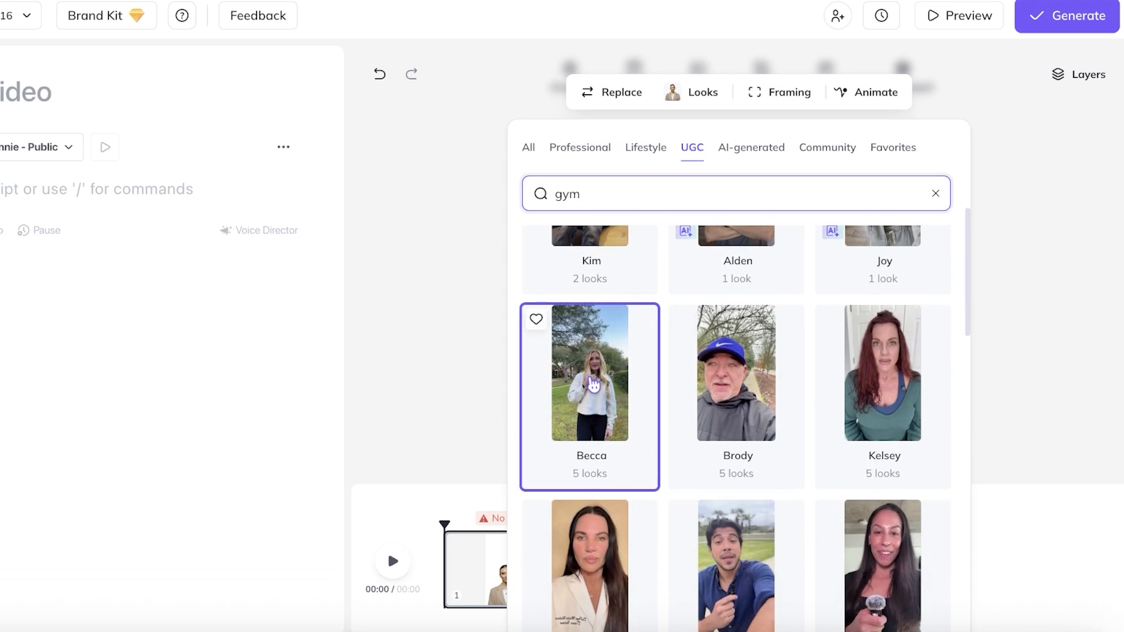
{"action": "left_click", "coordinate": [590, 373]}
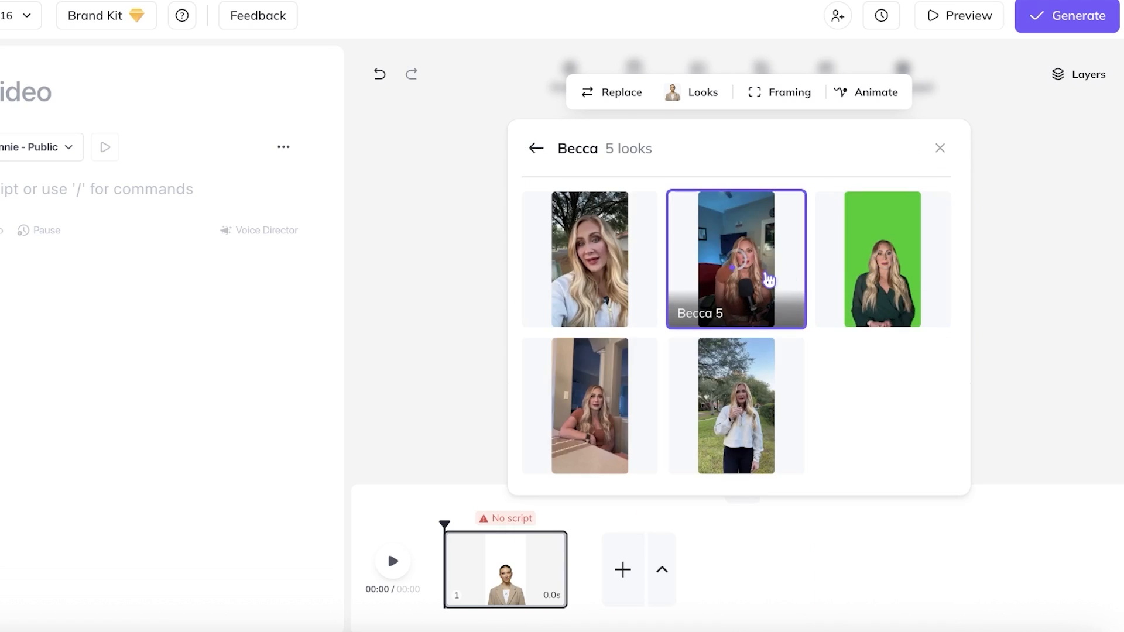
{"action": "left_click", "coordinate": [734, 405]}
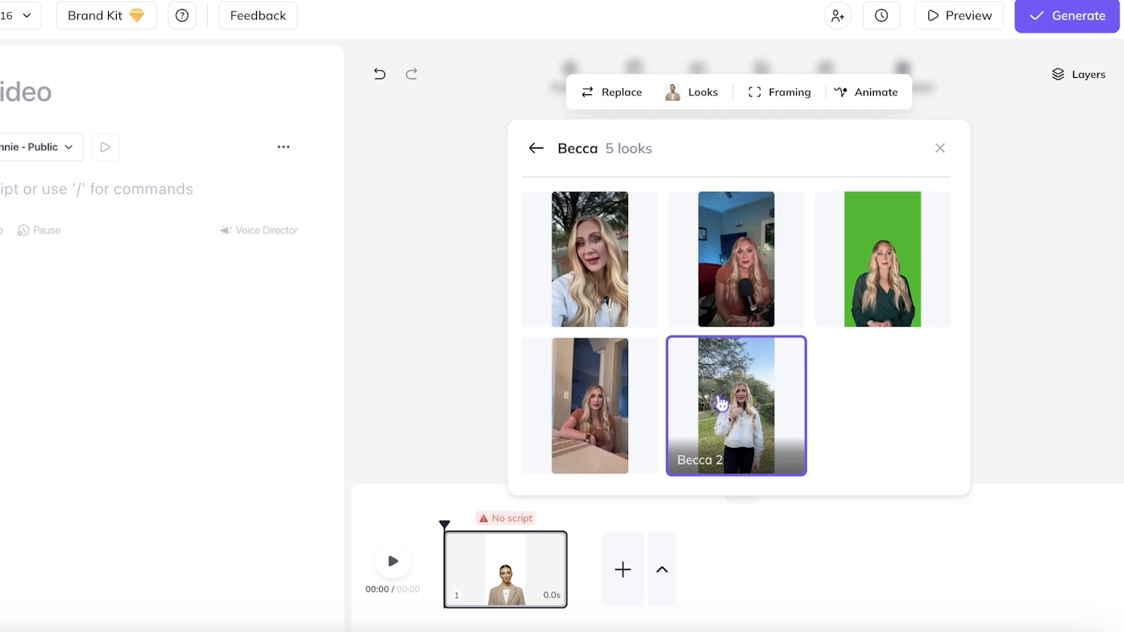
{"action": "left_click", "coordinate": [535, 148]}
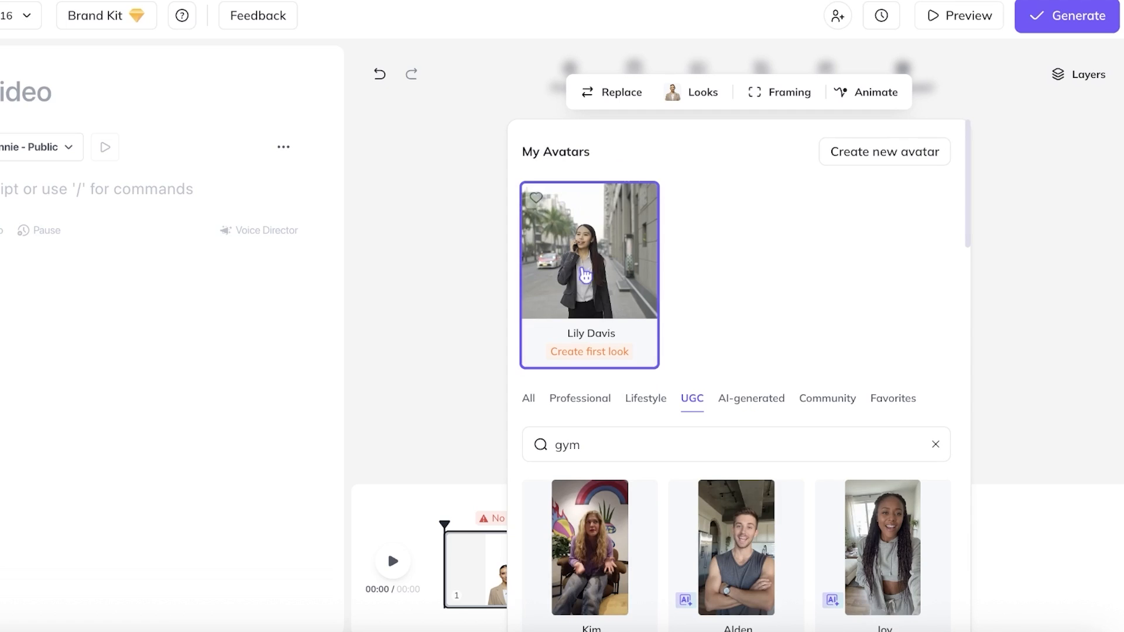
{"action": "scroll", "scroll_direction": "down", "scroll_amount": 3}
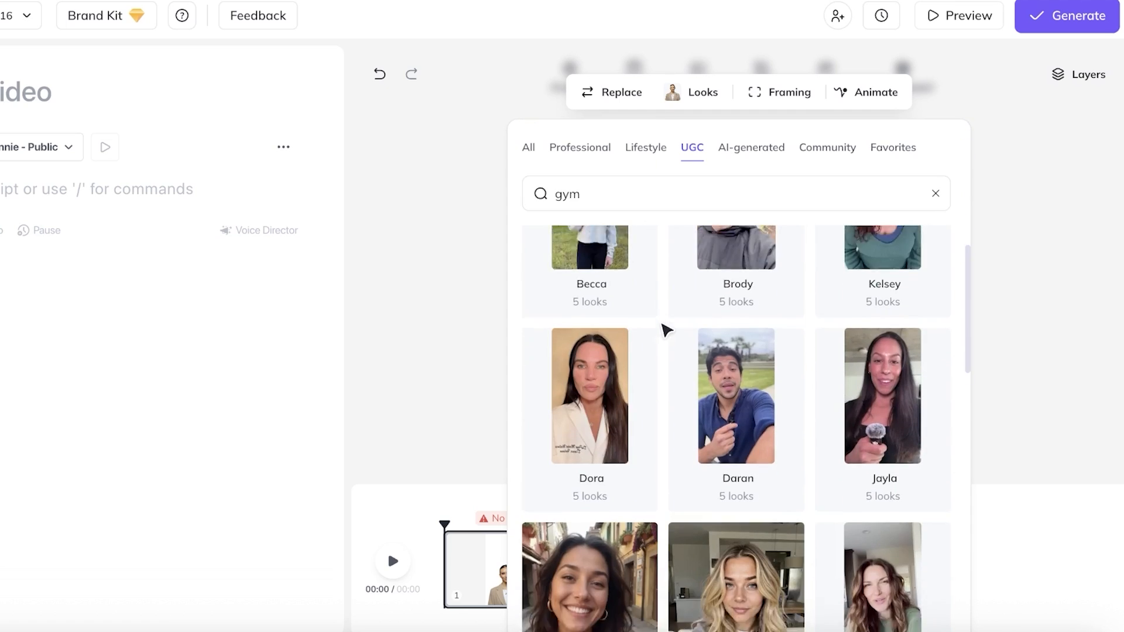
{"action": "scroll", "scroll_direction": "down", "scroll_amount": 3}
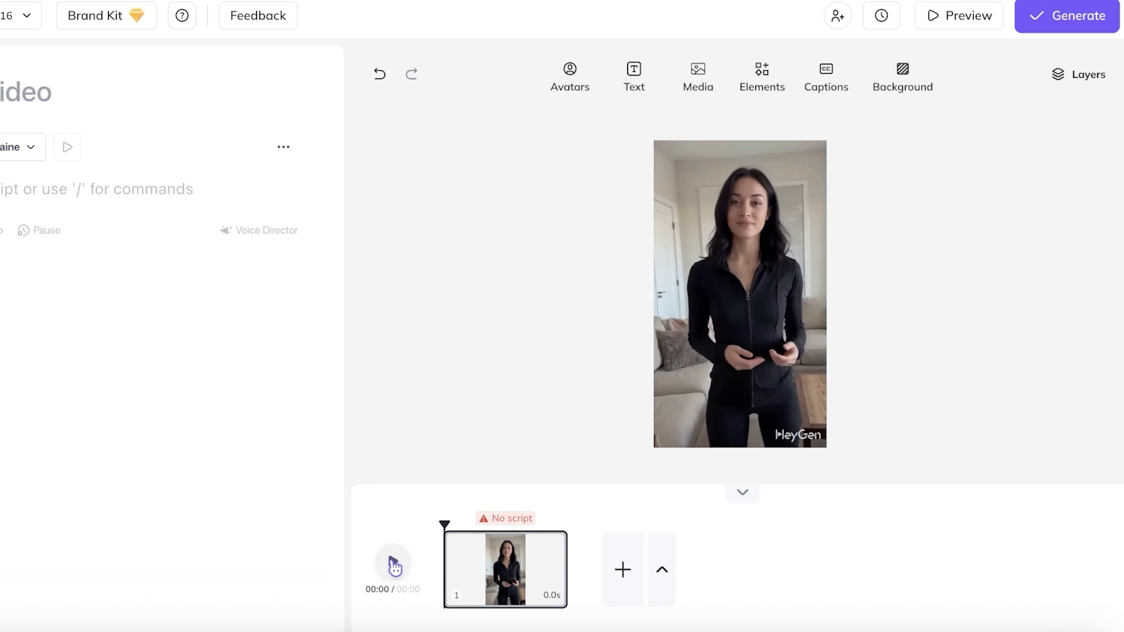
- Reselect the avatar and open the voice chooser showing her current Elaine voice
{"action": "left_click", "coordinate": [739, 294]}
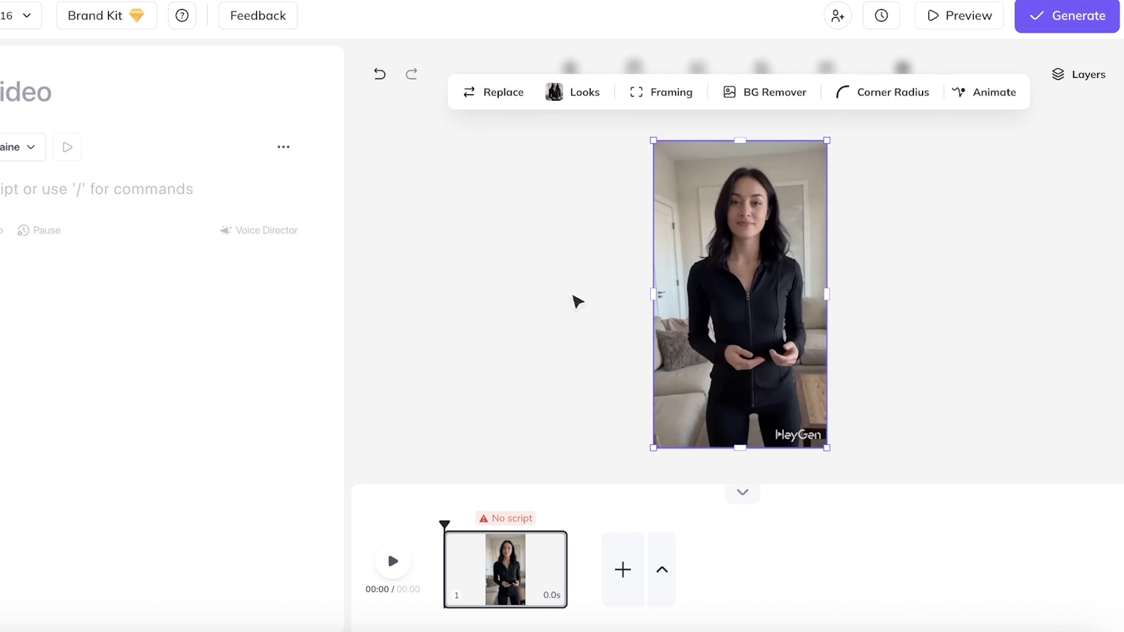
{"action": "left_click", "coordinate": [577, 301]}
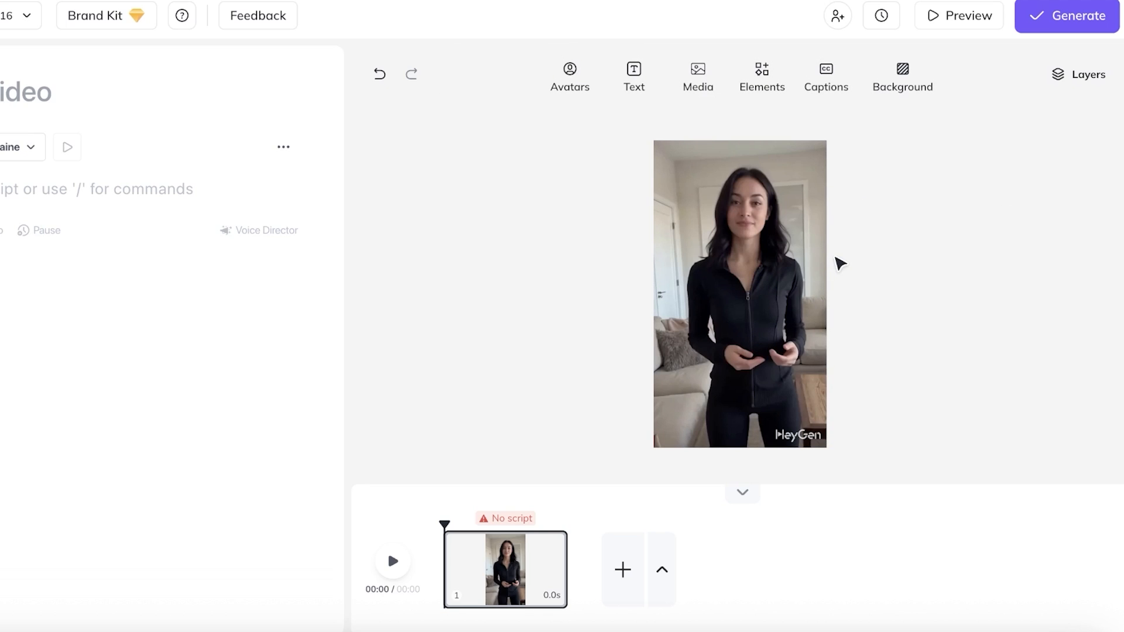
{"action": "left_click", "coordinate": [739, 294]}
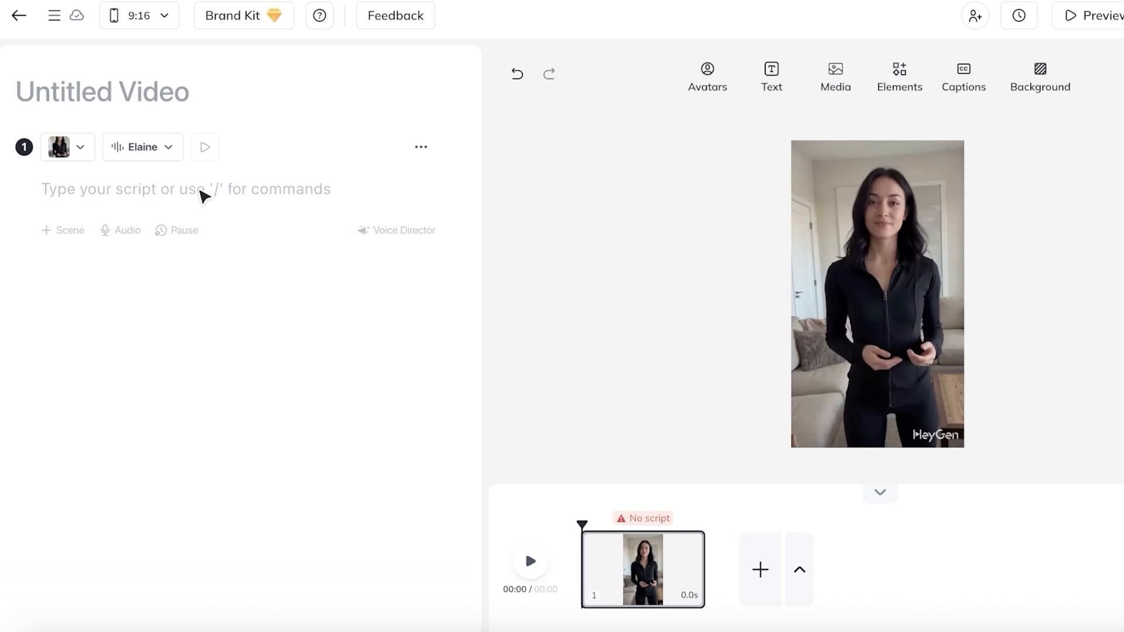
{"action": "left_click", "coordinate": [141, 146]}
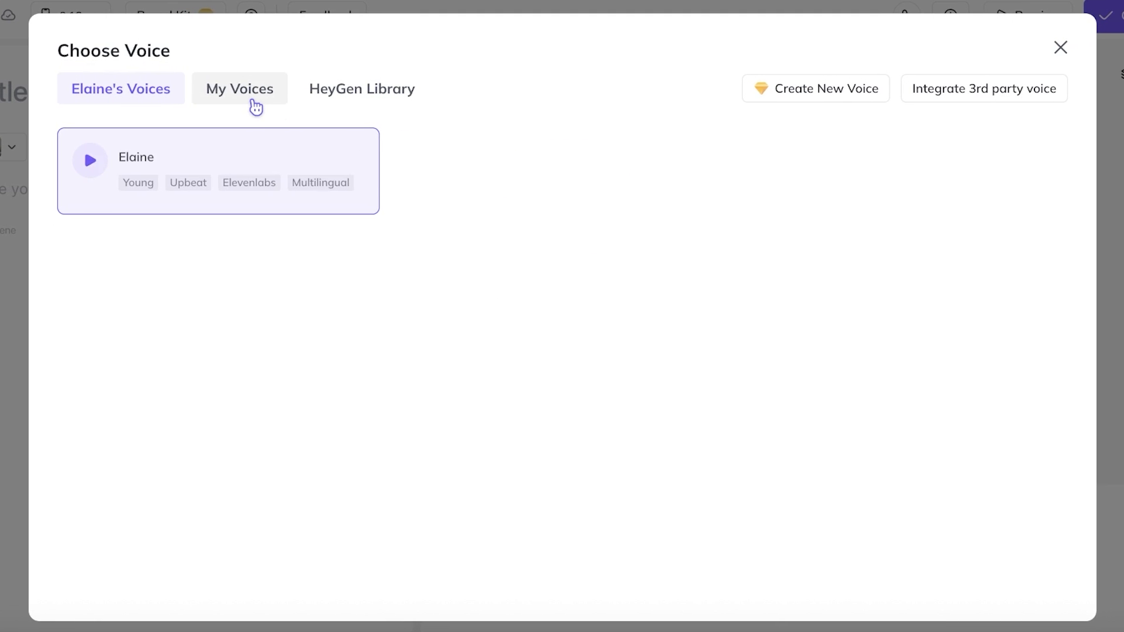
- Browse the HeyGen voice library, then close it keeping the Elaine voice
{"action": "left_click", "coordinate": [361, 88]}
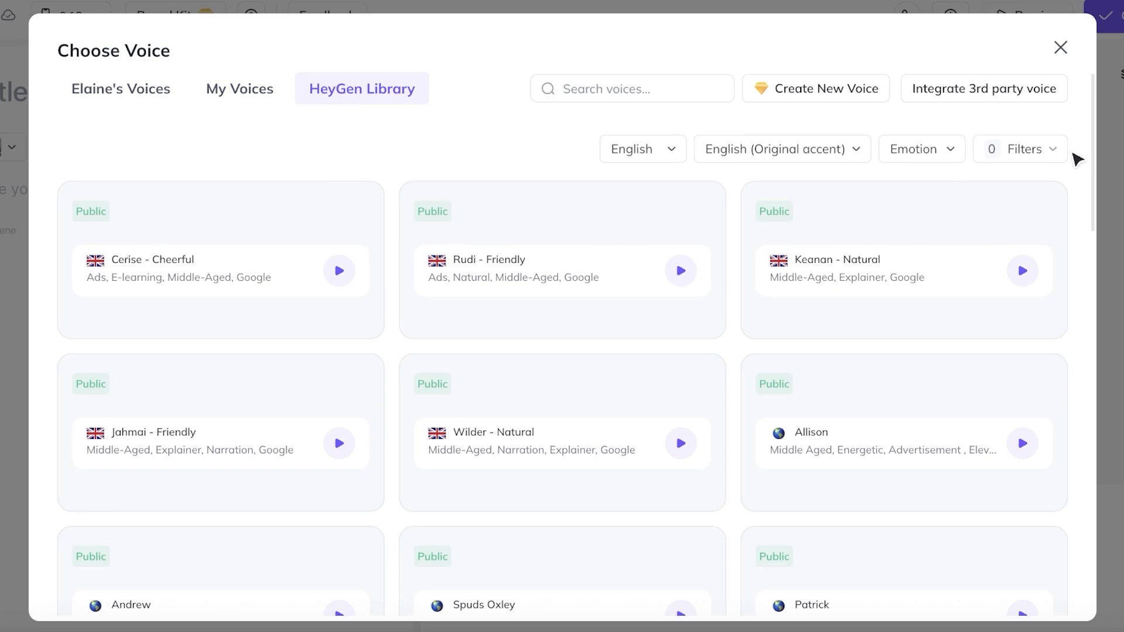
{"action": "scroll", "scroll_direction": "down", "scroll_amount": 3}
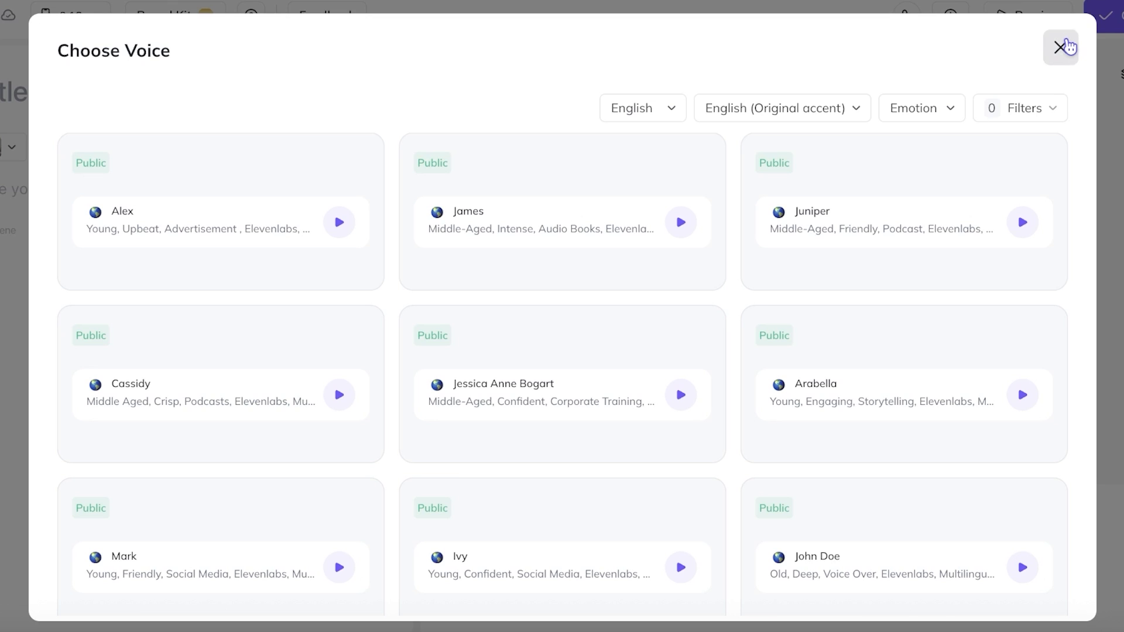
{"action": "left_click", "coordinate": [1062, 46]}
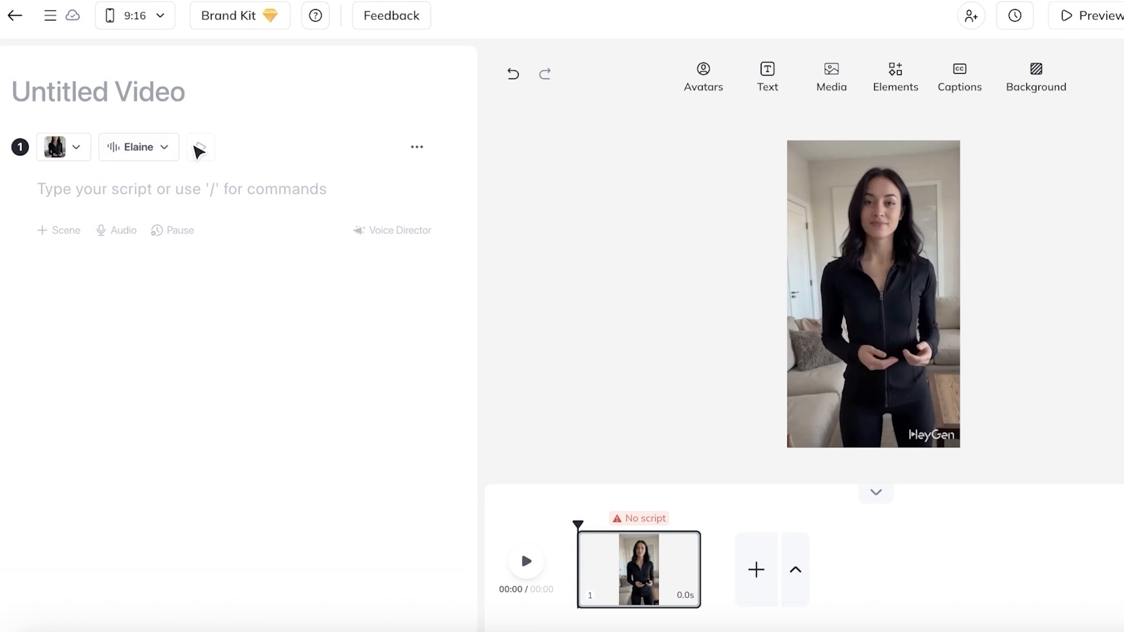
{"action": "left_click", "coordinate": [137, 147]}
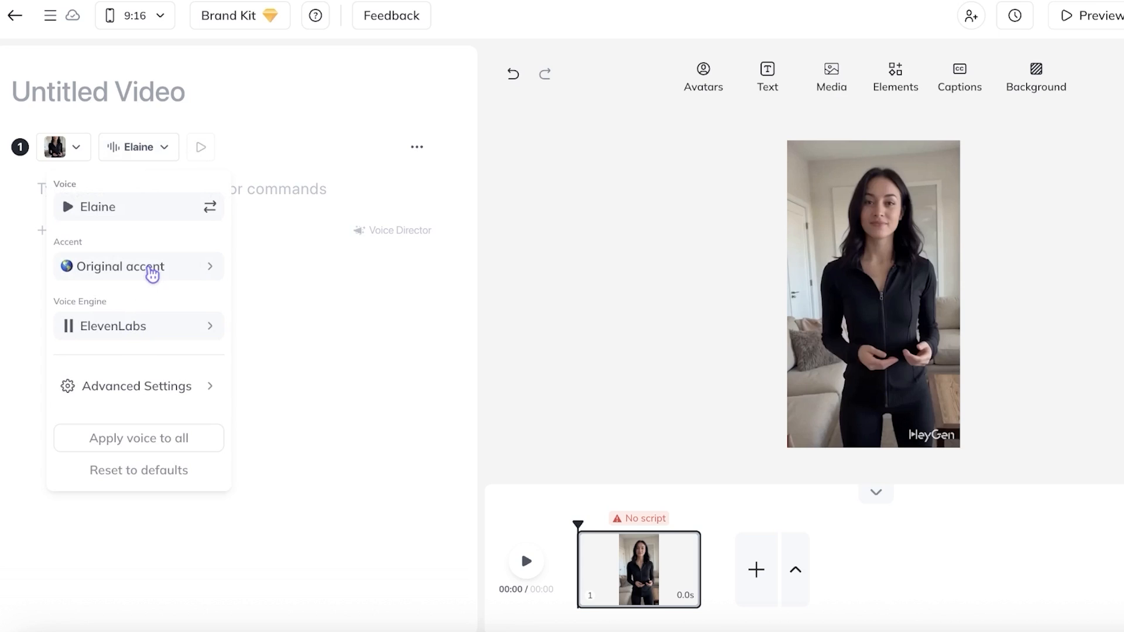
{"action": "left_click", "coordinate": [119, 266]}
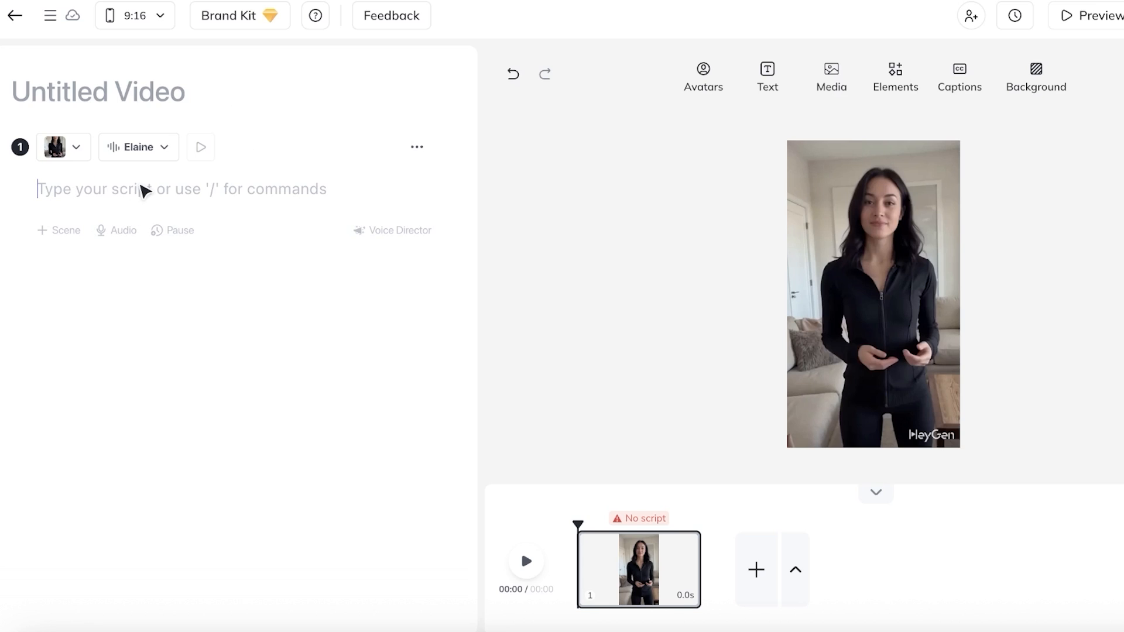
- Enter the hook 'did you know i lost 10lbs using these 2 simple tricks' as scene 1's script
{"action": "type", "text": "did you know"}
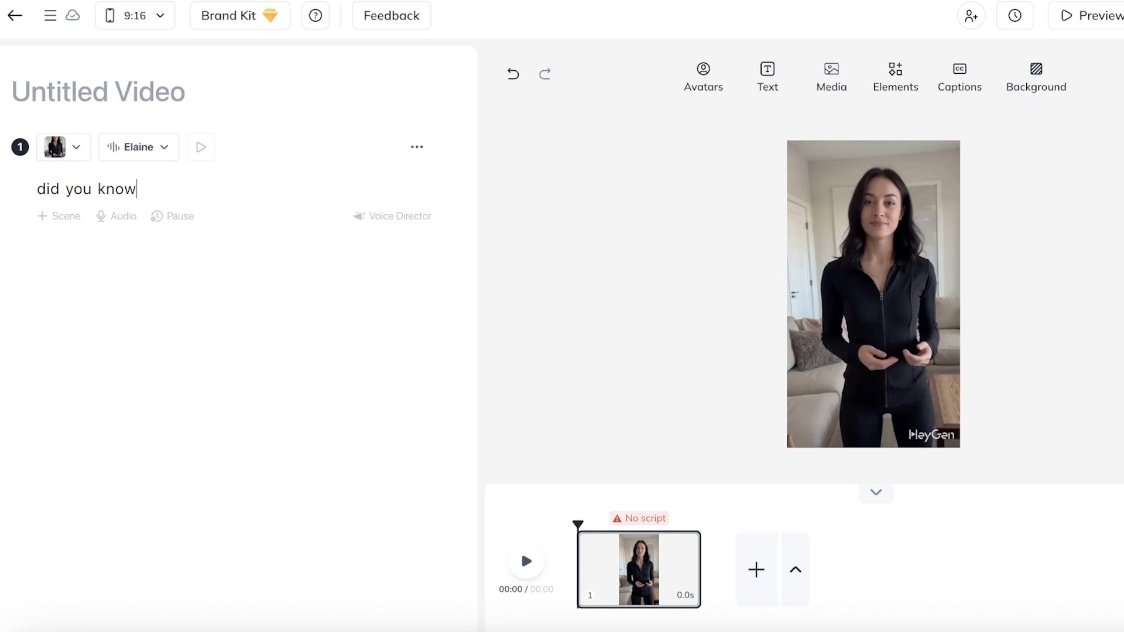
{"action": "type", "text": "i lost"}
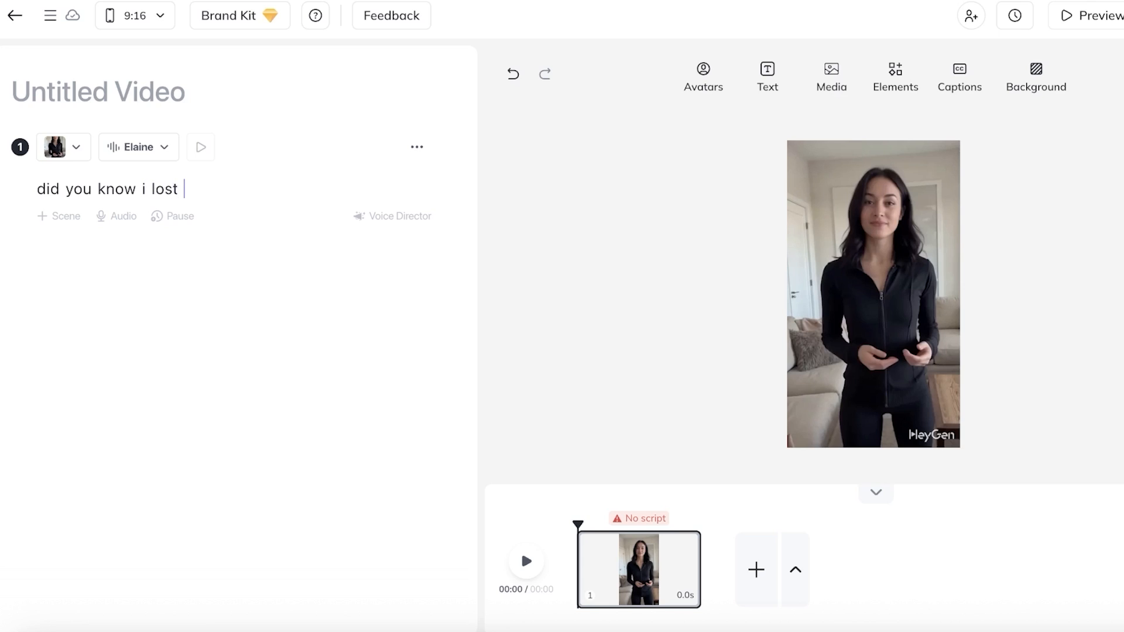
{"action": "type", "text": "10lbs u"}
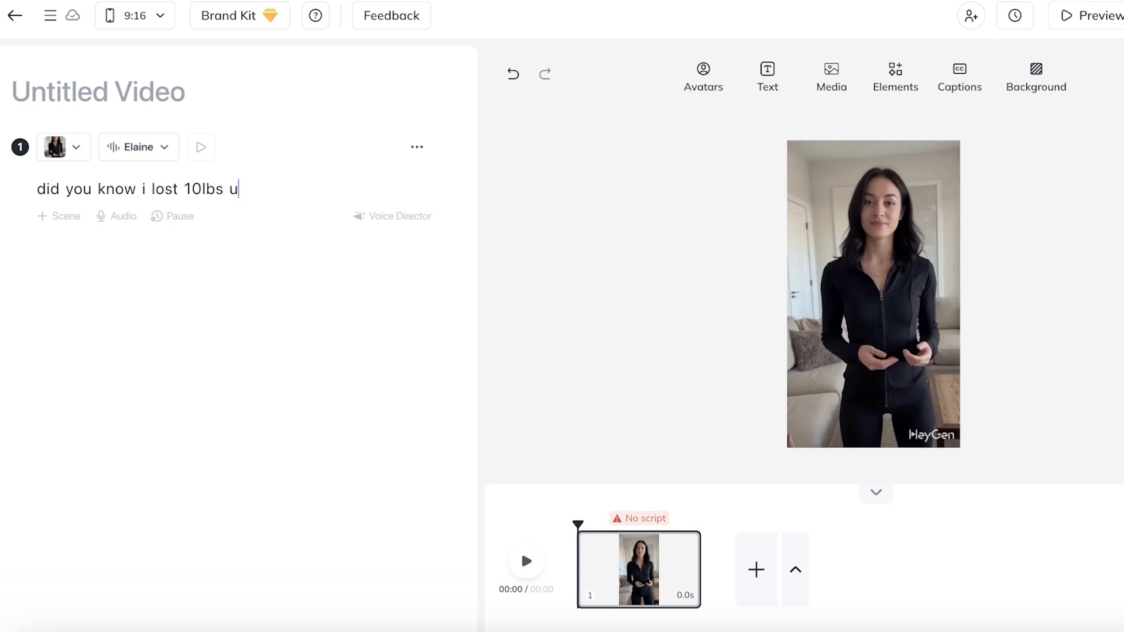
{"action": "type", "text": "sing these 2 s"}
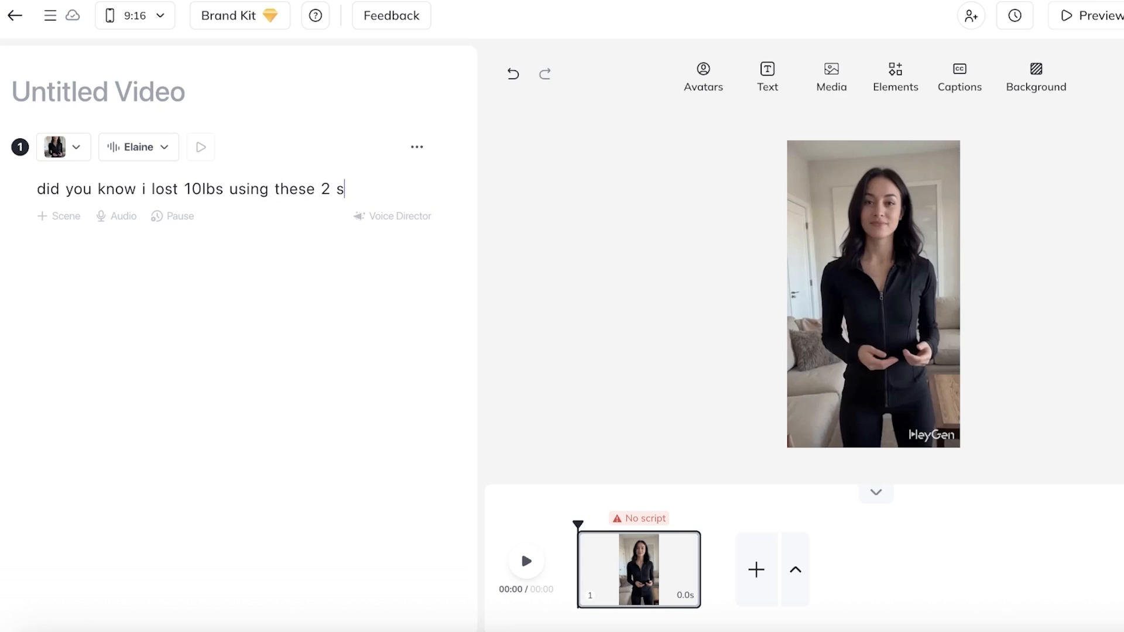
{"action": "type", "text": "imple tricks"}
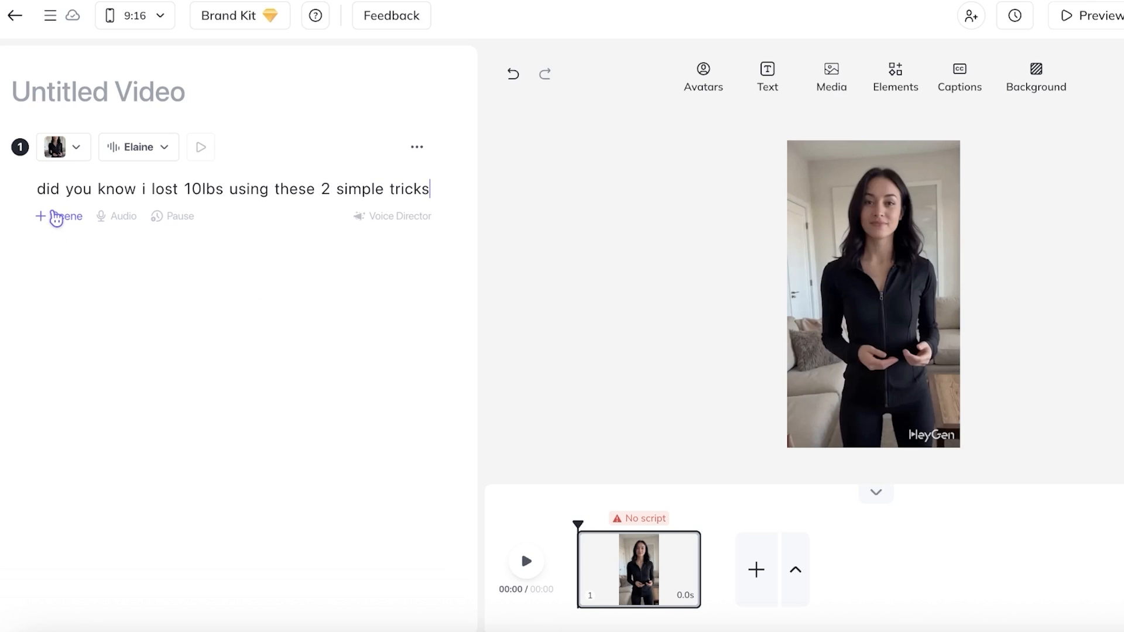
- Add a second scene with the avatar's background removed and the avatar enlarged low in frame
{"action": "left_click", "coordinate": [59, 217]}
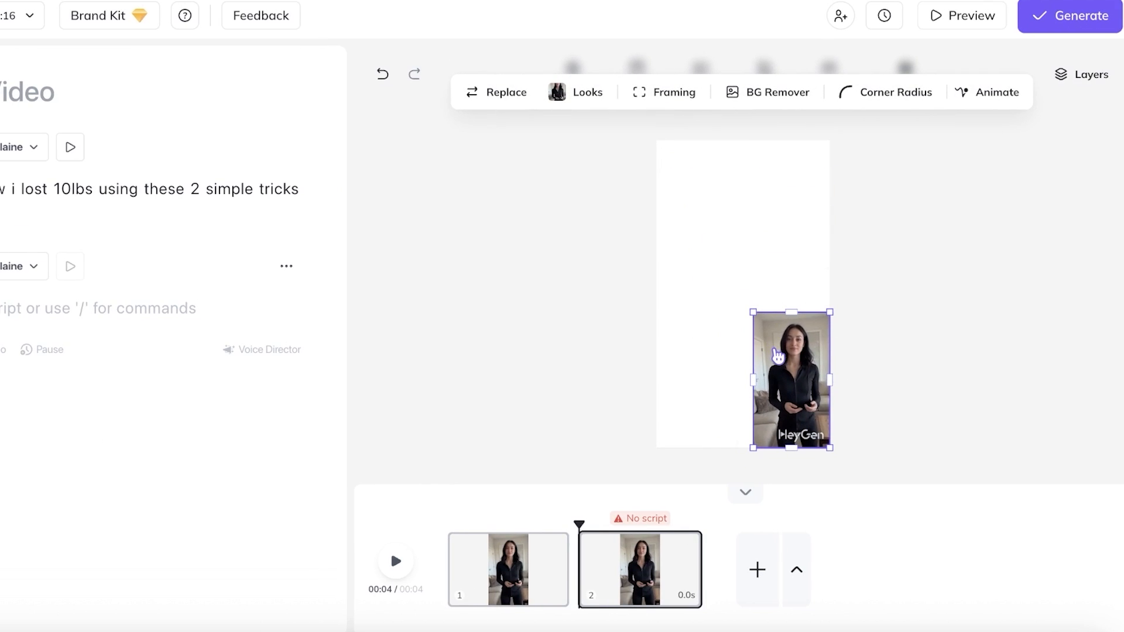
{"action": "left_click", "coordinate": [766, 92]}
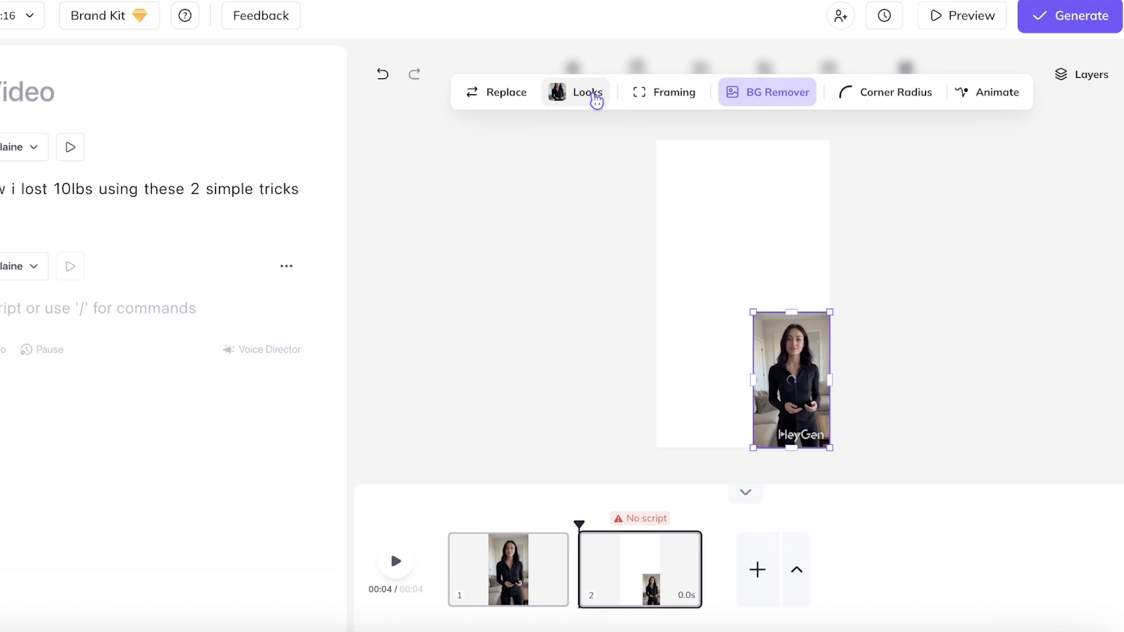
{"action": "left_click", "coordinate": [766, 92]}
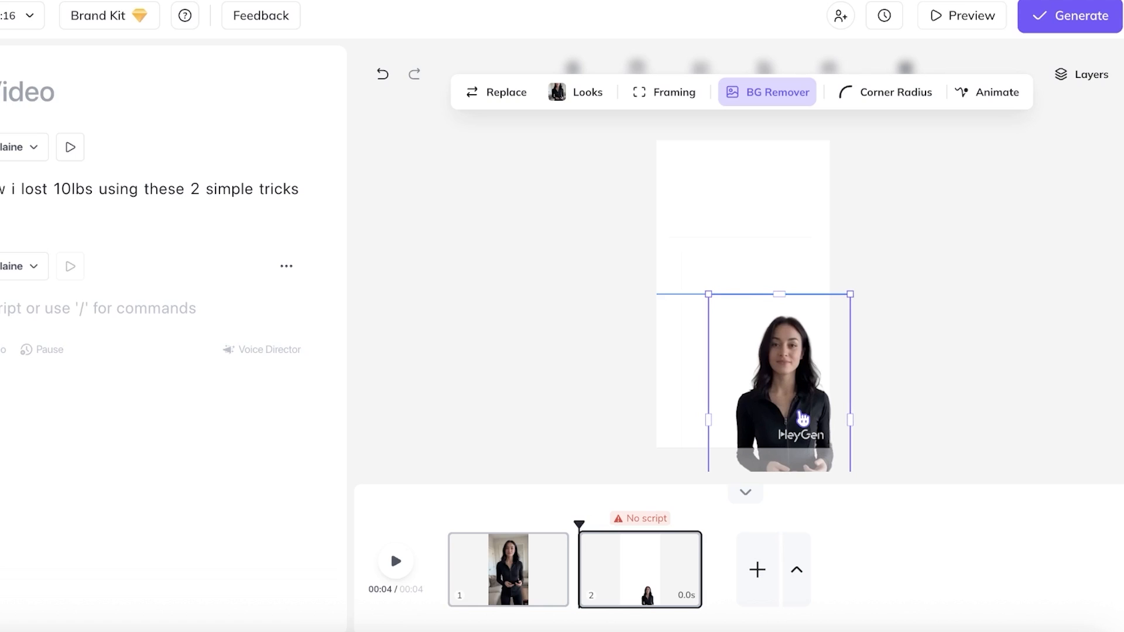
{"action": "left_click", "coordinate": [700, 77]}
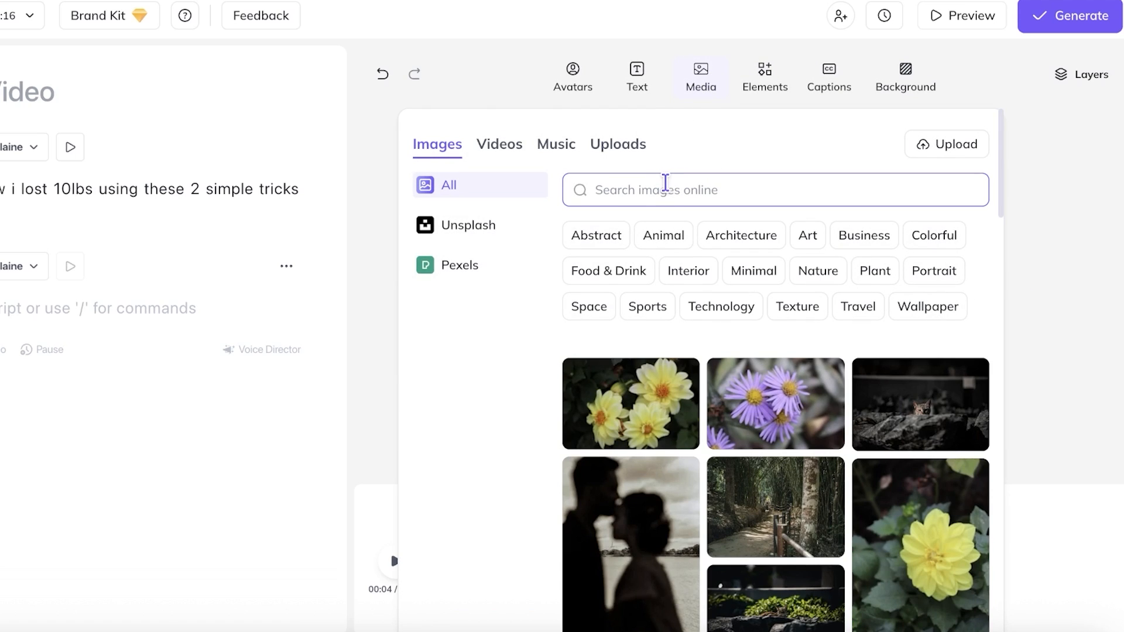
- Search stock videos for 'gym' and add the portrait clip of two women exercising
{"action": "left_click", "coordinate": [499, 144]}
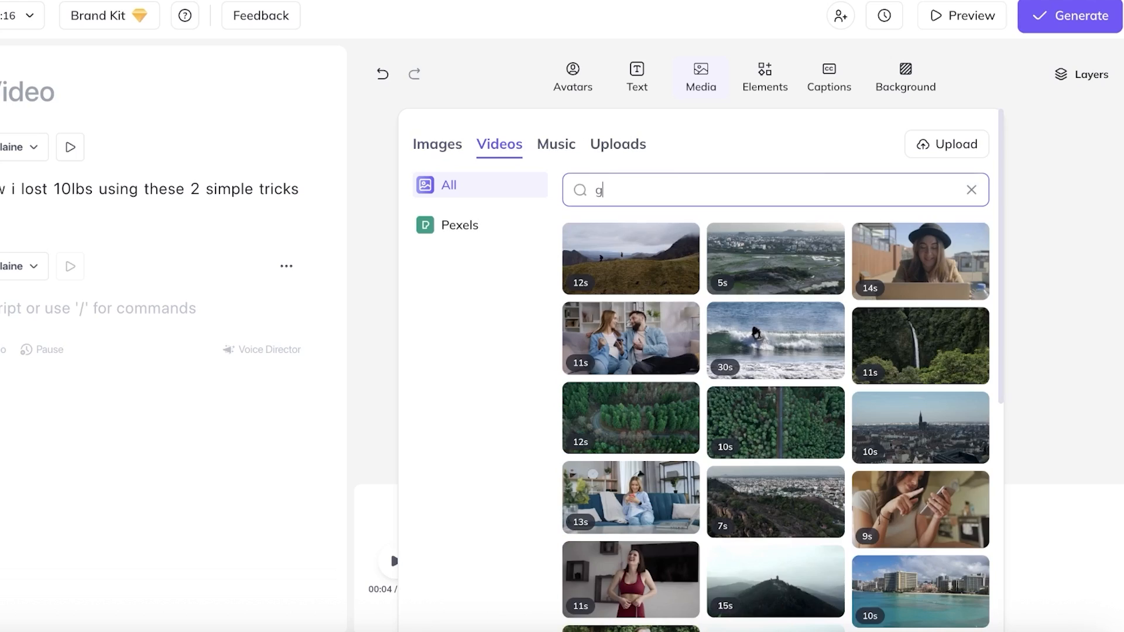
{"action": "type", "text": "ym"}
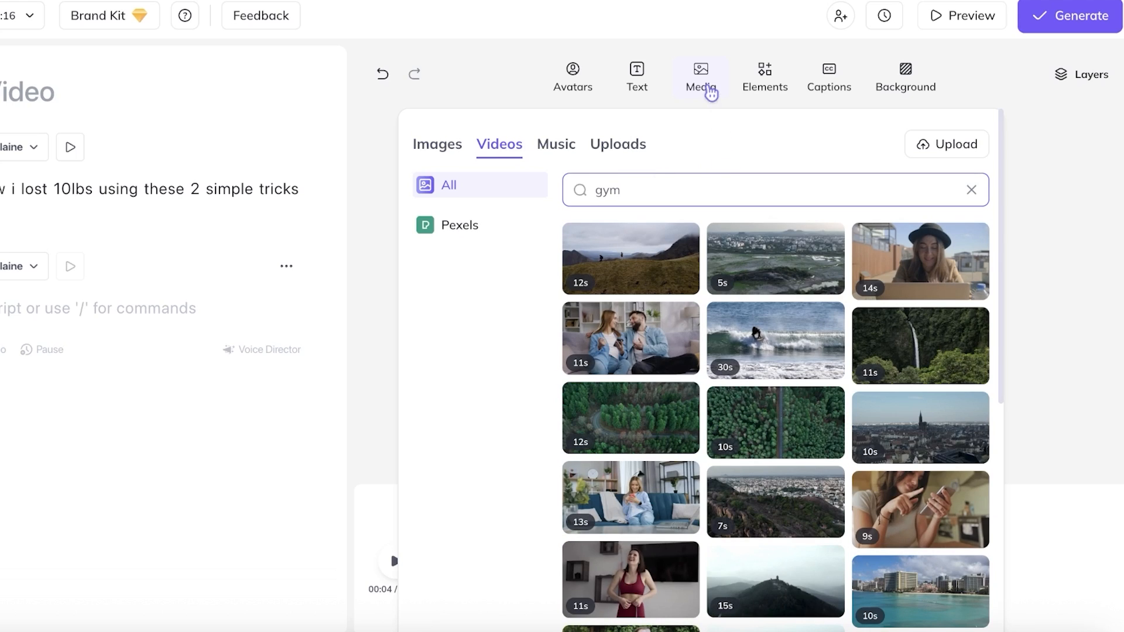
{"action": "mouse_move", "coordinate": [715, 97]}
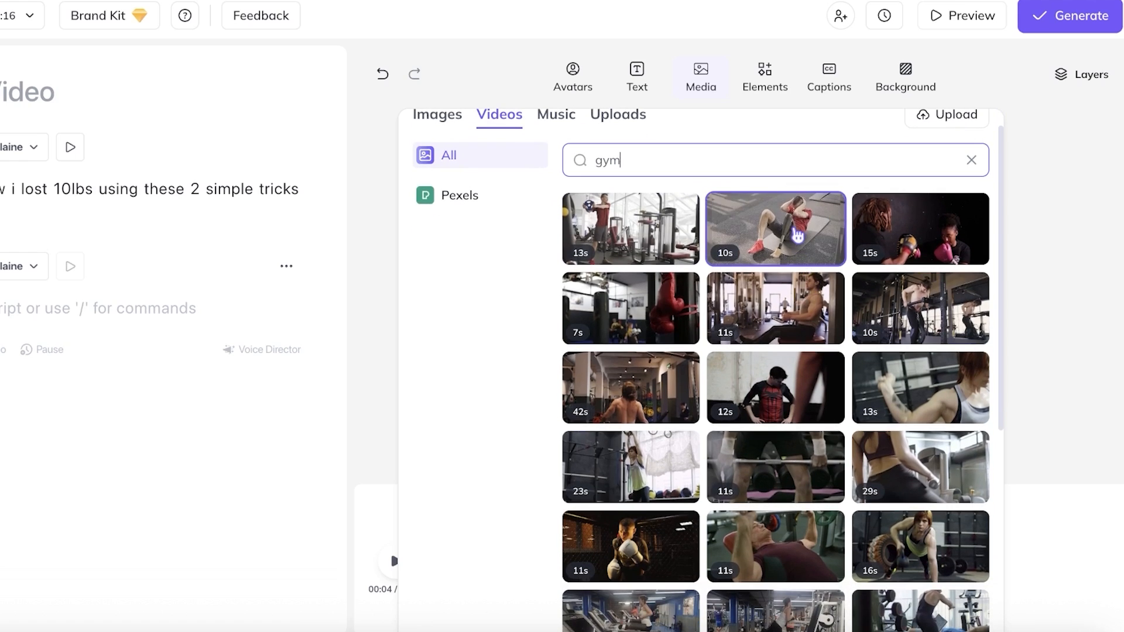
{"action": "scroll", "scroll_direction": "down", "scroll_amount": 3}
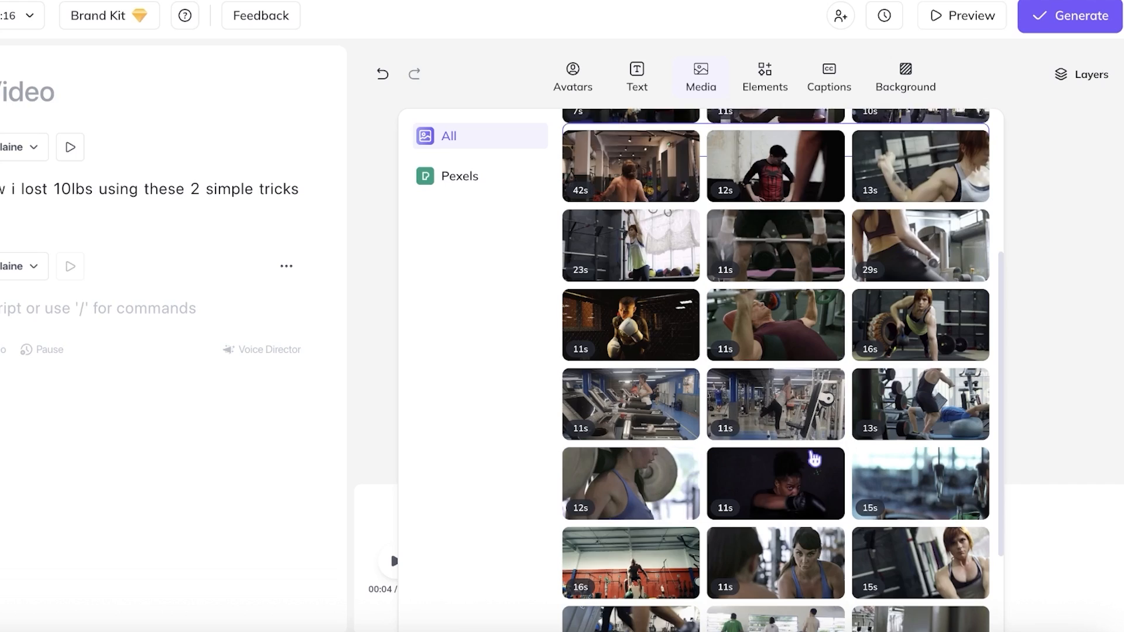
{"action": "scroll", "scroll_direction": "down", "scroll_amount": 3}
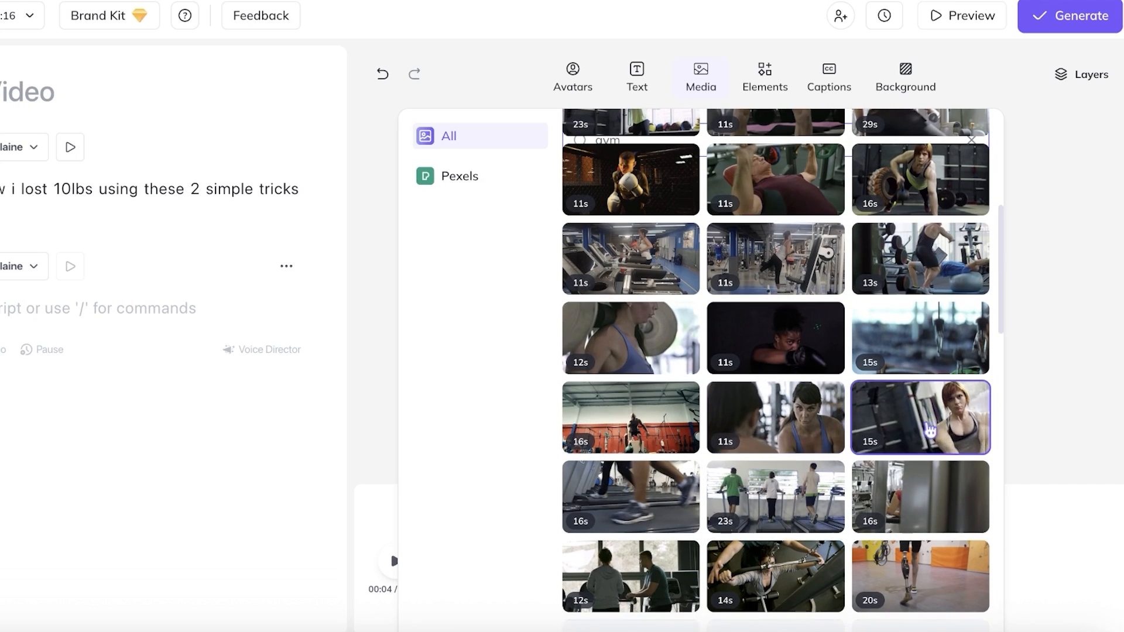
{"action": "scroll", "scroll_direction": "down", "scroll_amount": 3}
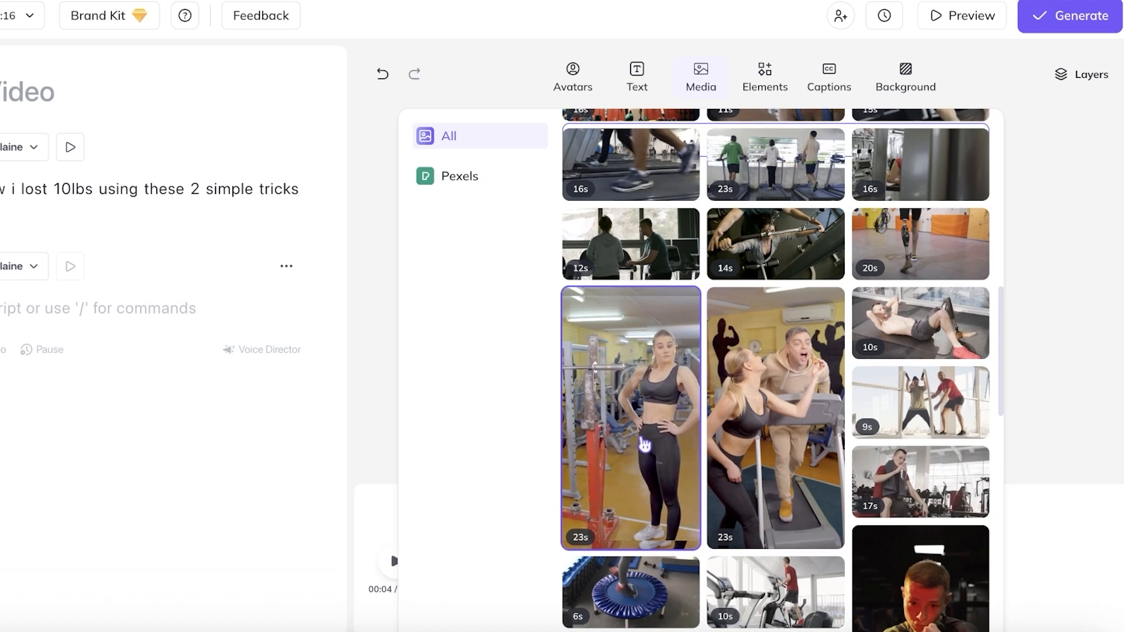
{"action": "scroll", "scroll_direction": "down", "scroll_amount": 3}
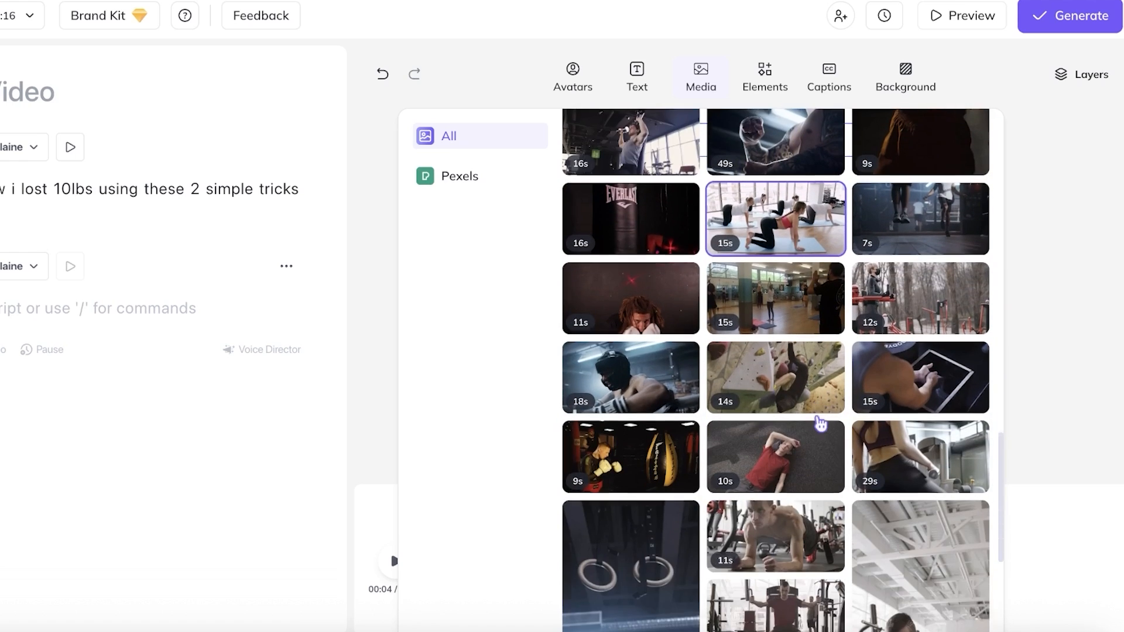
{"action": "scroll", "scroll_direction": "down", "scroll_amount": 3}
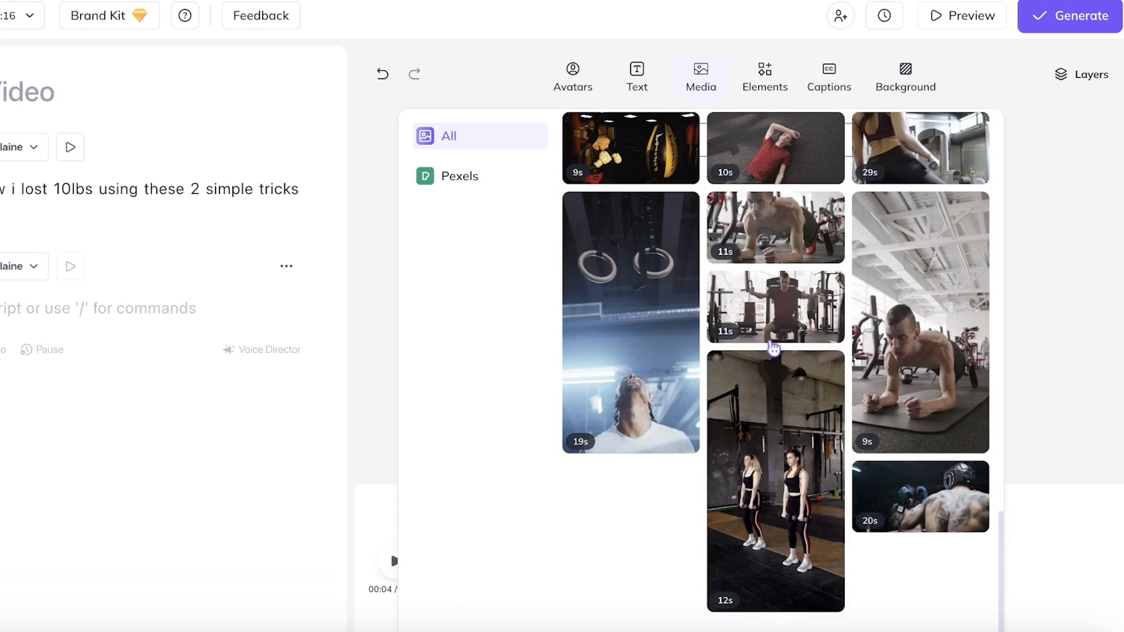
{"action": "left_click", "coordinate": [775, 480]}
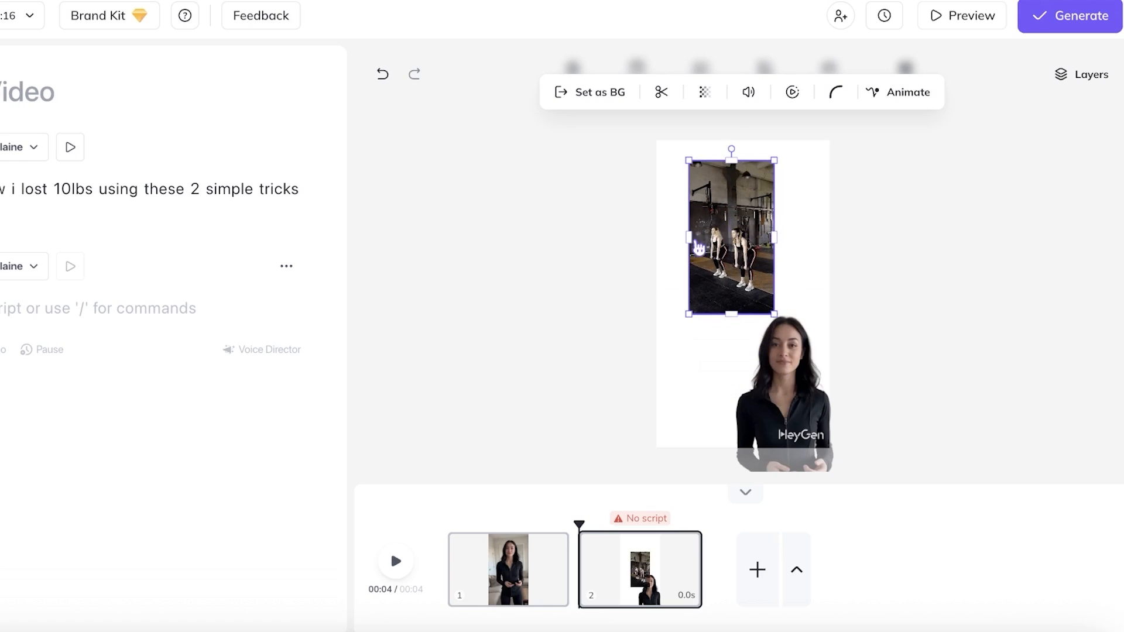
{"action": "mouse_move", "coordinate": [809, 300]}
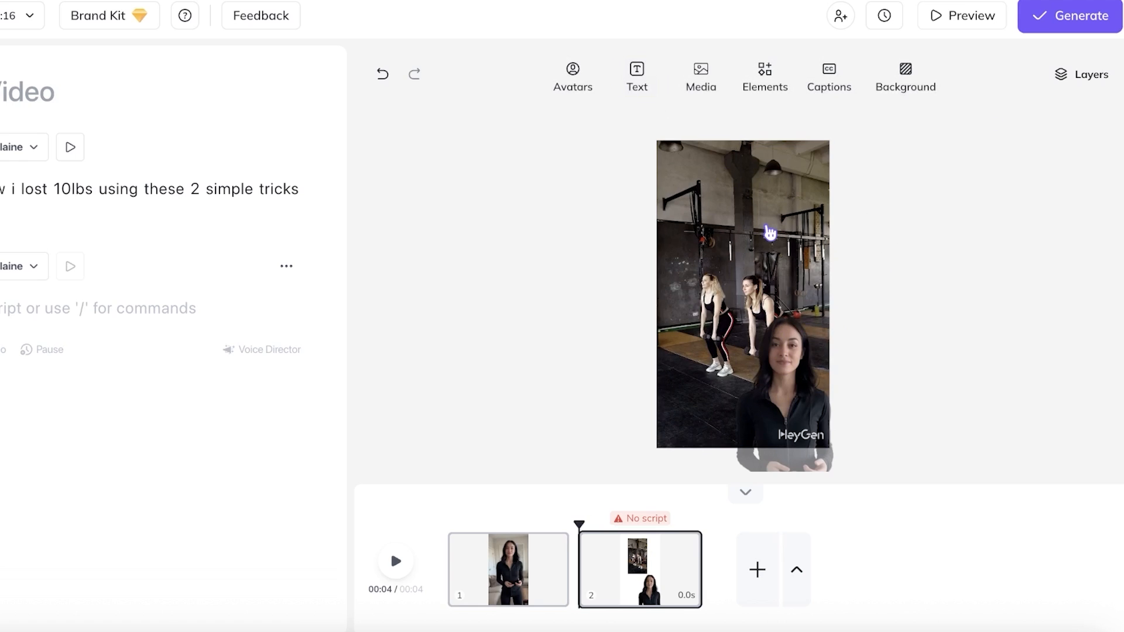
- Set the two-women gym clip as scene 2's full-frame background
{"action": "left_click", "coordinate": [782, 351]}
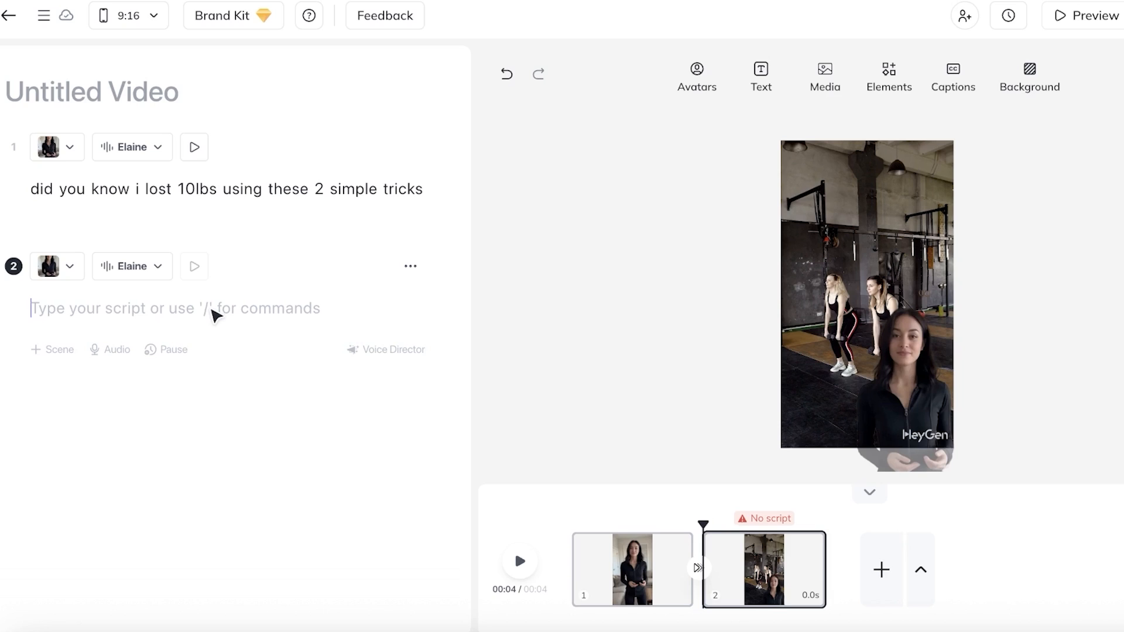
- Type the scene 2 script line 'trick 1 always wear good athleisure'
{"action": "type", "text": "trick 1 al"}
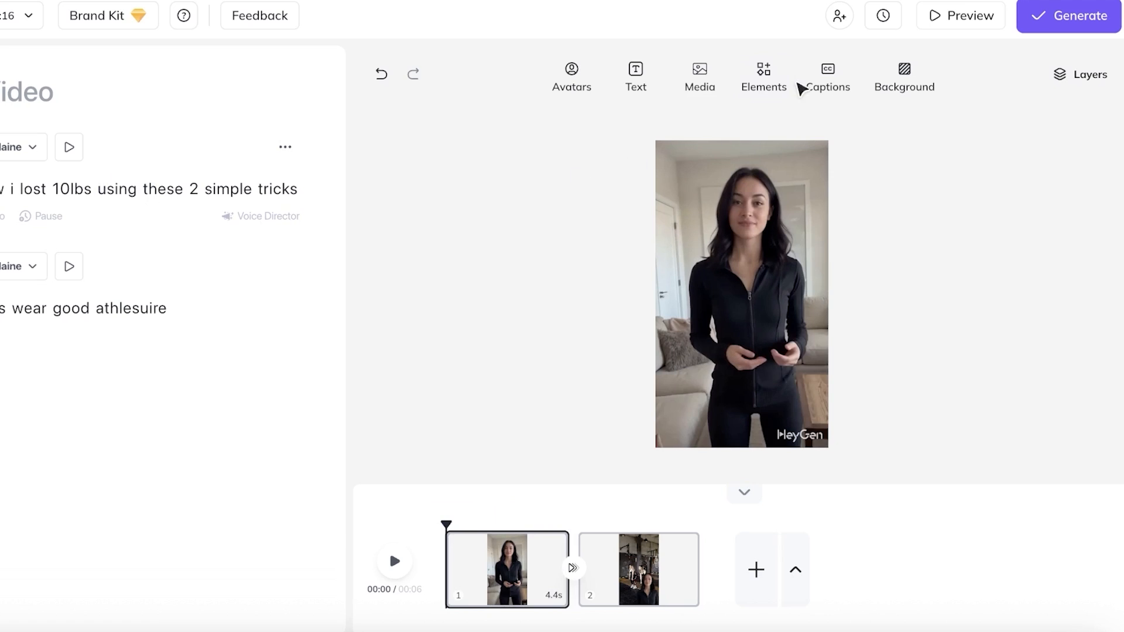
- Glance at the Text styles panel, close it, and add automatic captions to scene 1
{"action": "left_click", "coordinate": [634, 77]}
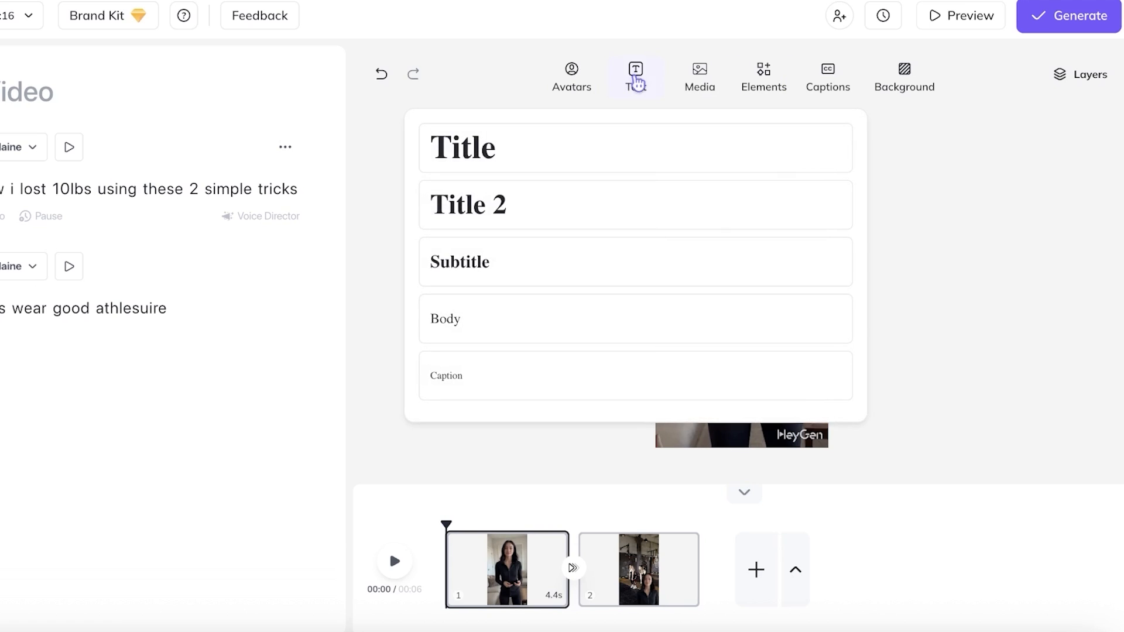
{"action": "left_click", "coordinate": [827, 77]}
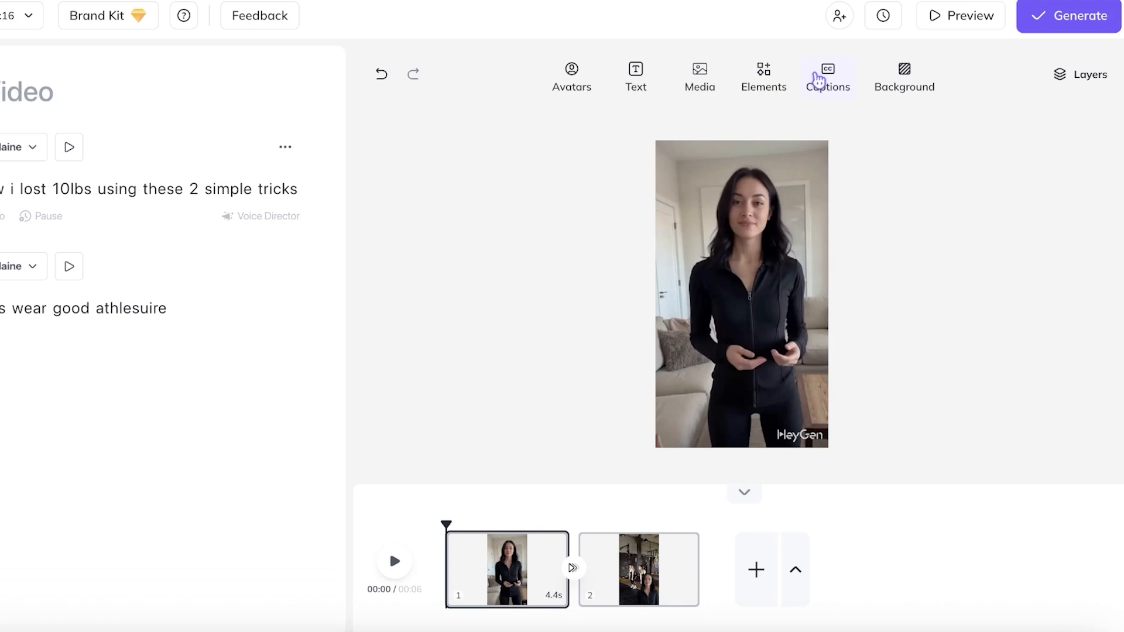
{"action": "left_click", "coordinate": [827, 76]}
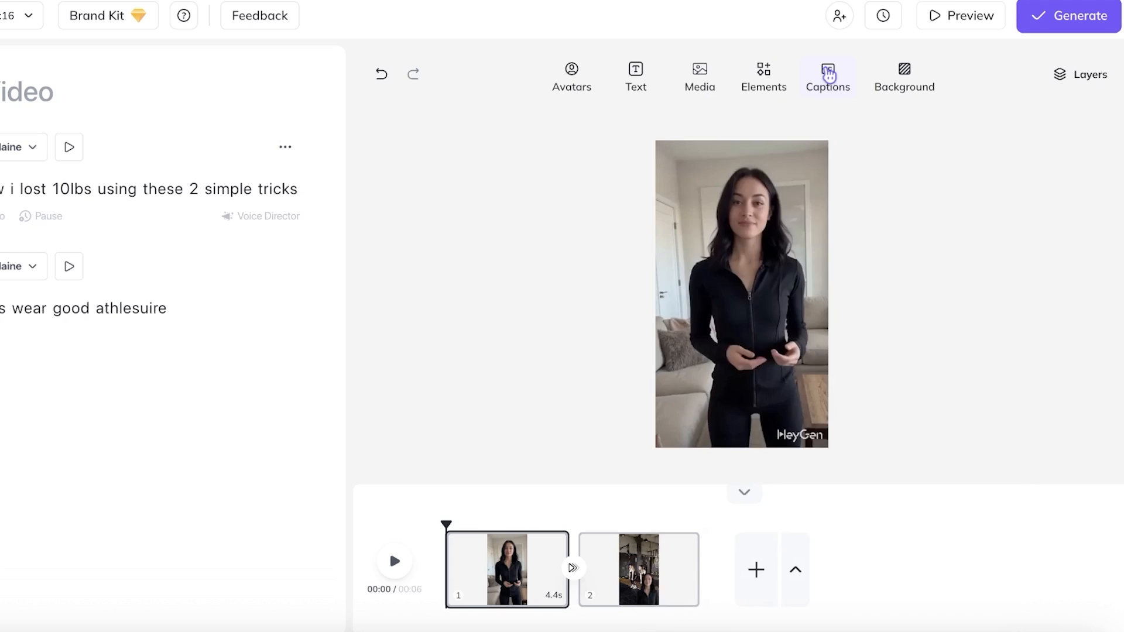
{"action": "left_click", "coordinate": [827, 77]}
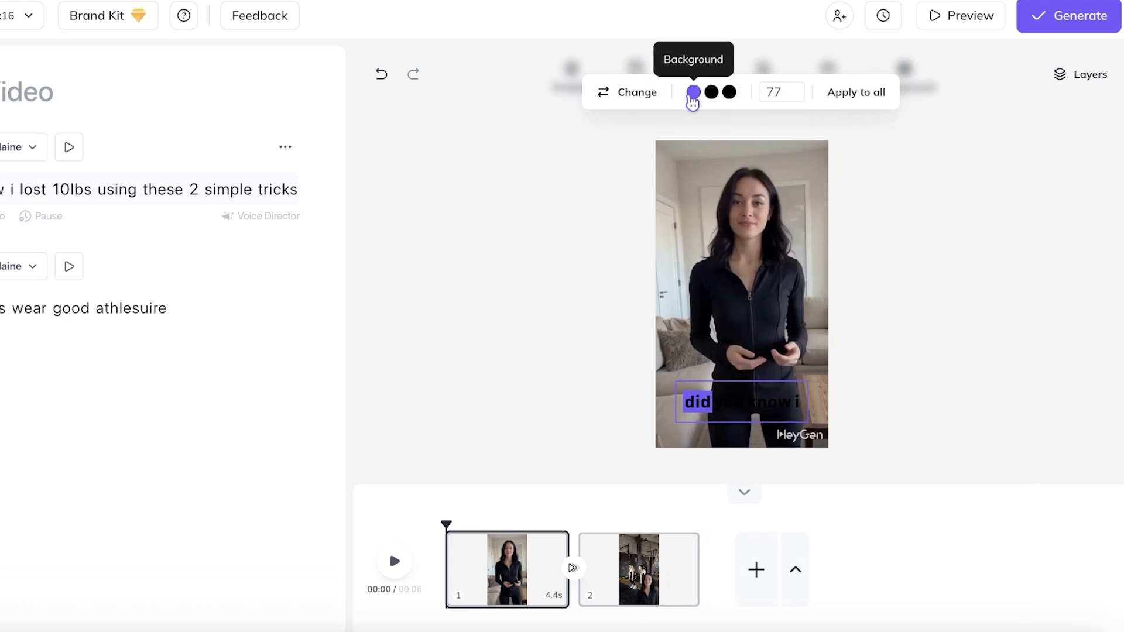
- Style the captions with a yellow highlight and white words
{"action": "left_click", "coordinate": [693, 92]}
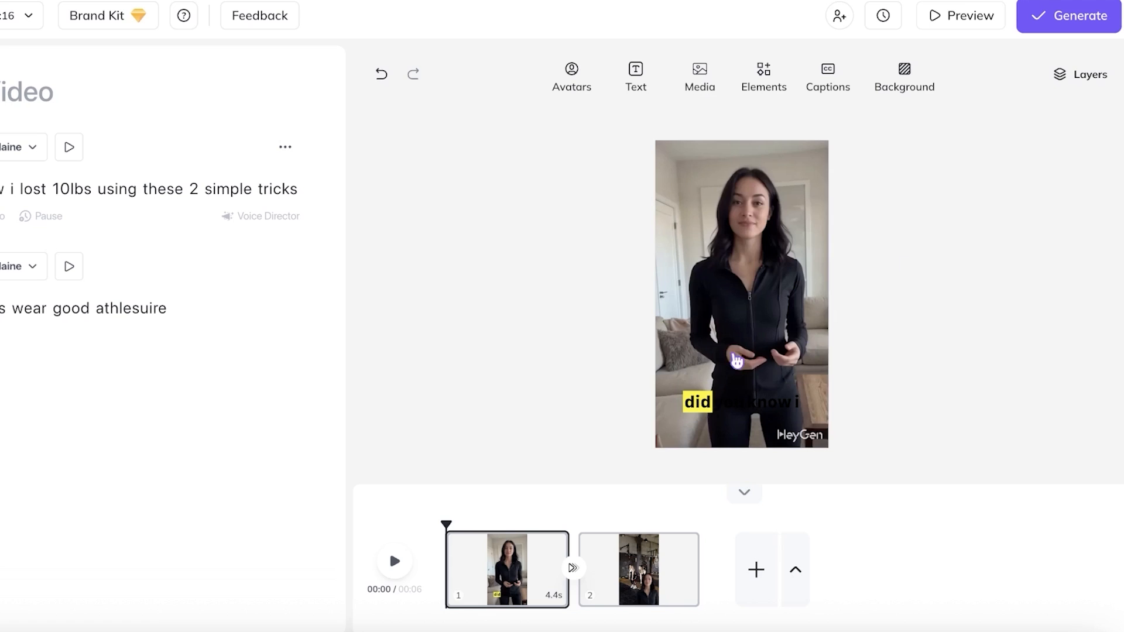
{"action": "left_click", "coordinate": [827, 75]}
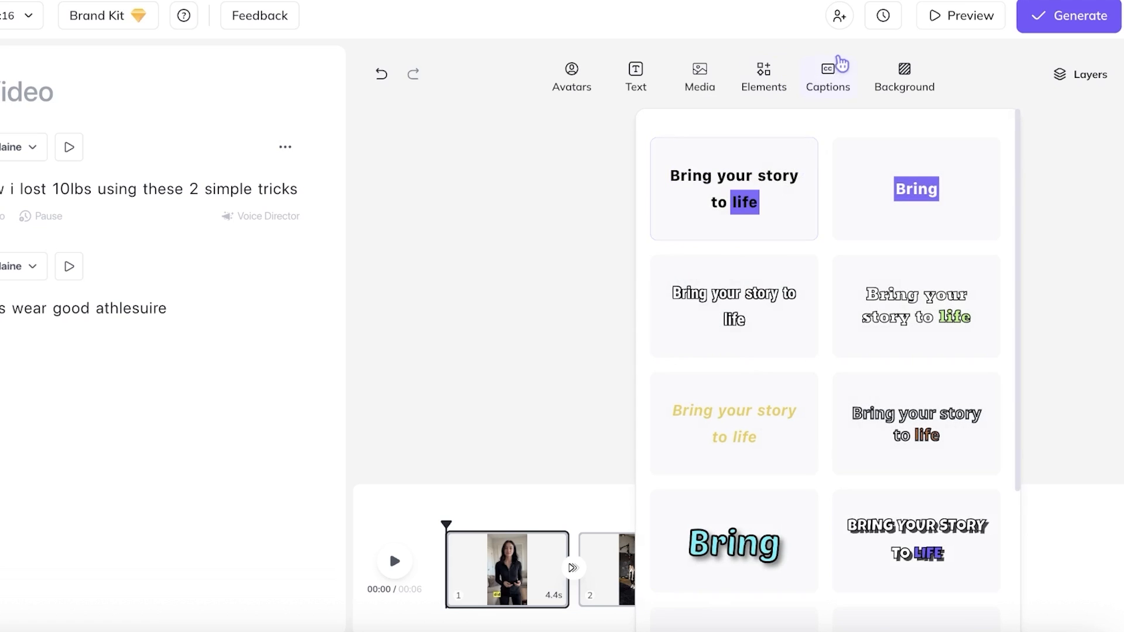
{"action": "left_click", "coordinate": [734, 188]}
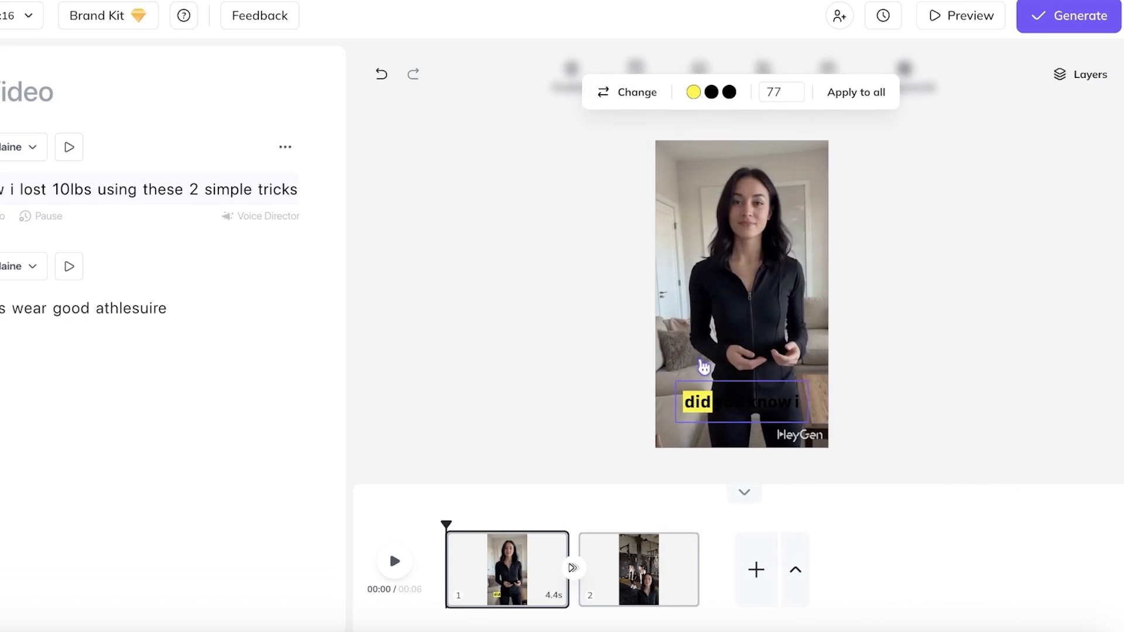
{"action": "left_click", "coordinate": [711, 92]}
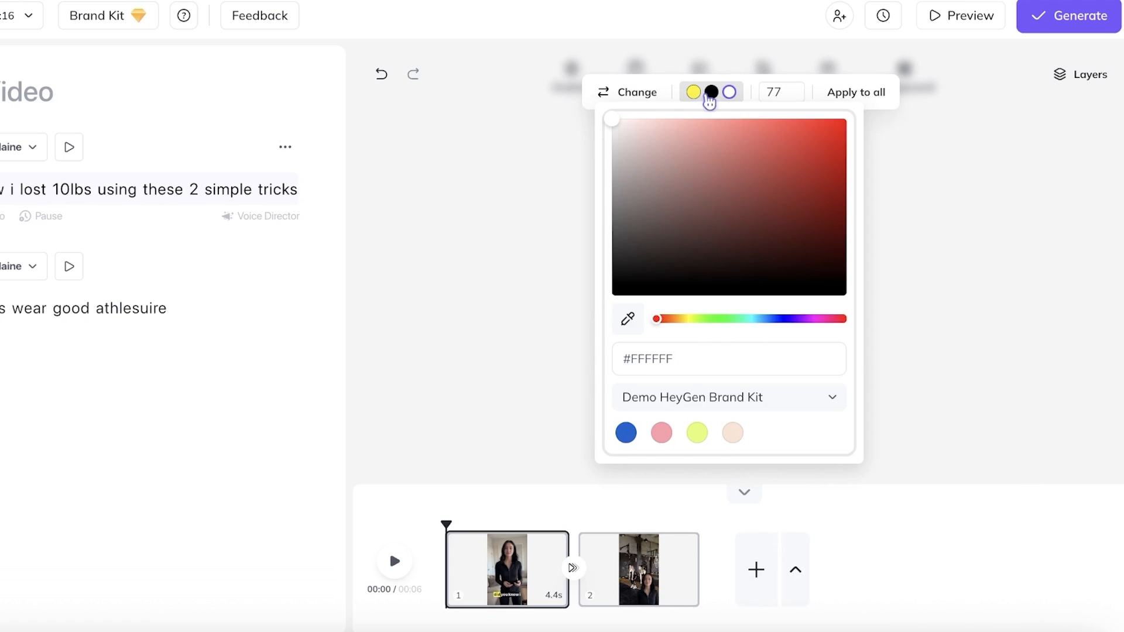
{"action": "left_click", "coordinate": [692, 92]}
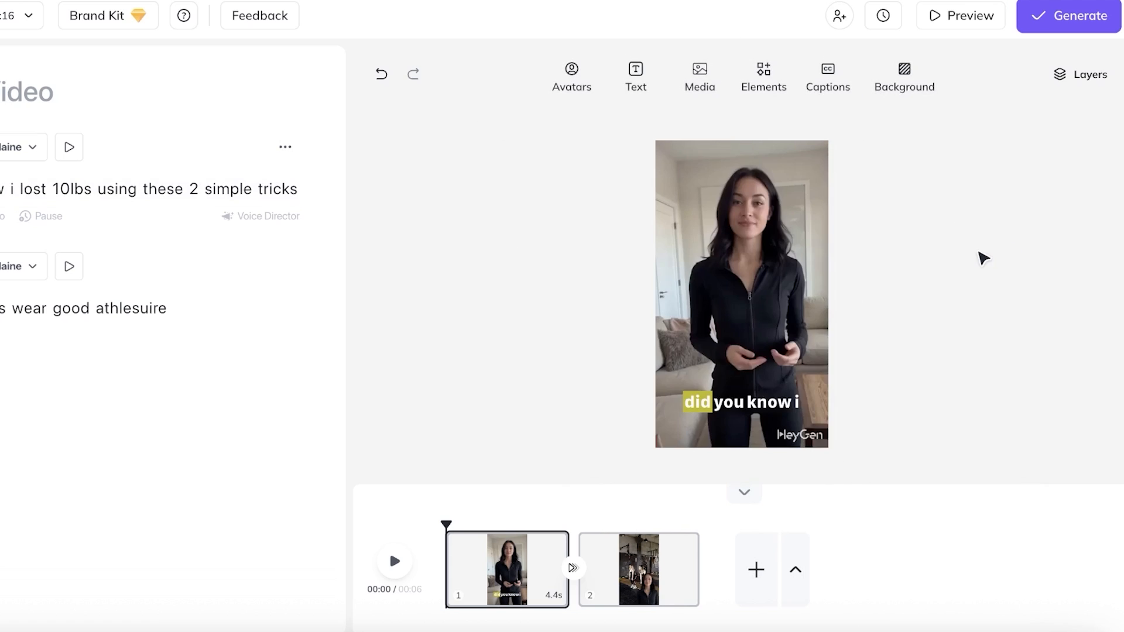
{"action": "left_click", "coordinate": [827, 77]}
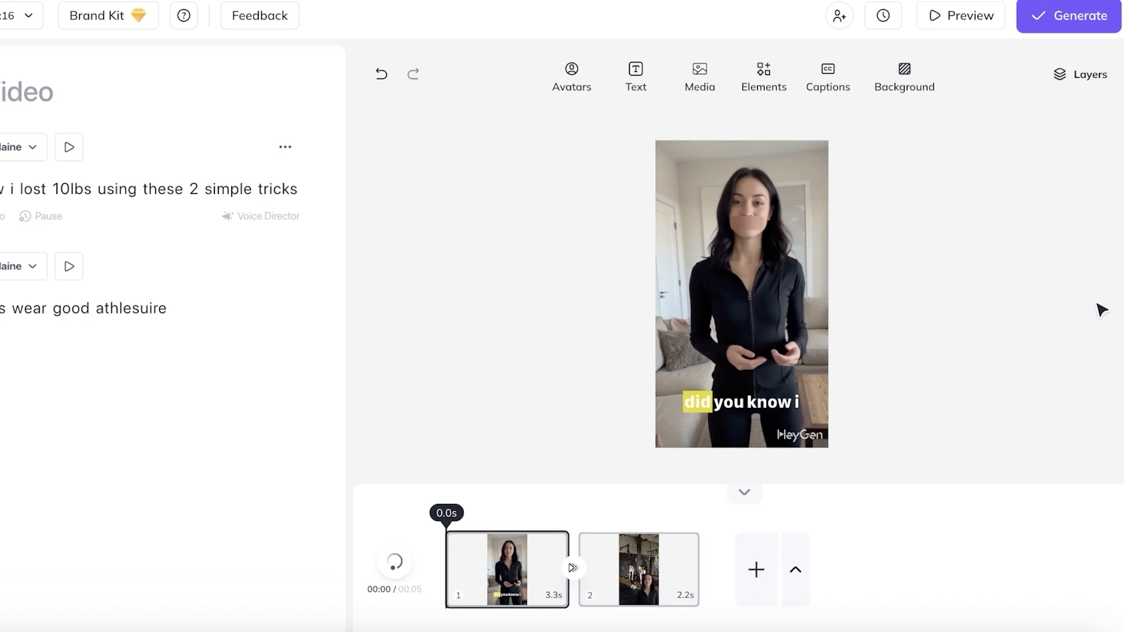
- Play the video, check the captions in a draft preview, then reopen scene 1's voices
{"action": "left_click", "coordinate": [394, 562]}
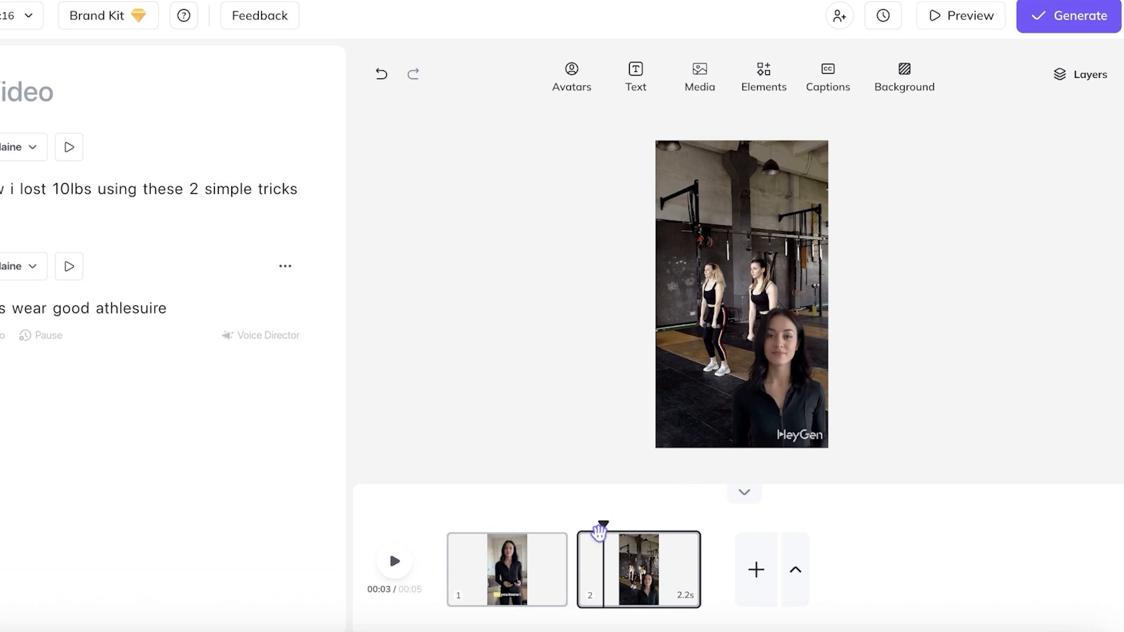
{"action": "left_click", "coordinate": [961, 15]}
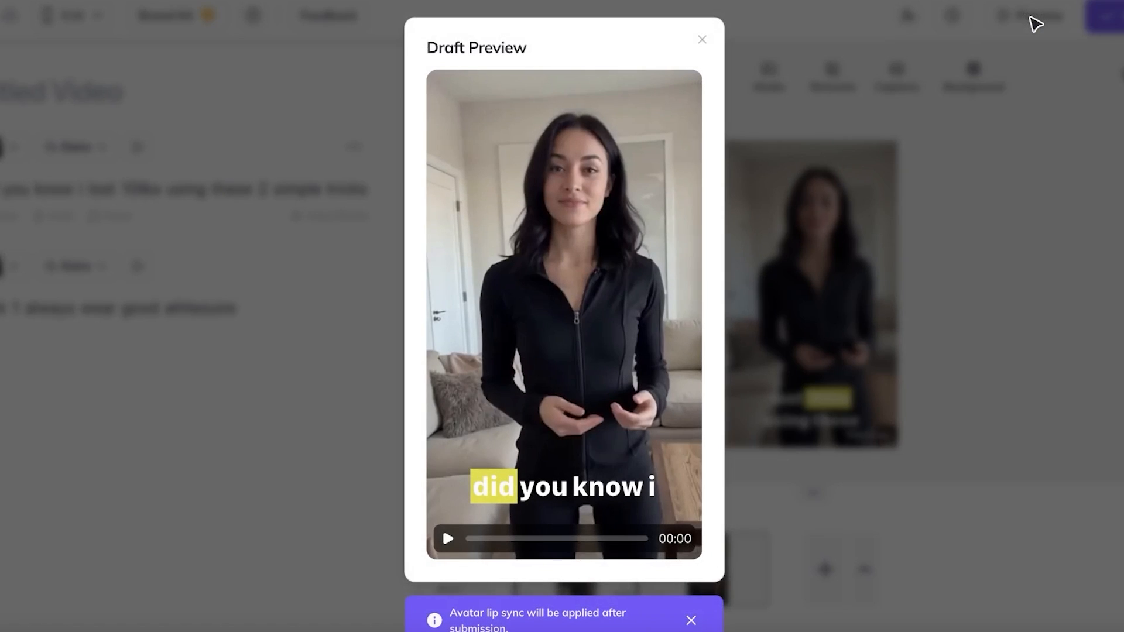
{"action": "left_click", "coordinate": [448, 538]}
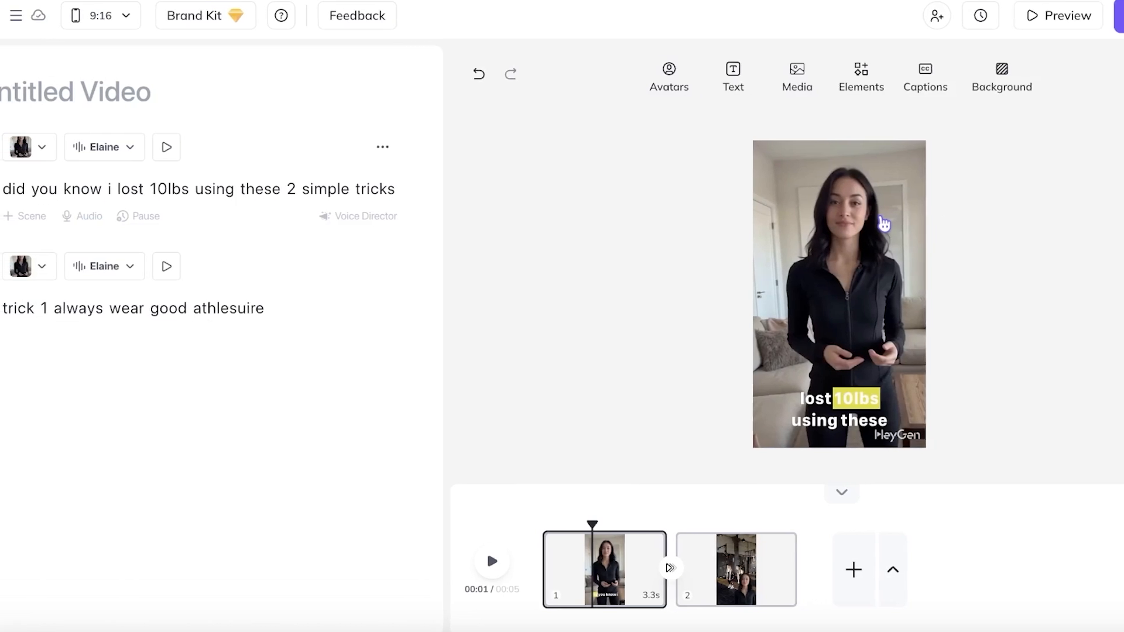
{"action": "left_click", "coordinate": [103, 147]}
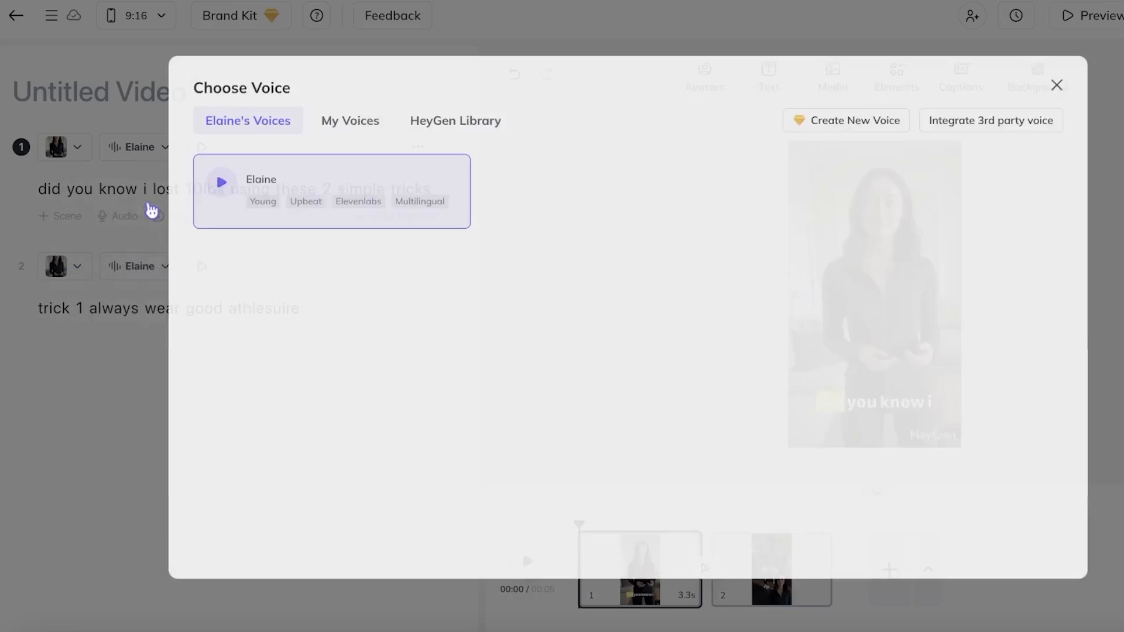
- Filter the voice library to English (US) female voices and browse age options
{"action": "left_click", "coordinate": [455, 120]}
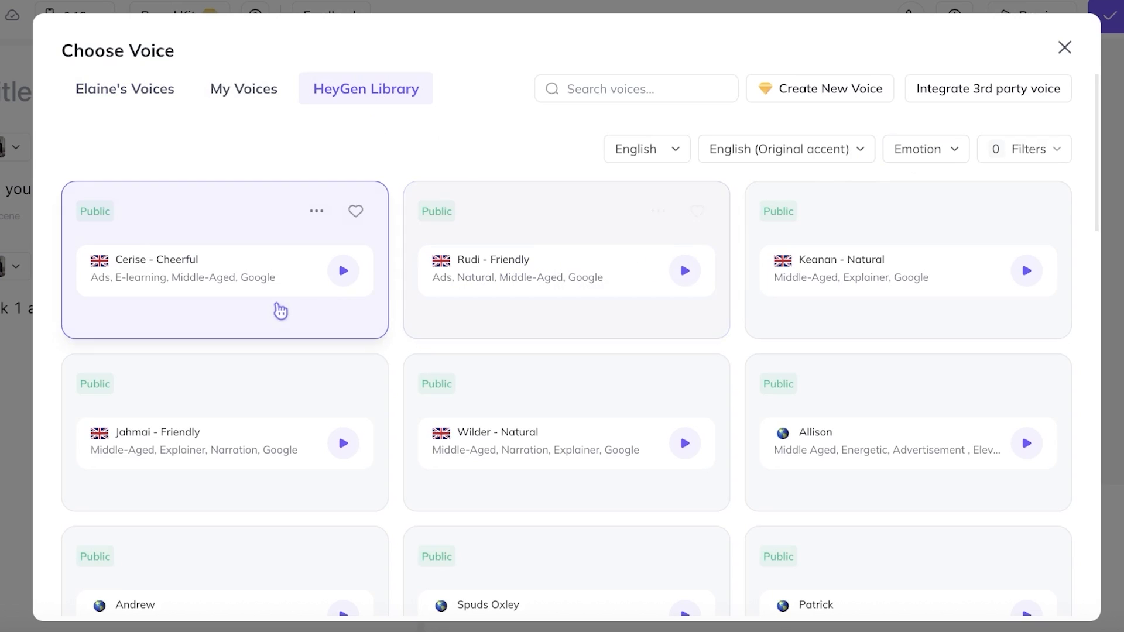
{"action": "left_click", "coordinate": [785, 148]}
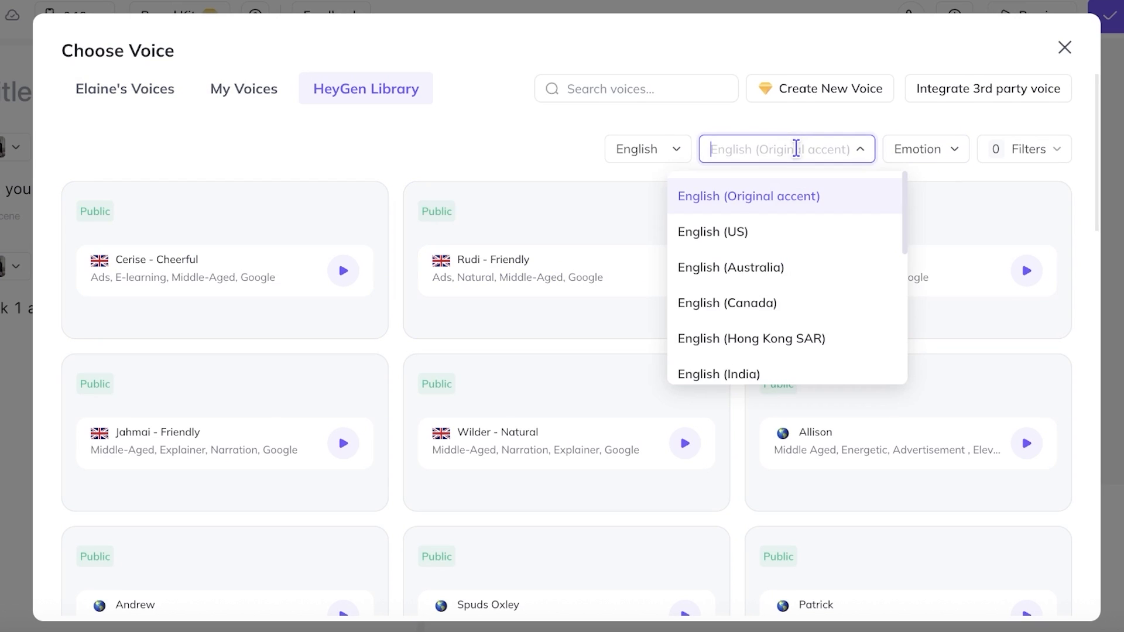
{"action": "left_click", "coordinate": [711, 232]}
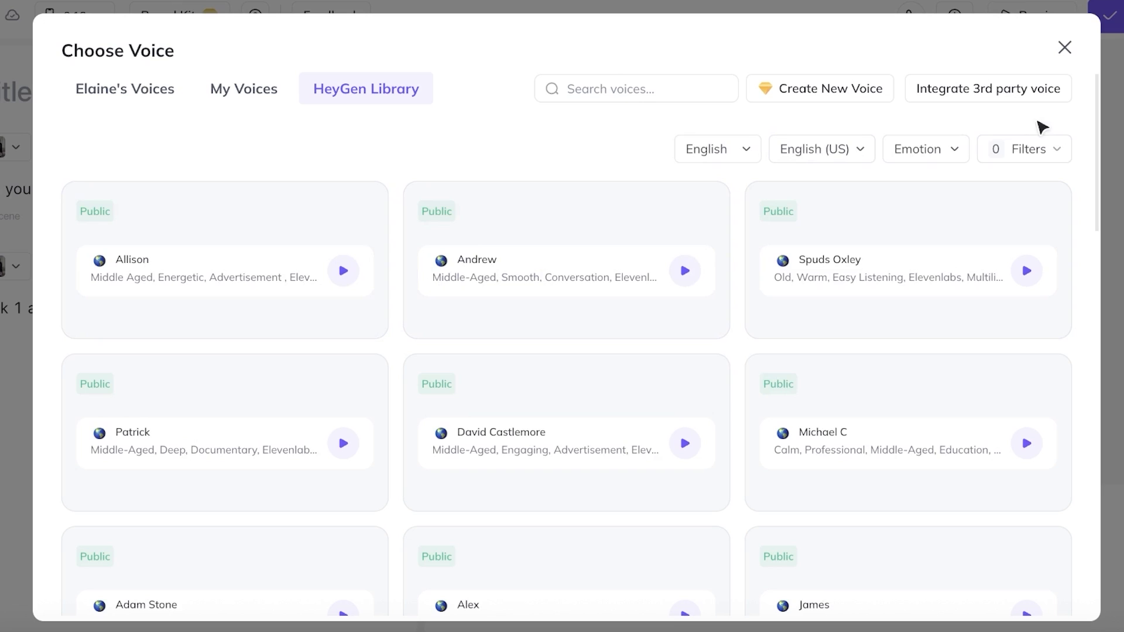
{"action": "left_click", "coordinate": [820, 268]}
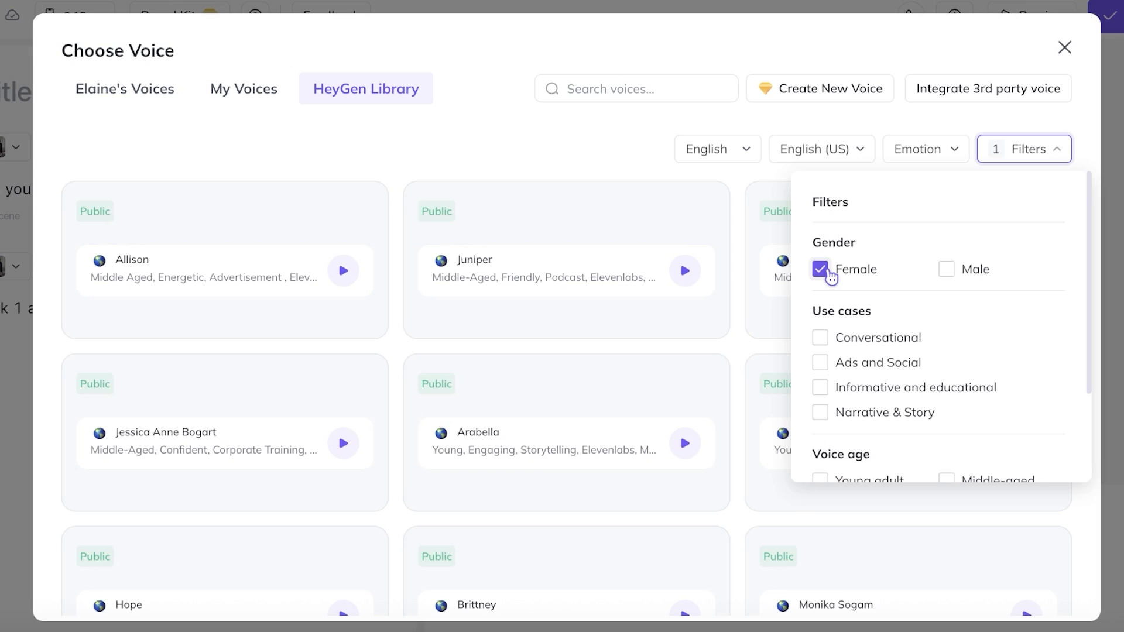
{"action": "mouse_move", "coordinate": [852, 340]}
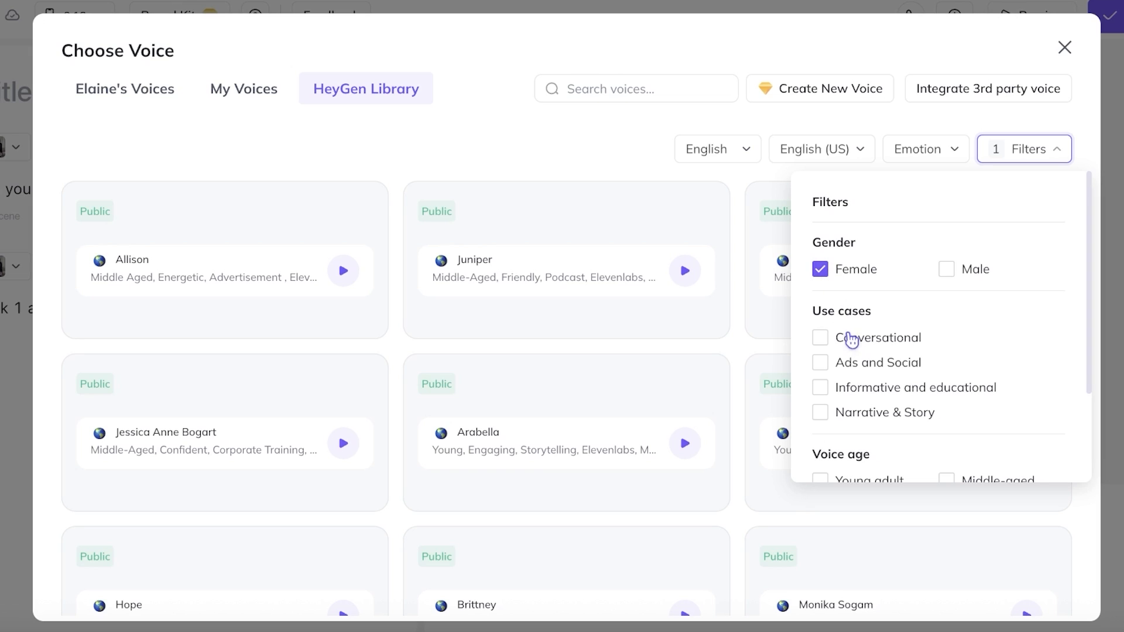
{"action": "scroll", "scroll_direction": "down", "scroll_amount": 3}
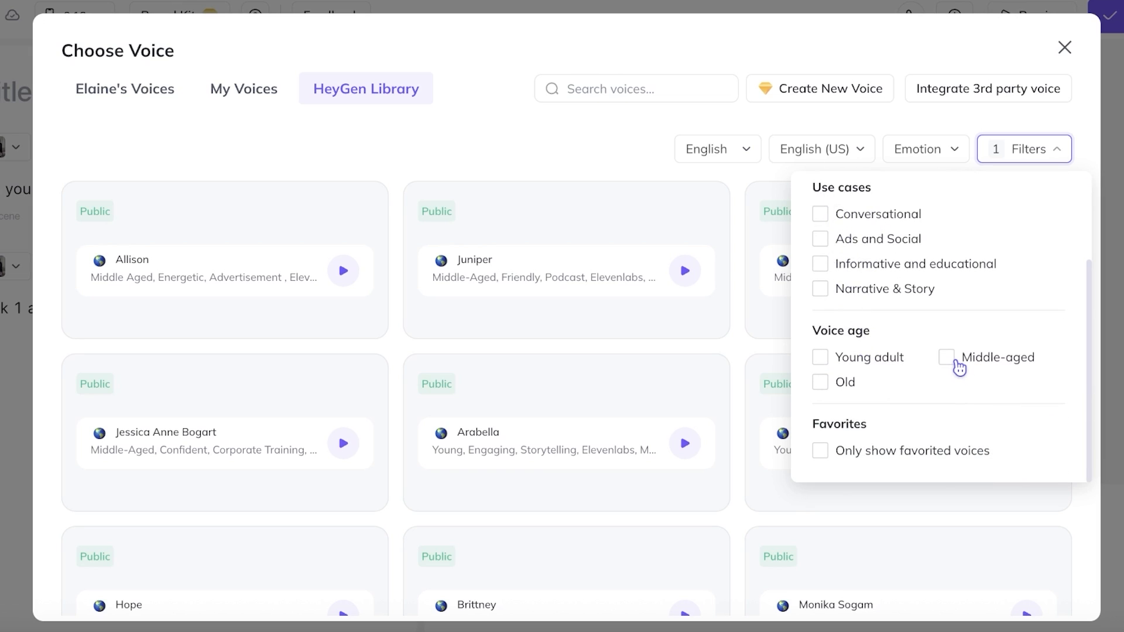
{"action": "left_click", "coordinate": [820, 357]}
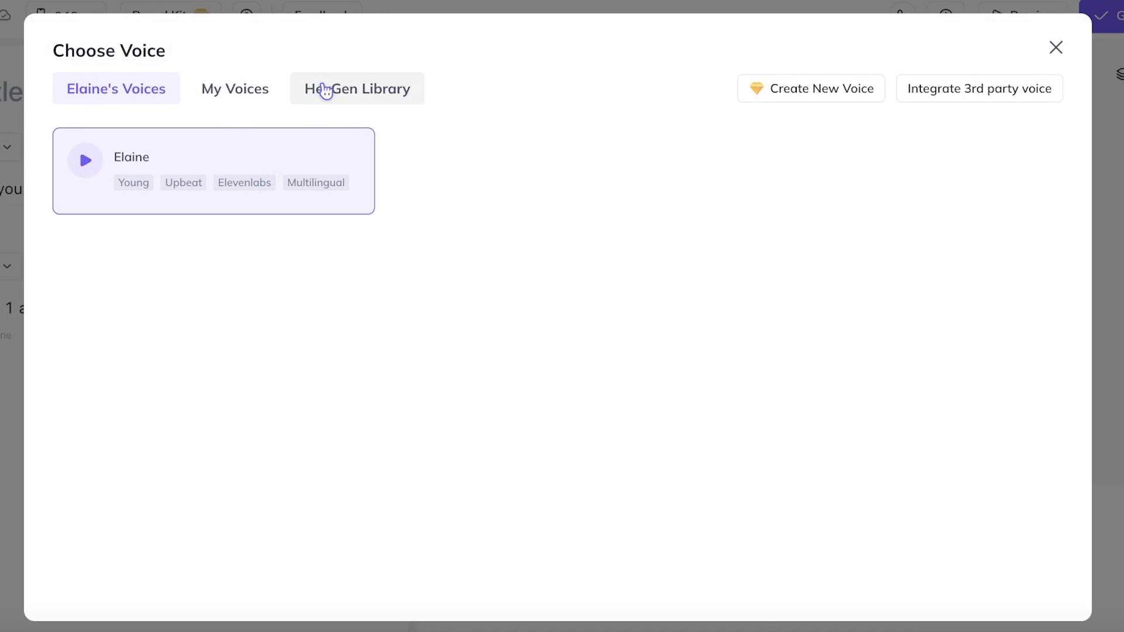
- Search the public voice library for 'fio' and assign Feisty Fiona to both scenes
{"action": "left_click", "coordinate": [357, 88]}
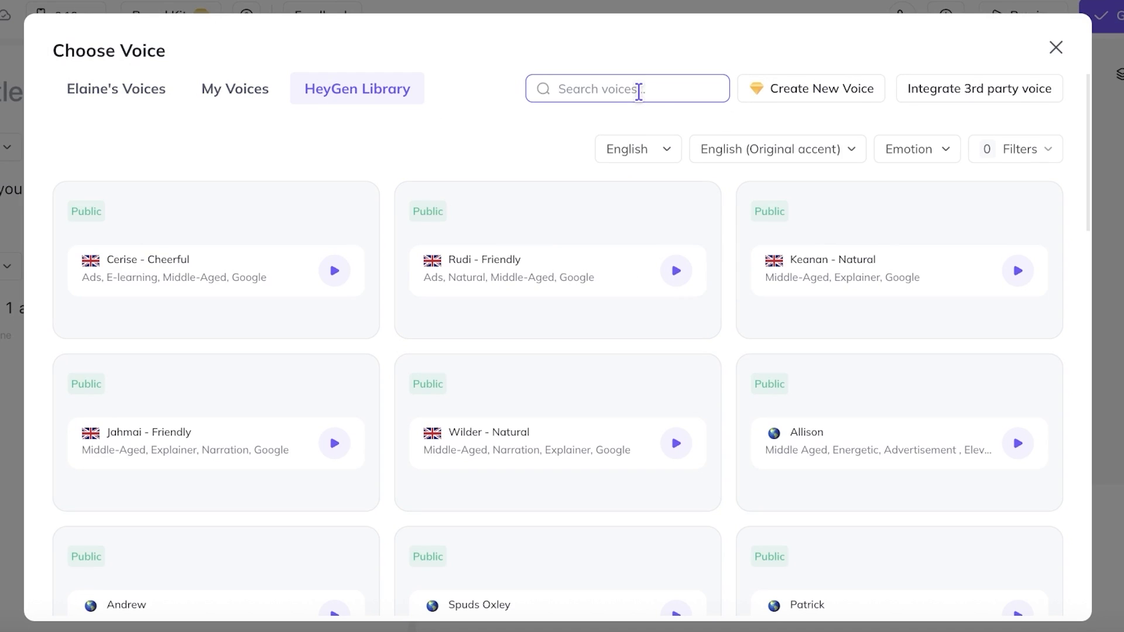
{"action": "type", "text": "fio"}
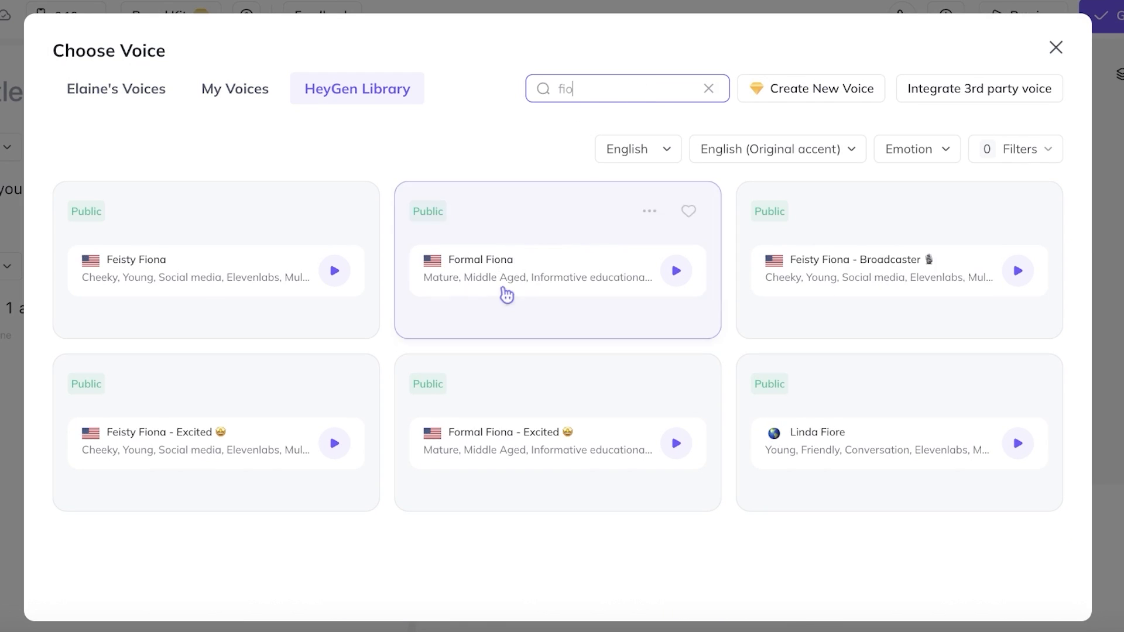
{"action": "left_click", "coordinate": [1055, 48]}
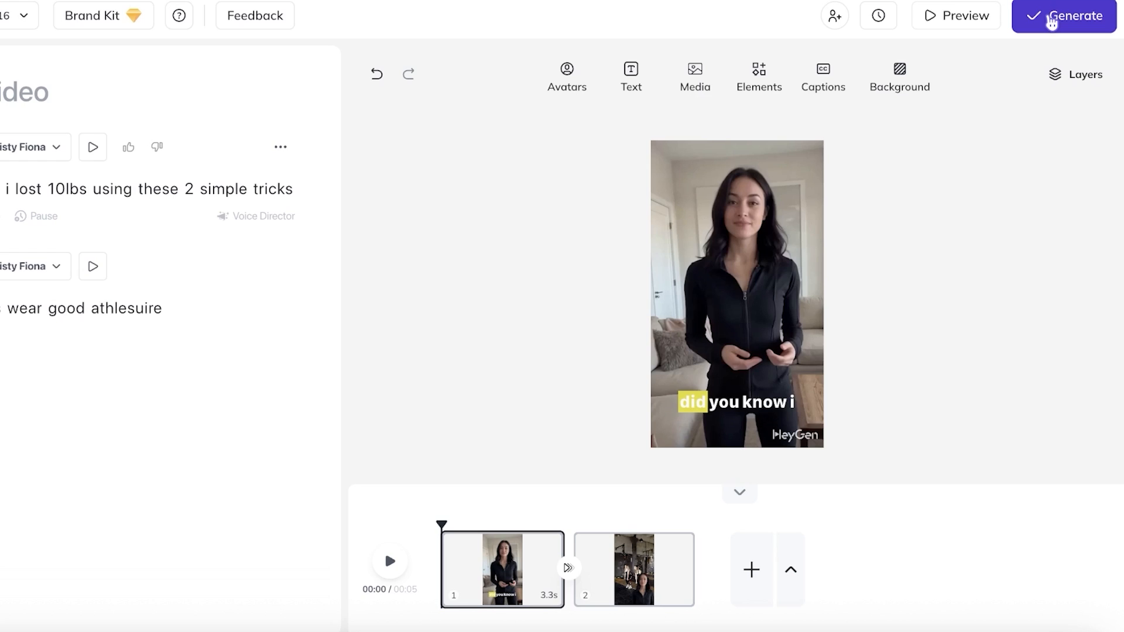
- Start generating the video, browse Templates, and return to the Home dashboard
{"action": "left_click", "coordinate": [142, 319]}
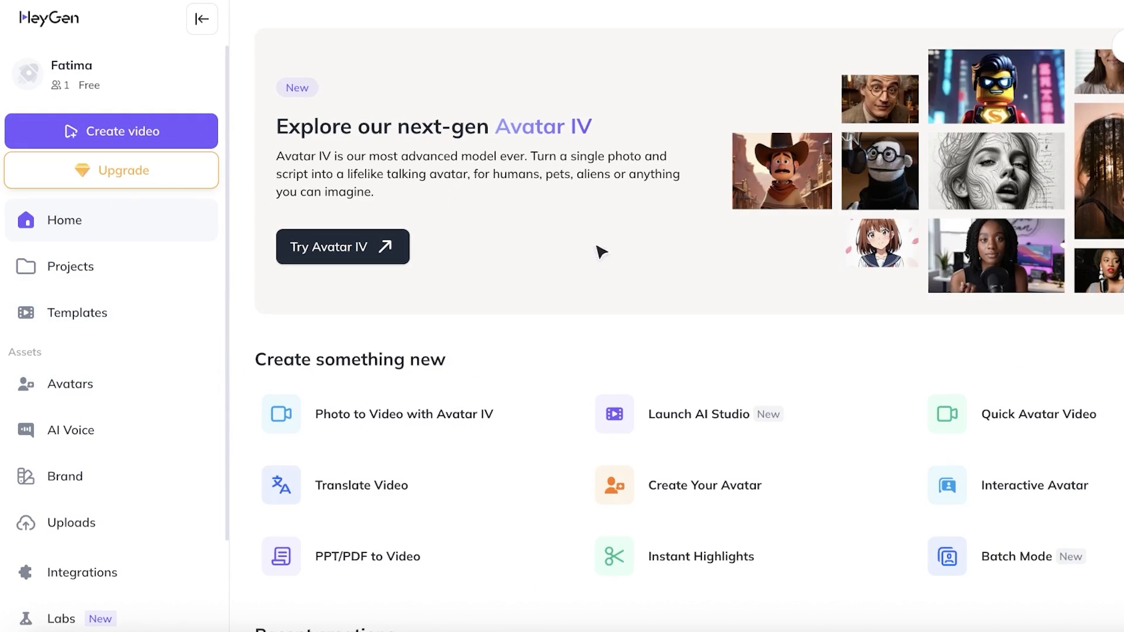
{"action": "scroll", "scroll_direction": "down", "scroll_amount": 3}
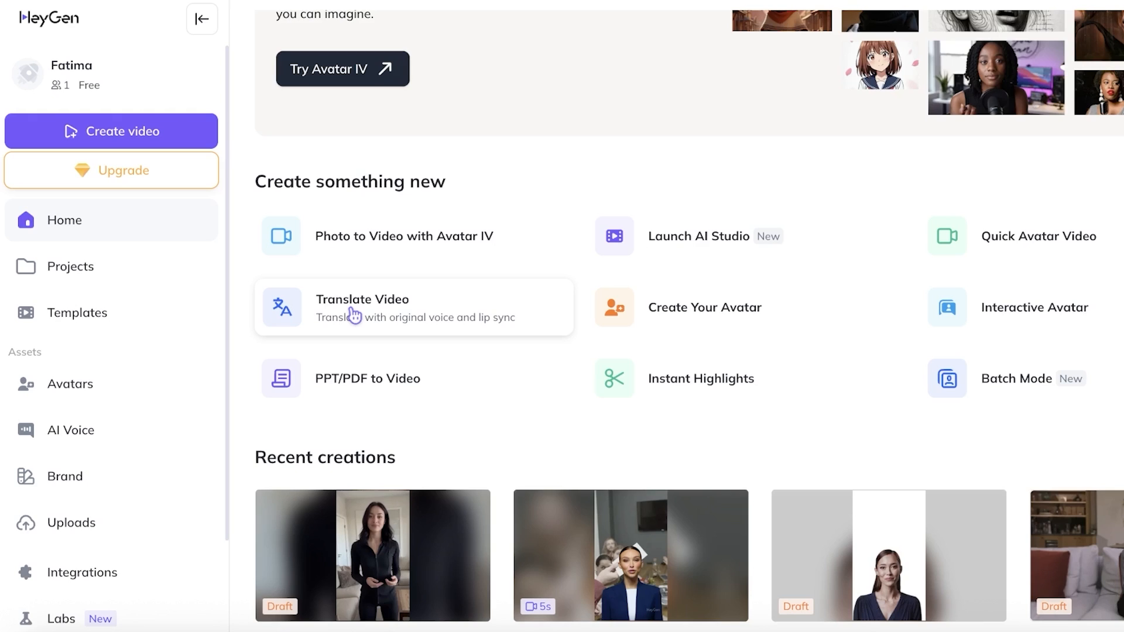
{"action": "mouse_move", "coordinate": [349, 314]}
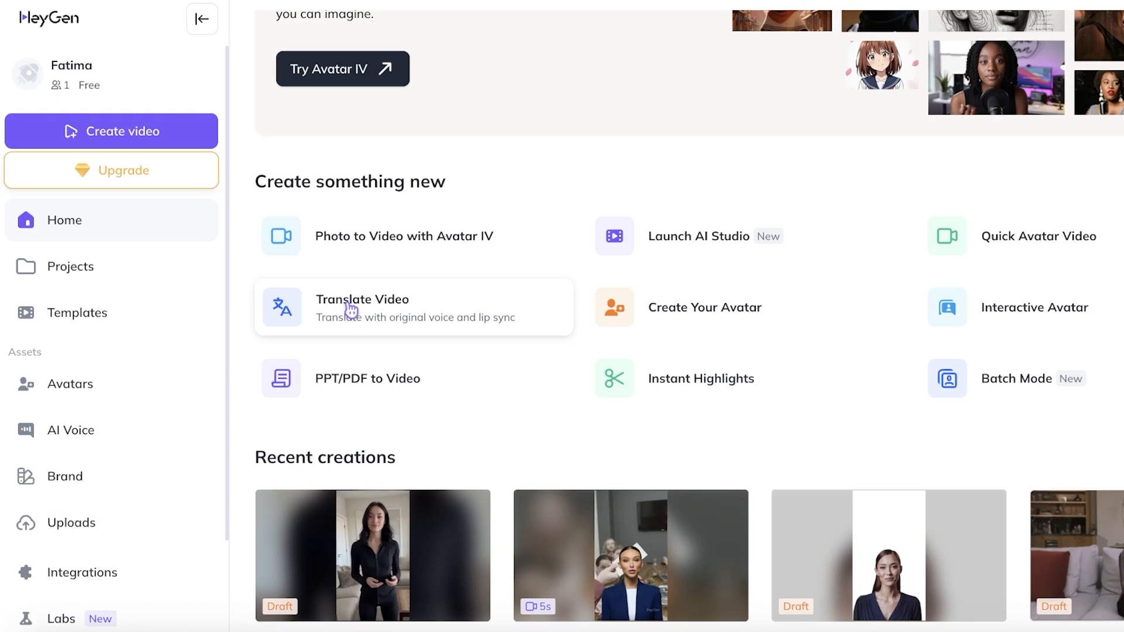
{"action": "scroll", "scroll_direction": "down", "scroll_amount": 3}
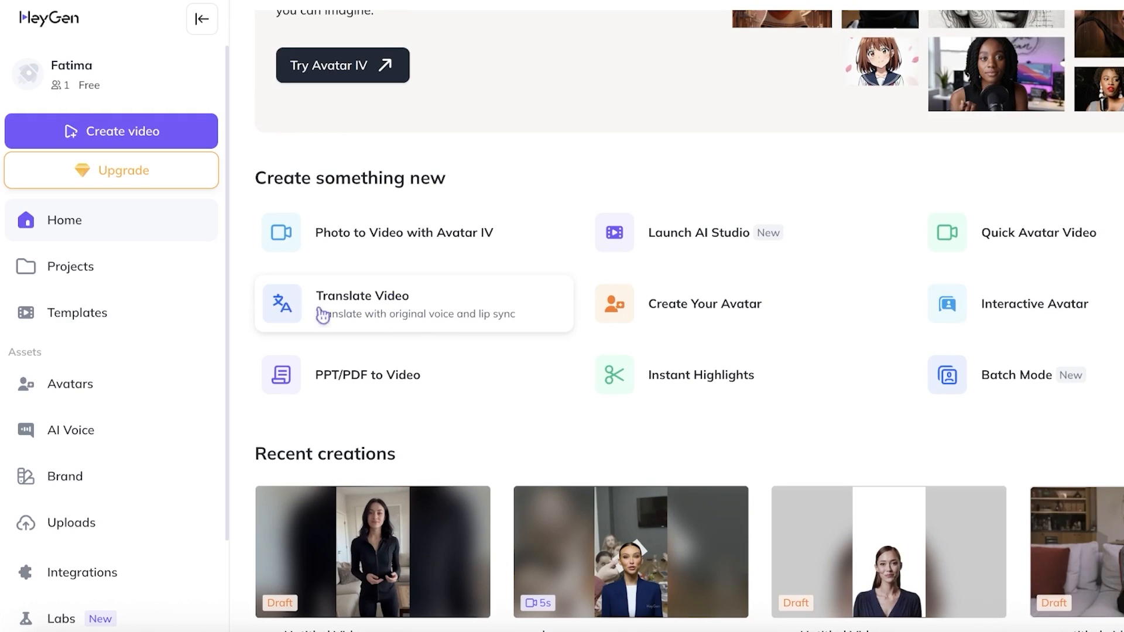
{"action": "left_click", "coordinate": [78, 313]}
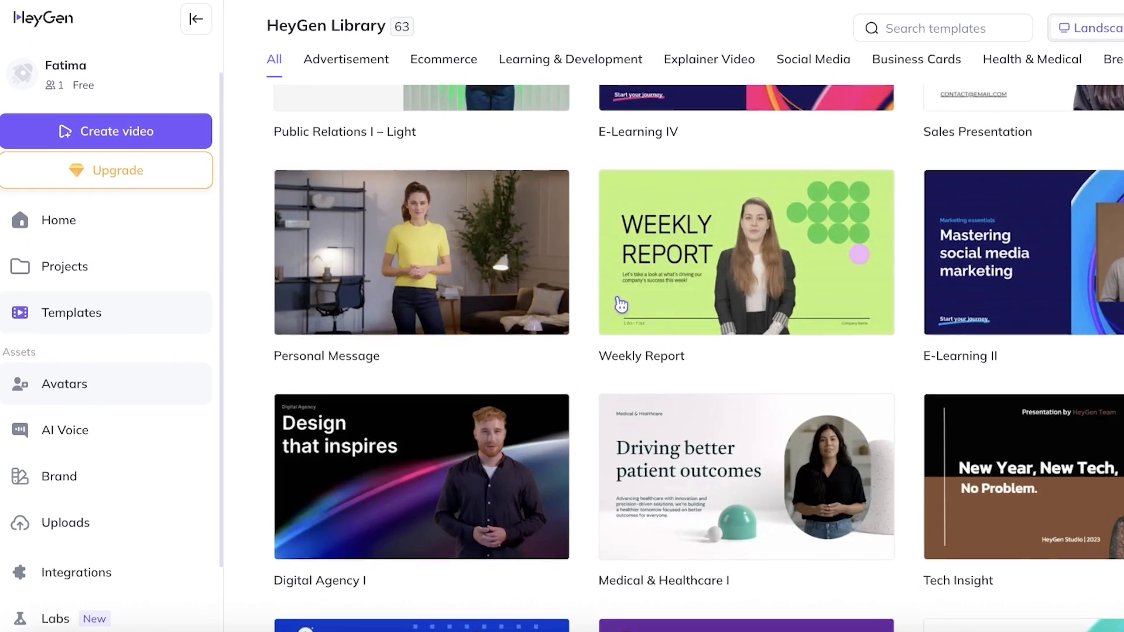
{"action": "left_click", "coordinate": [58, 220]}
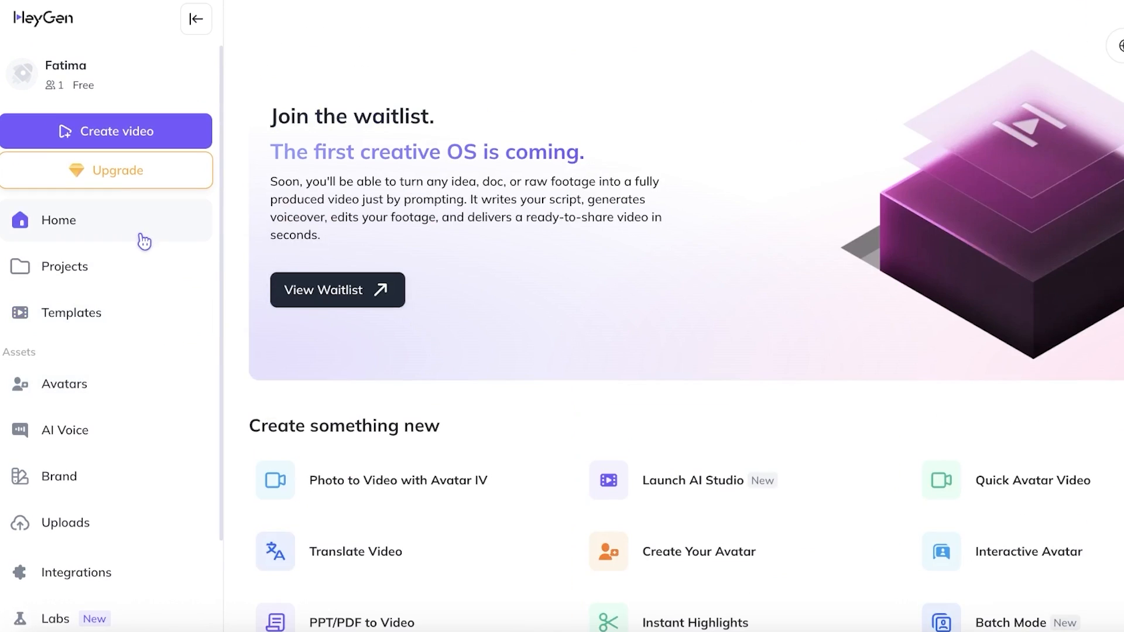
{"action": "mouse_move", "coordinate": [927, 79]}
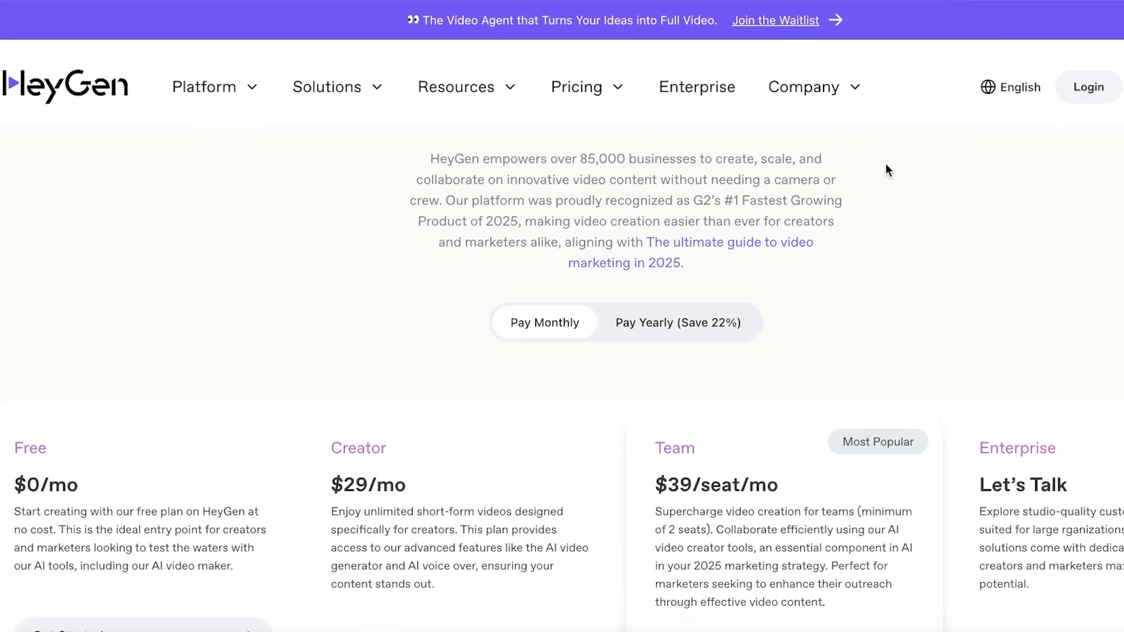
{"action": "scroll", "scroll_direction": "down", "scroll_amount": 3}
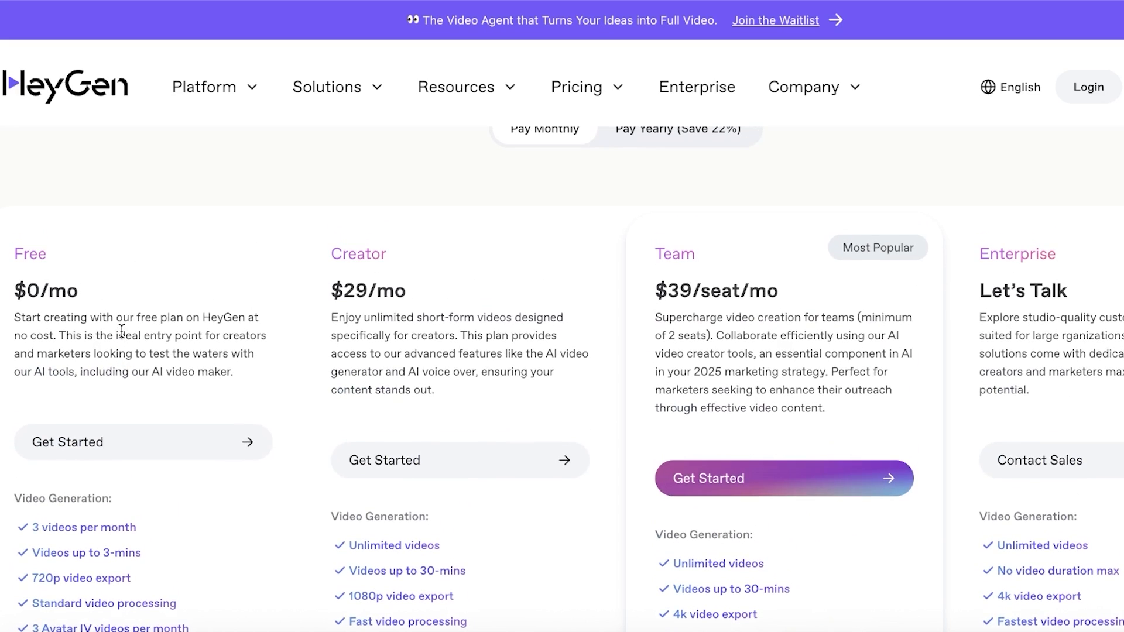
{"action": "scroll", "scroll_direction": "down", "scroll_amount": 3}
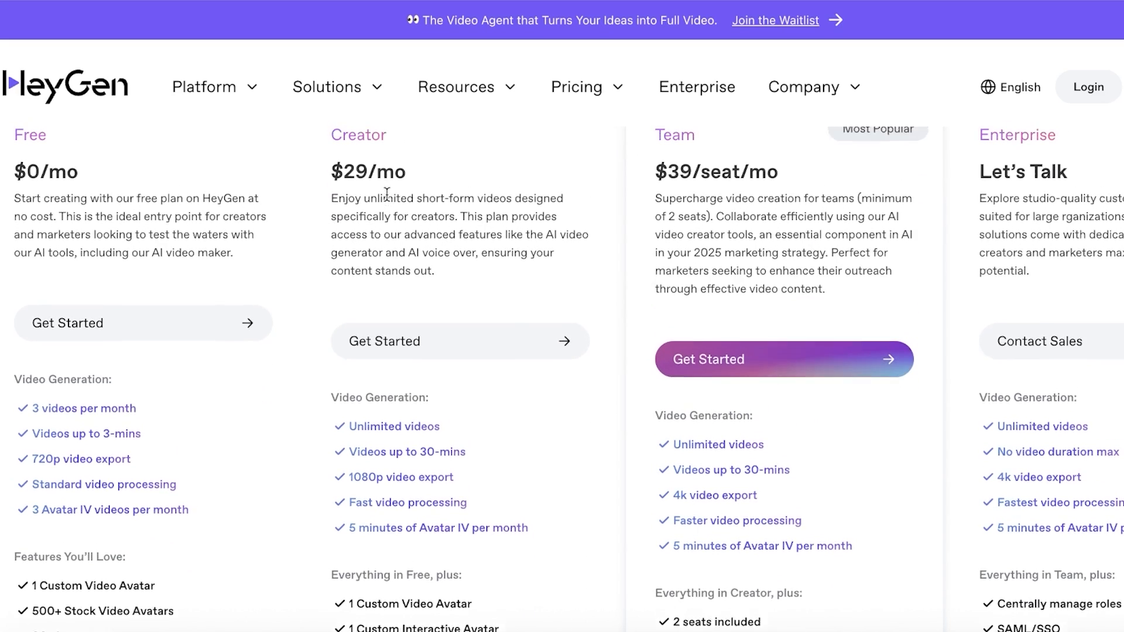
{"action": "scroll", "scroll_direction": "down", "scroll_amount": 3}
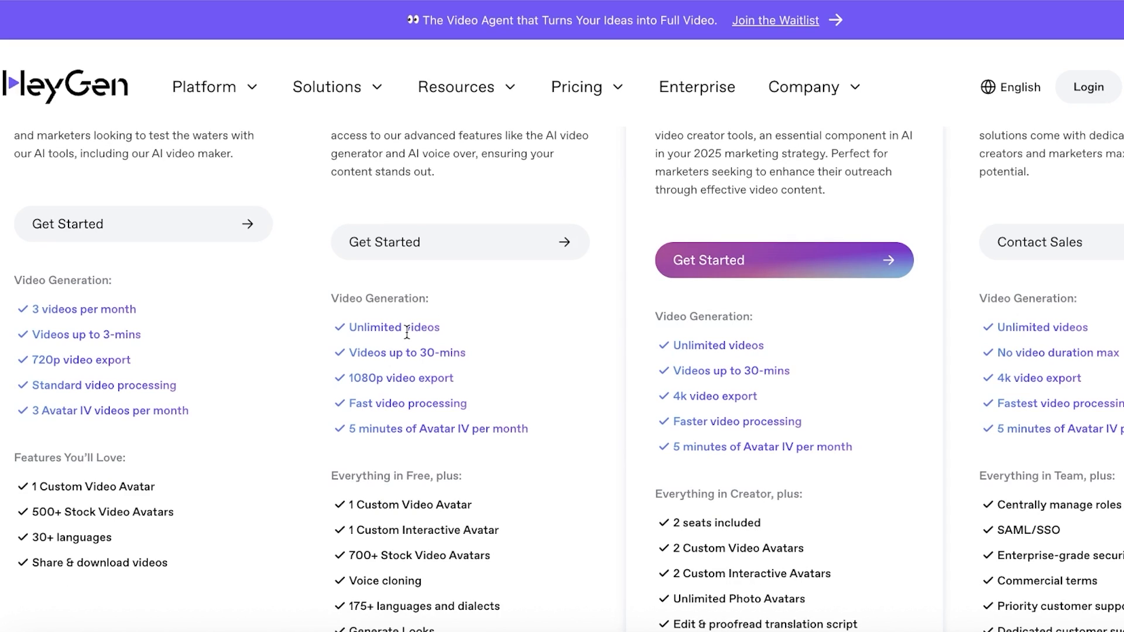
{"action": "mouse_move", "coordinate": [604, 293]}
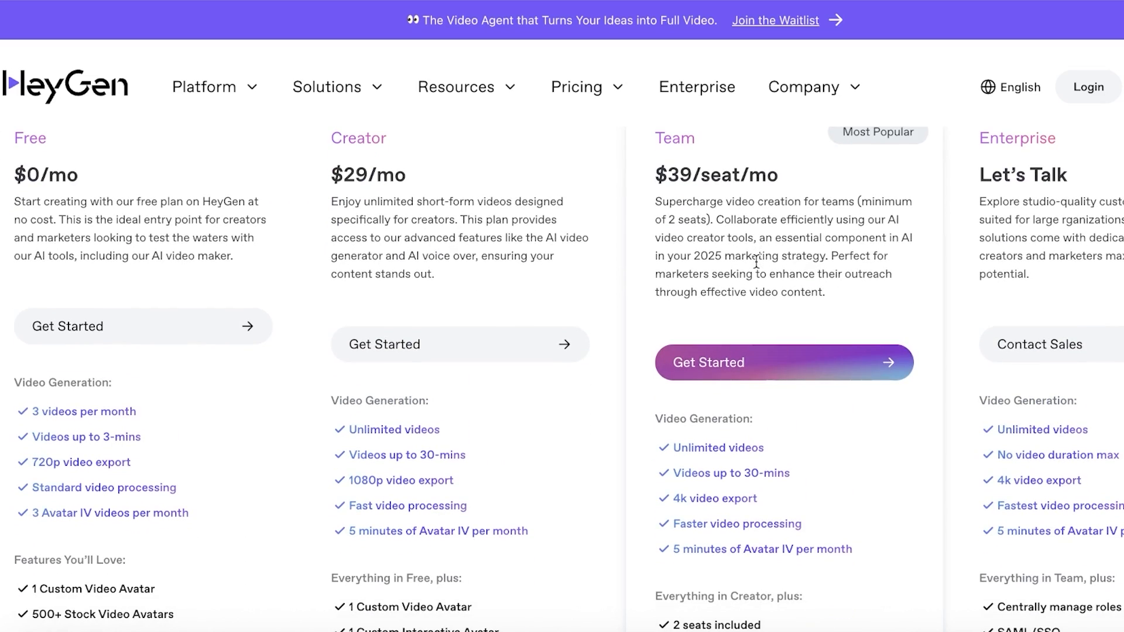
{"action": "scroll", "scroll_direction": "down", "scroll_amount": 3}
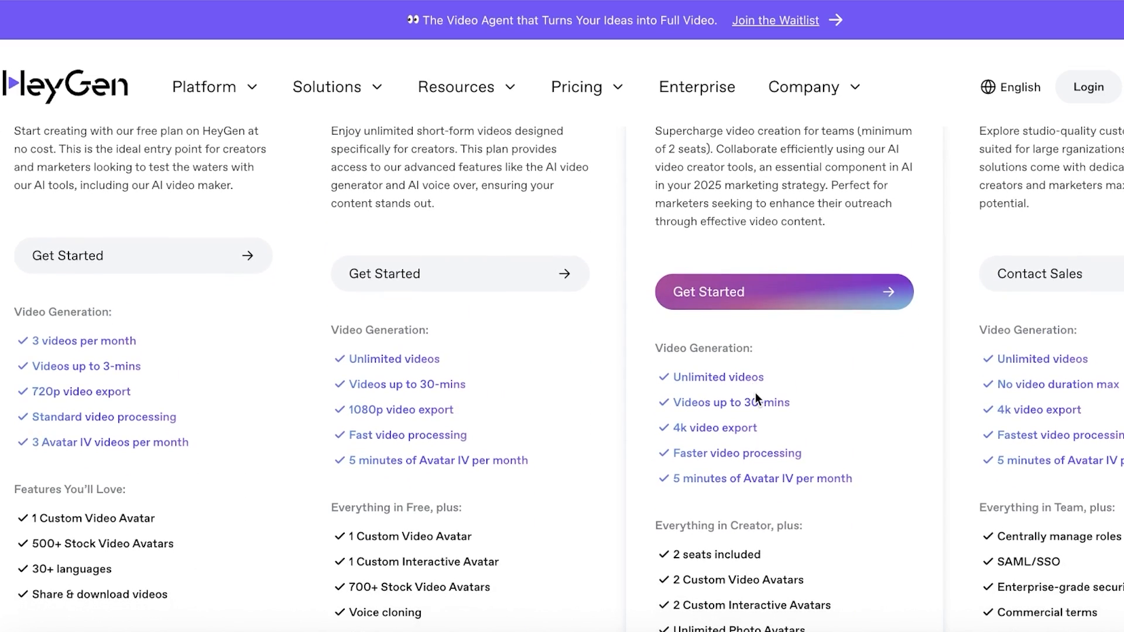
{"action": "scroll", "scroll_direction": "down", "scroll_amount": 3}
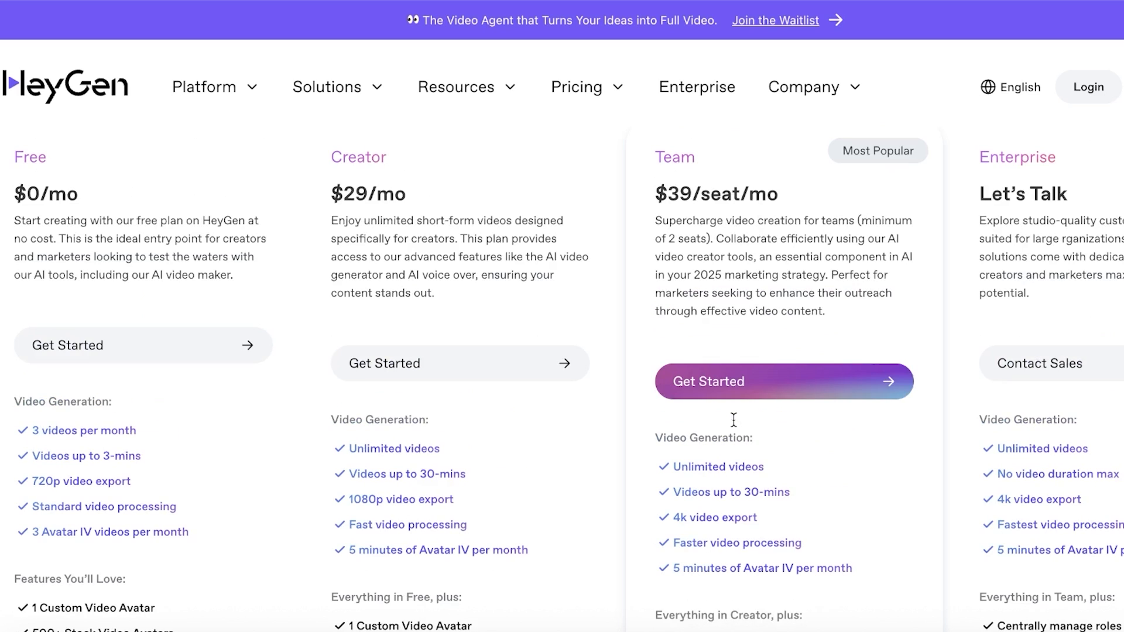
{"action": "mouse_move", "coordinate": [783, 309]}
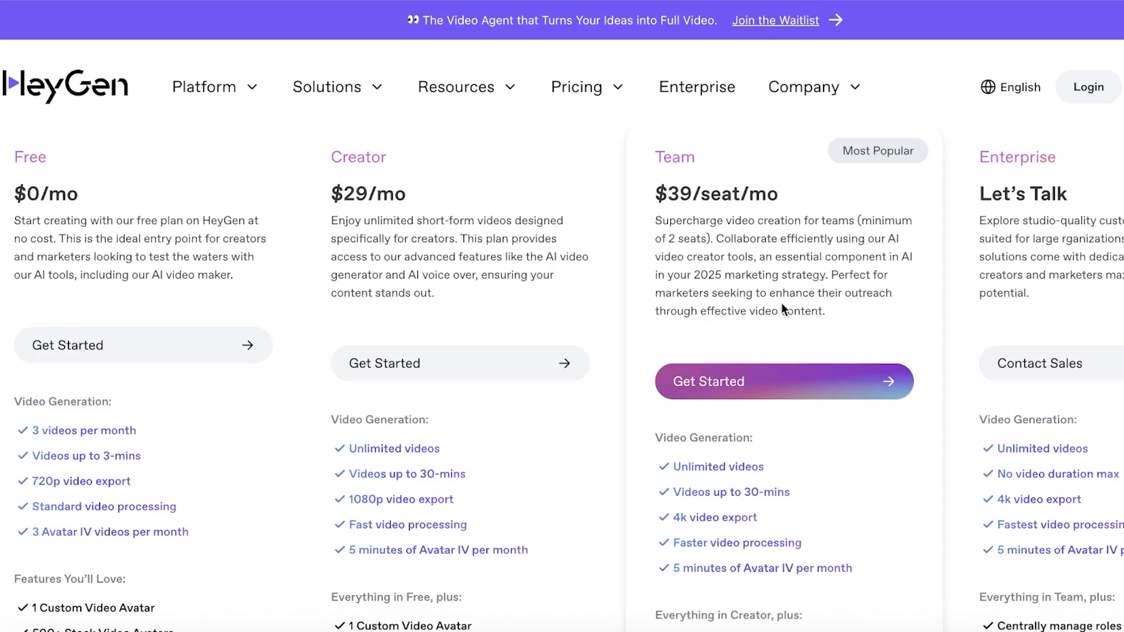
{"action": "mouse_move", "coordinate": [774, 278]}
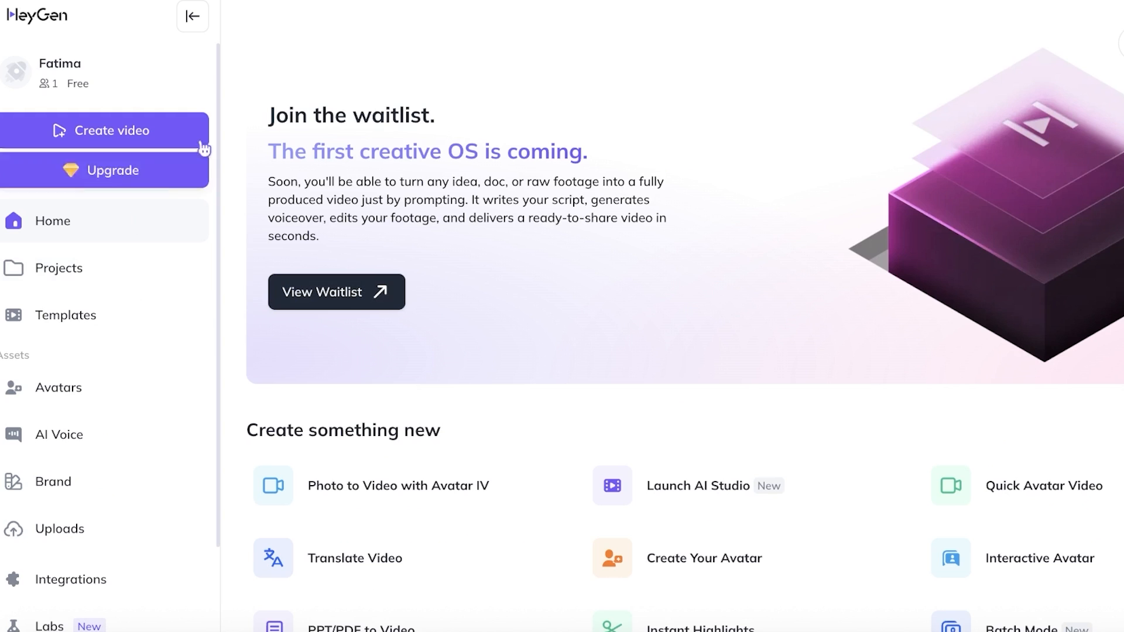
{"action": "scroll", "scroll_direction": "down", "scroll_amount": 3}
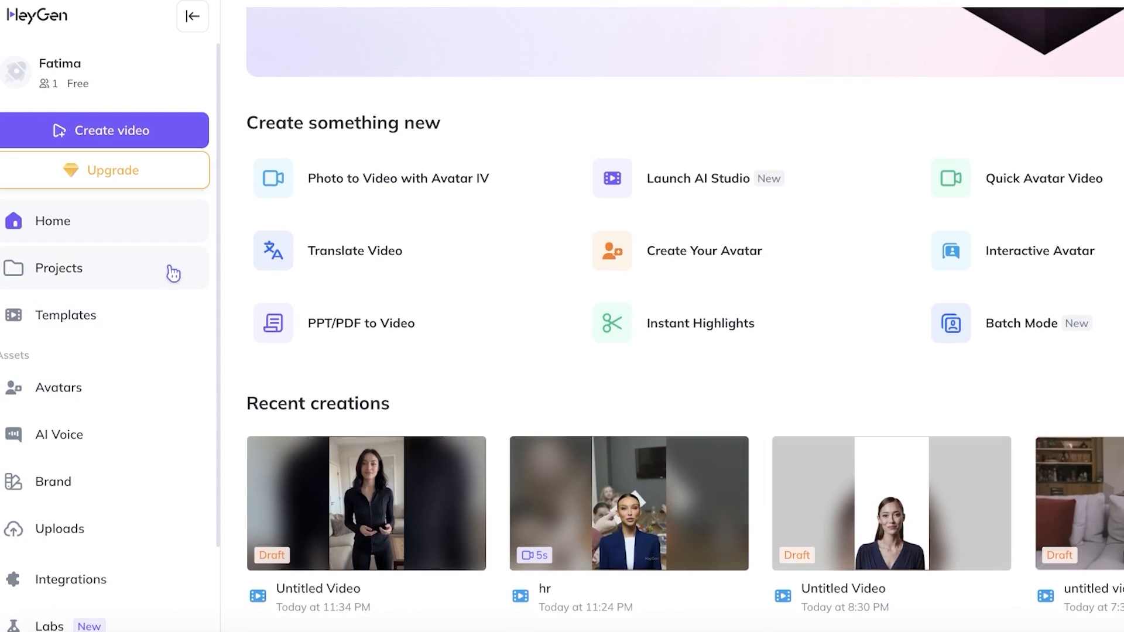
{"action": "mouse_move", "coordinate": [167, 208]}
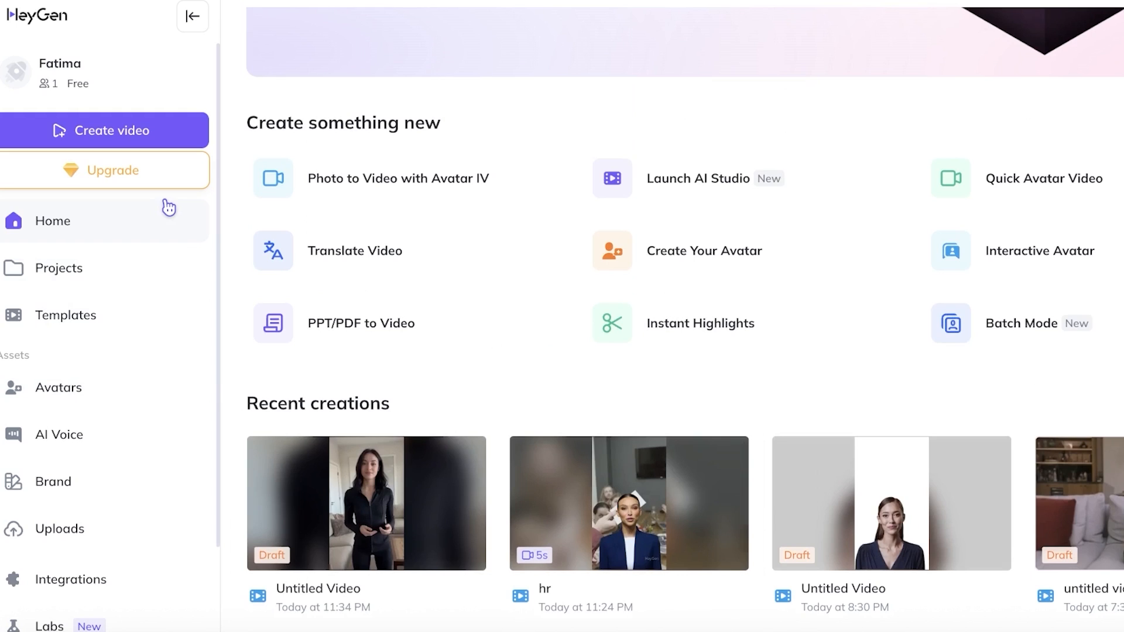